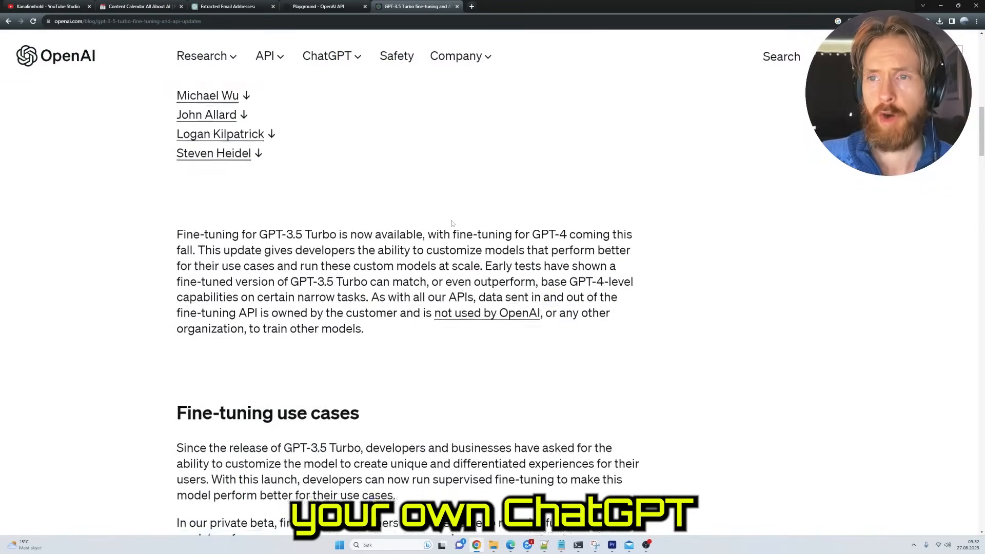
Scroll the guide and highlight the Reliable output formatting use case
scroll(down, 3)
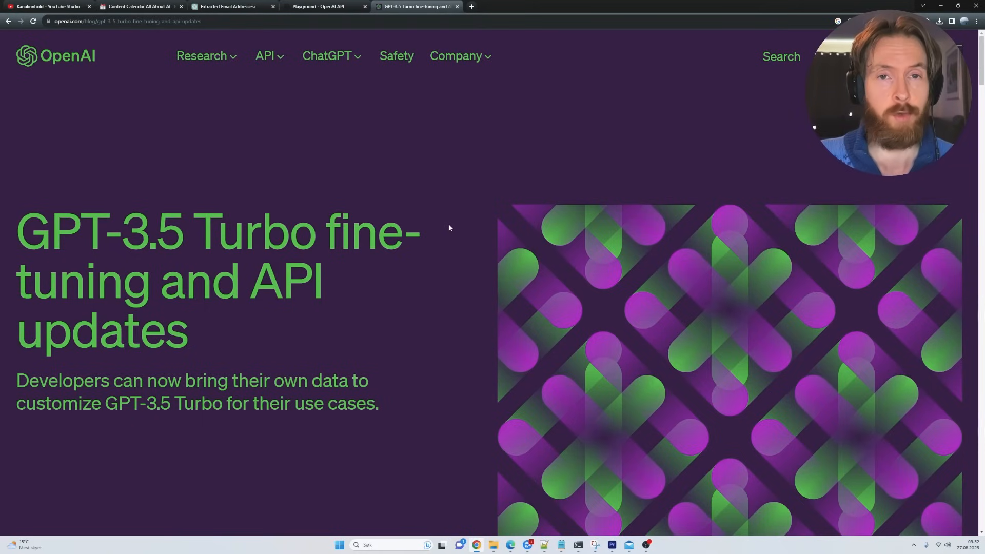
mouse_move(452, 223)
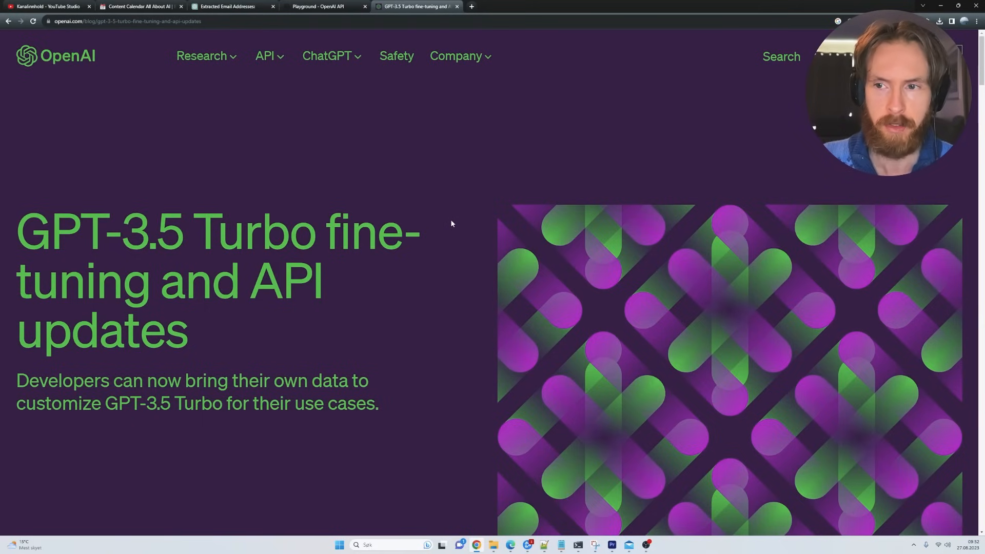
scroll(down, 3)
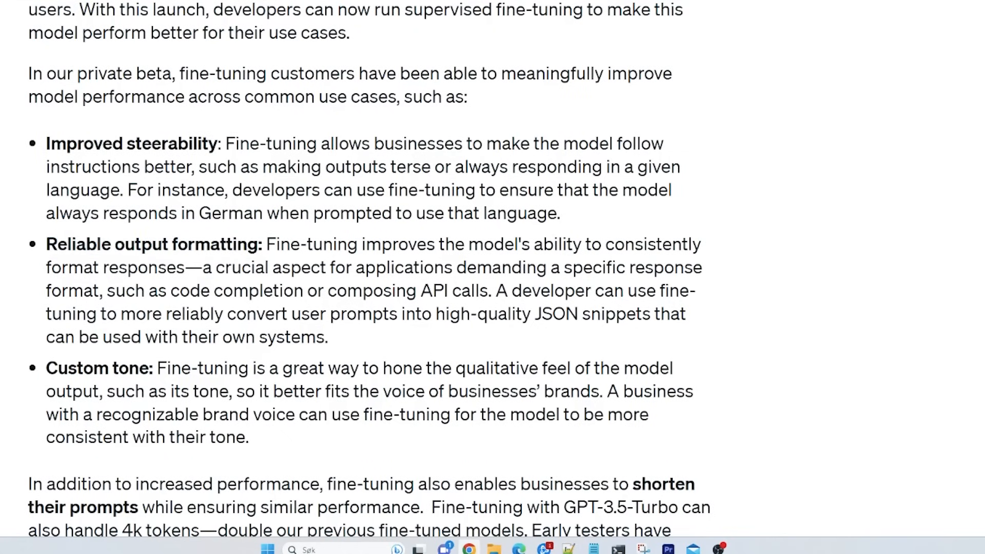
drag(45, 244, 188, 244)
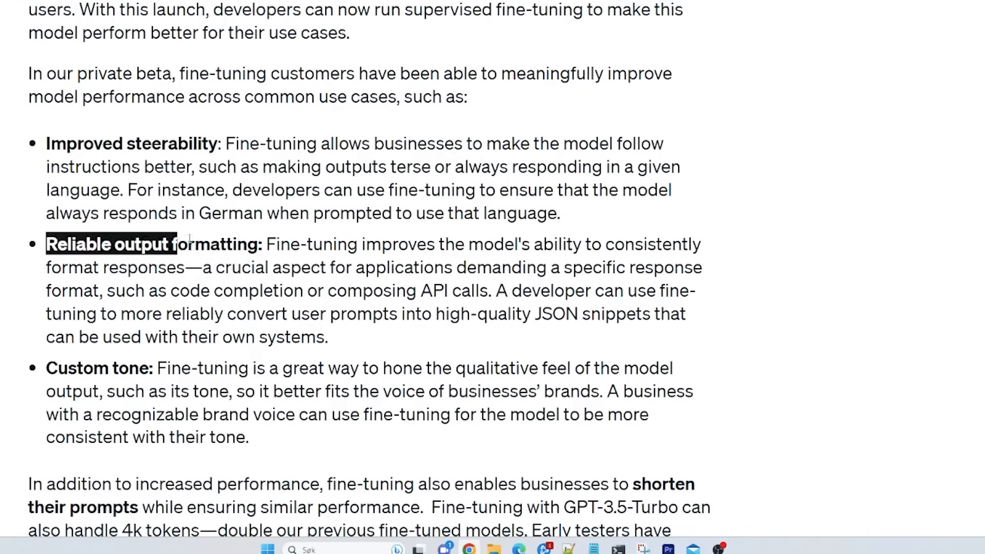
click(134, 400)
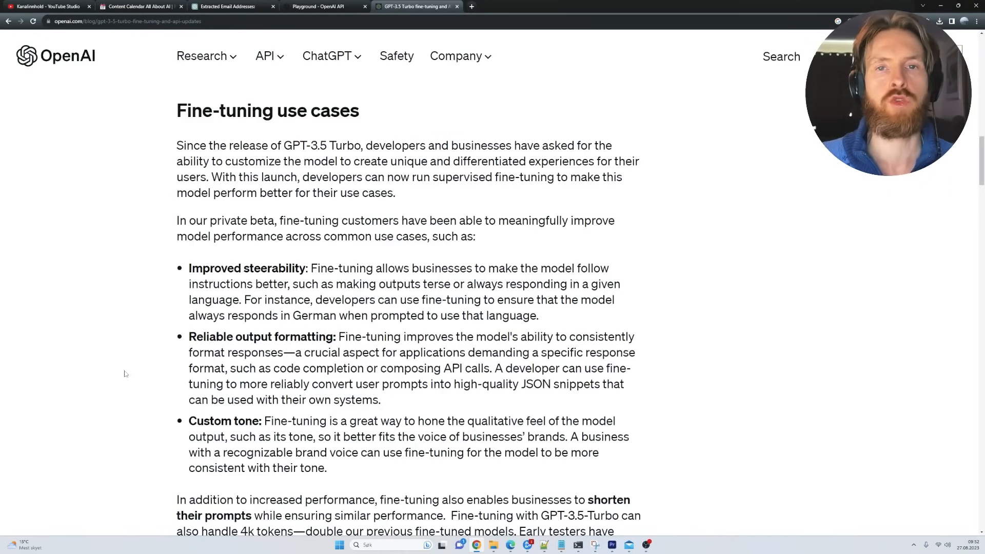
Highlight the sentence about reducing prompt size
scroll(down, 3)
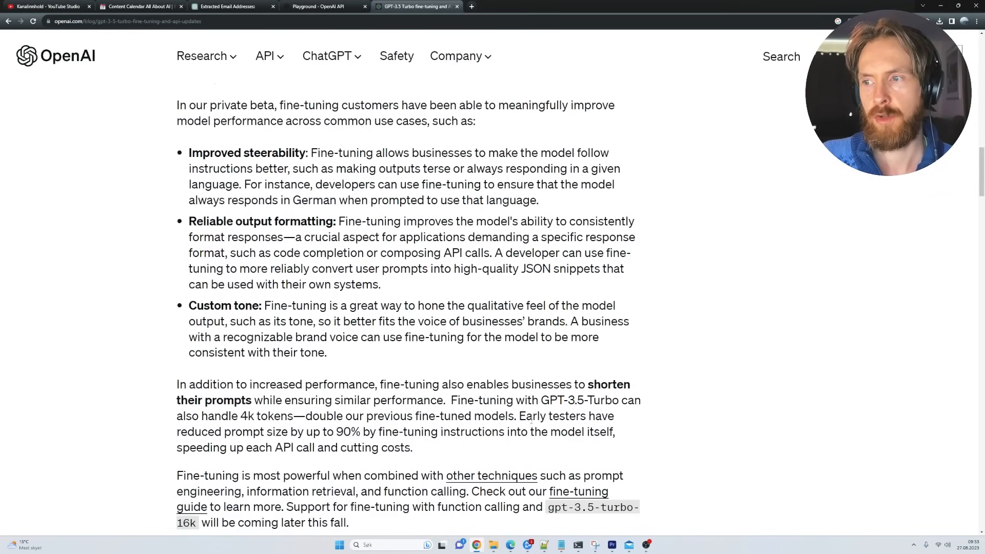
drag(519, 416, 372, 426)
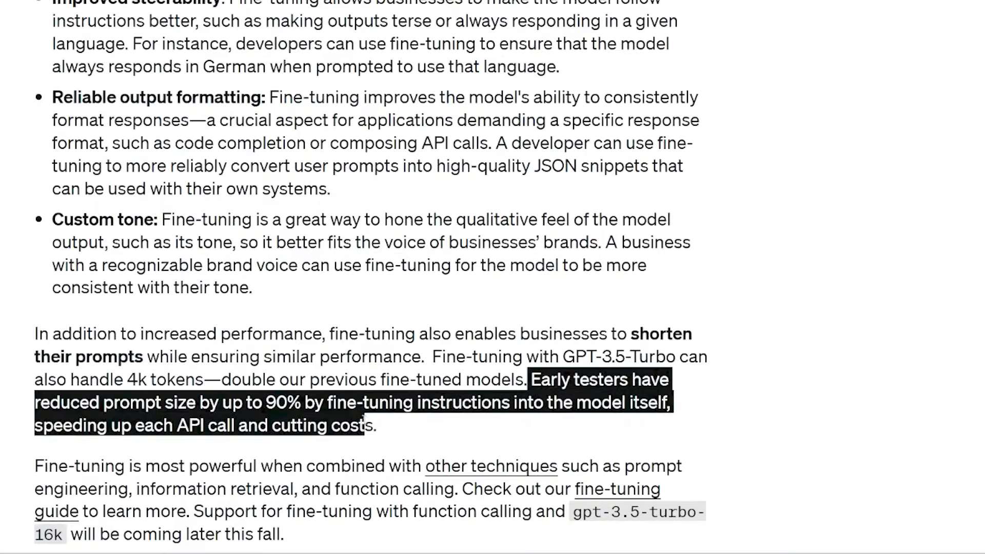
drag(365, 426, 431, 402)
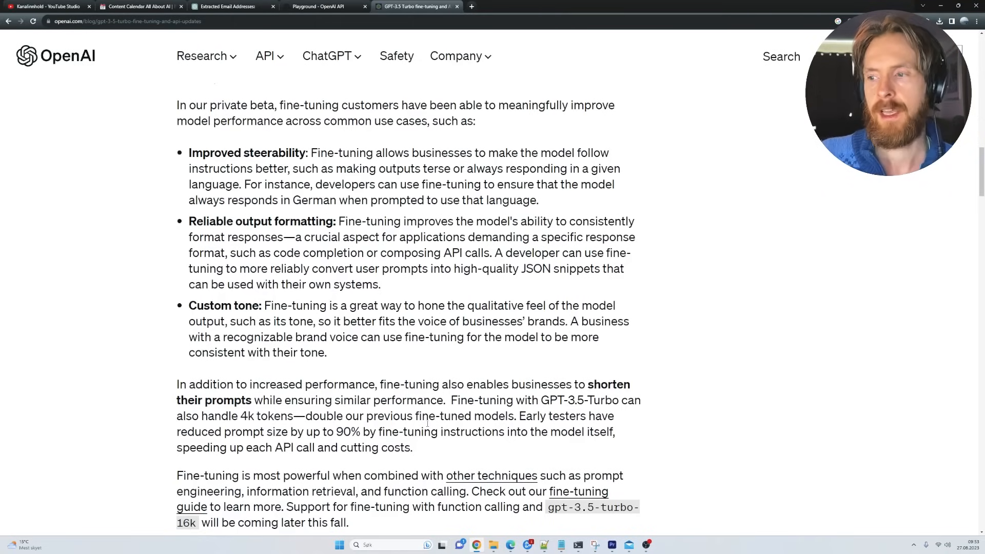
scroll(up, 3)
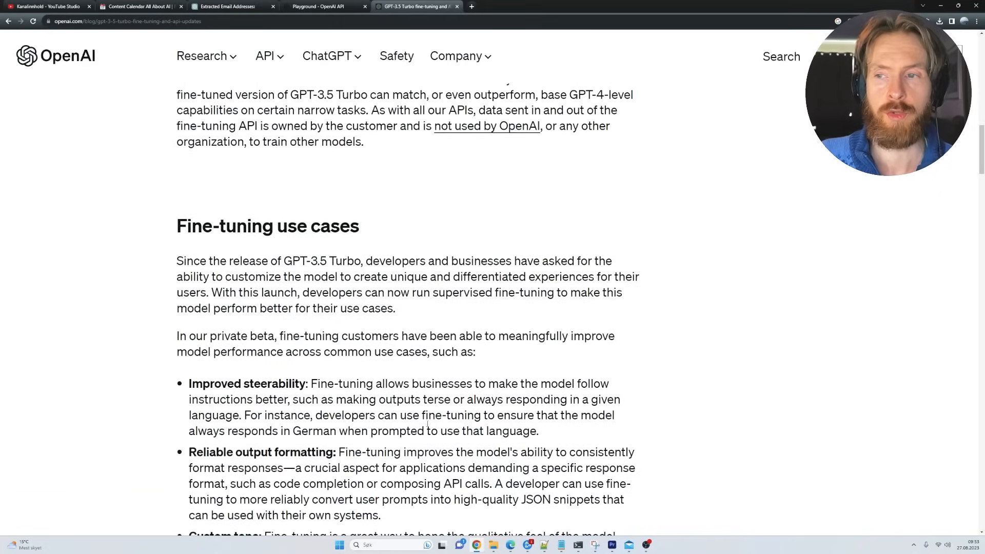
scroll(down, 3)
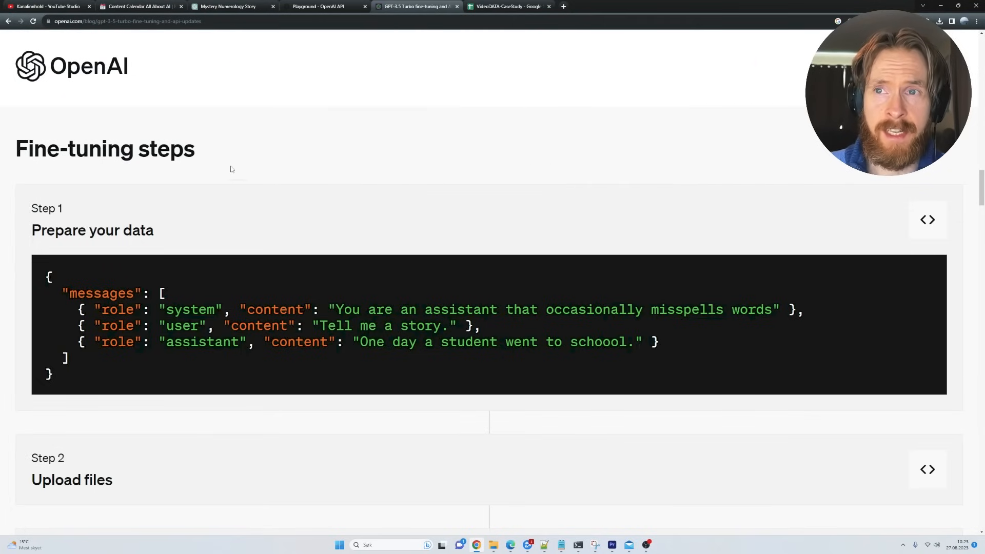
Highlight the role name and system role value in the example, then reach the Mystery Numerology Story chat
double_click(105, 149)
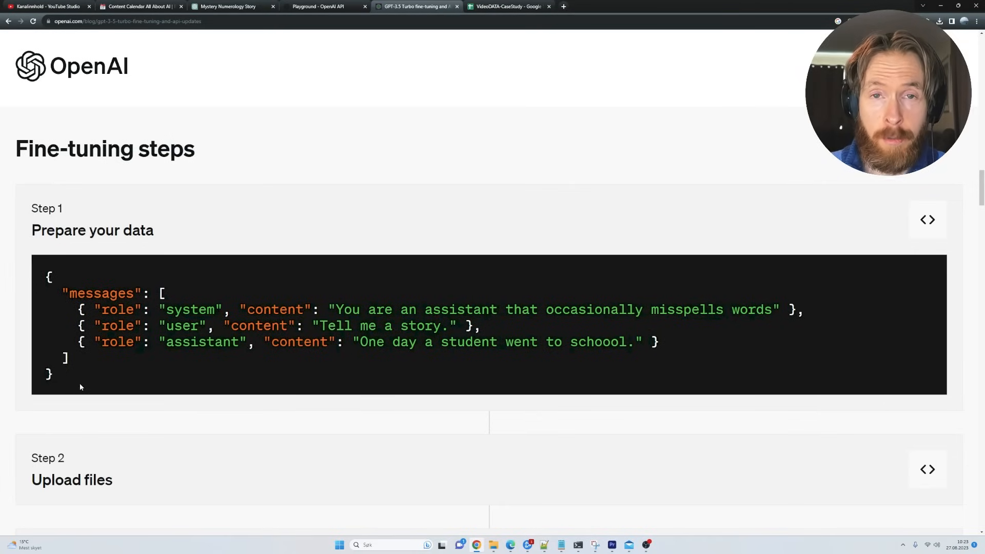
mouse_move(208, 357)
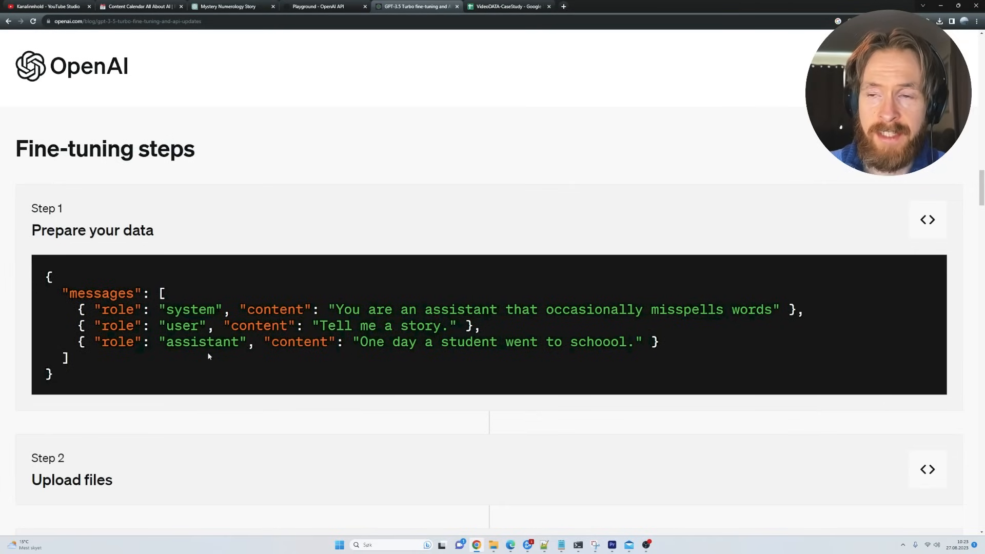
mouse_move(200, 331)
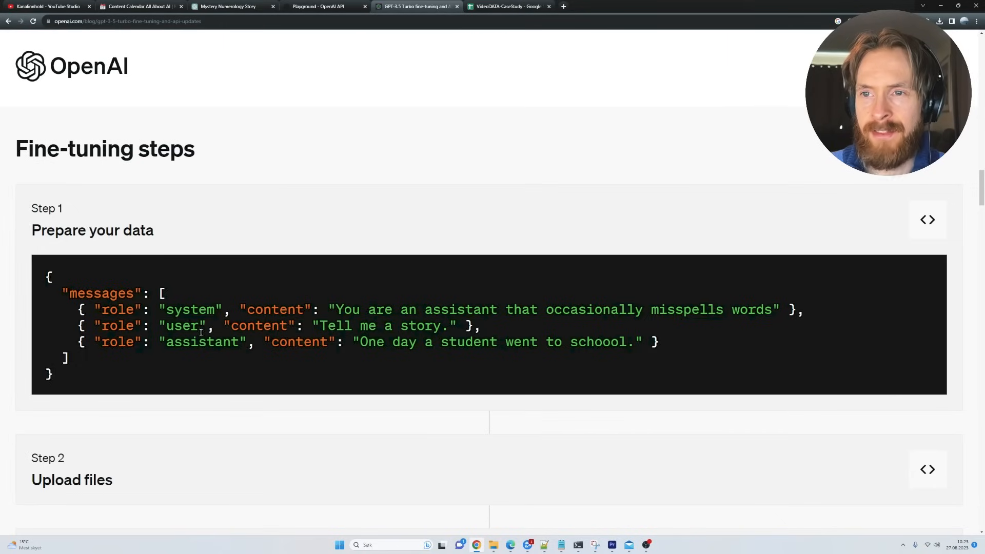
double_click(190, 309)
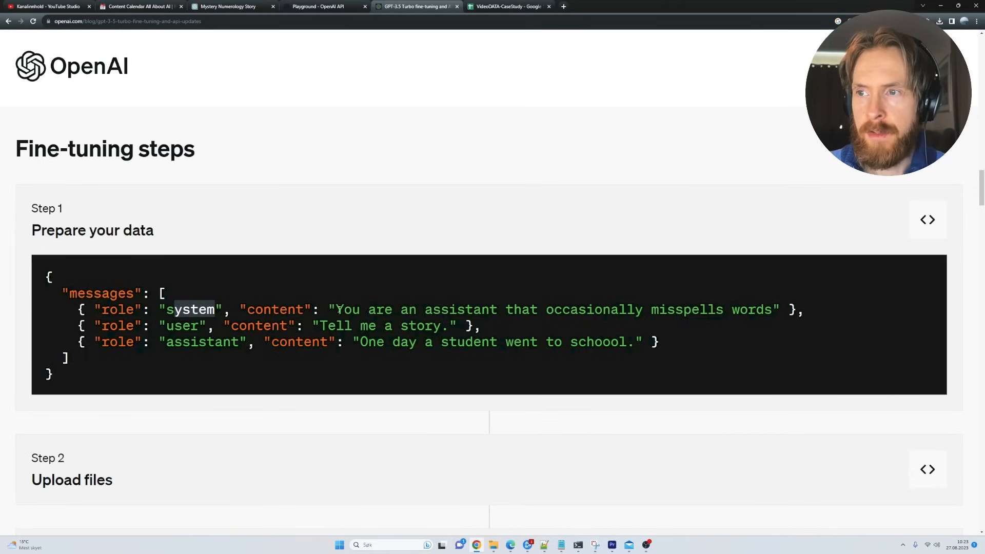
drag(336, 309, 772, 309)
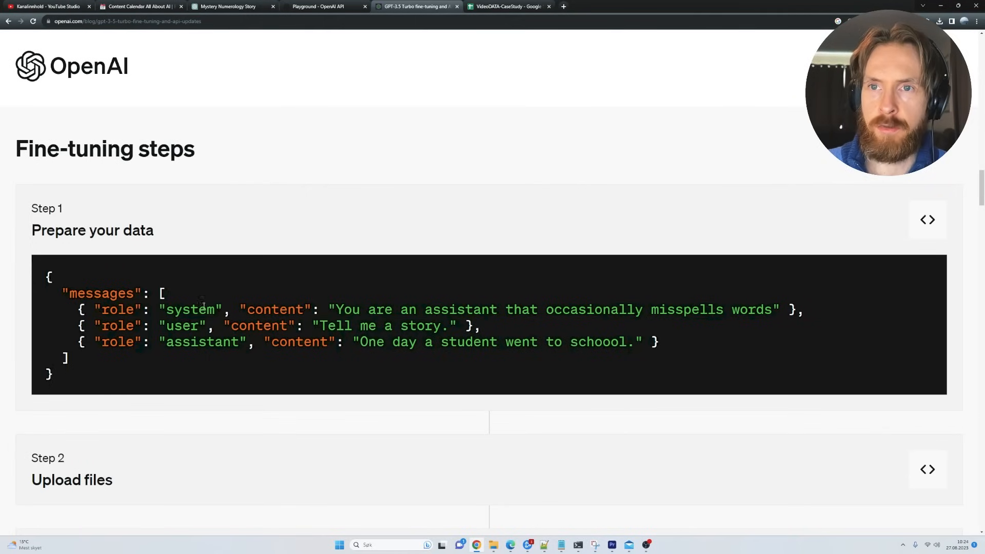
click(508, 7)
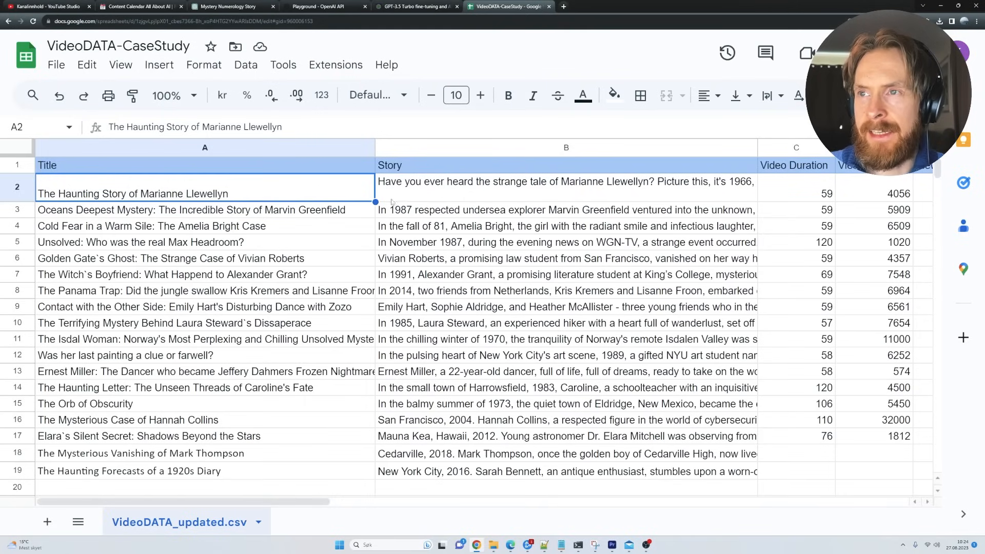
mouse_move(231, 6)
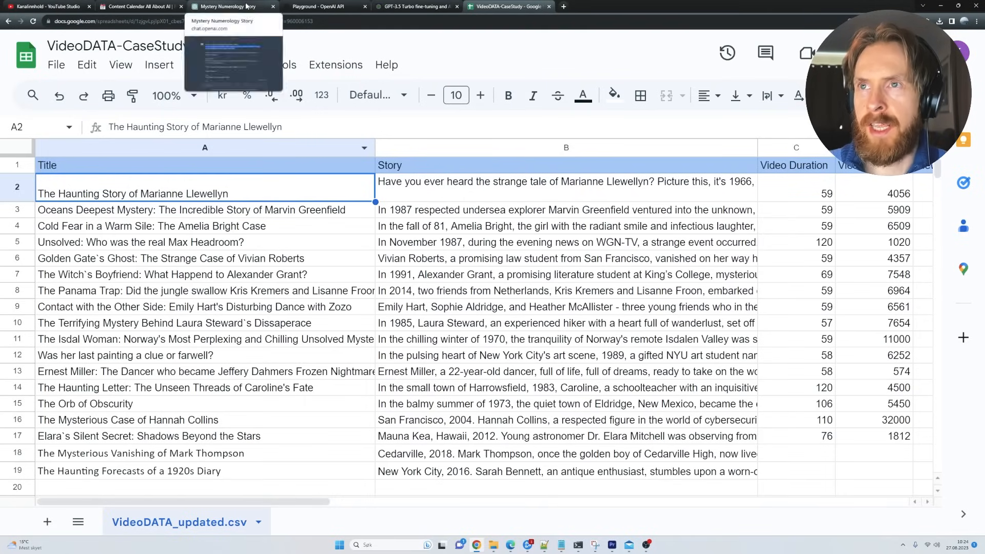
click(228, 7)
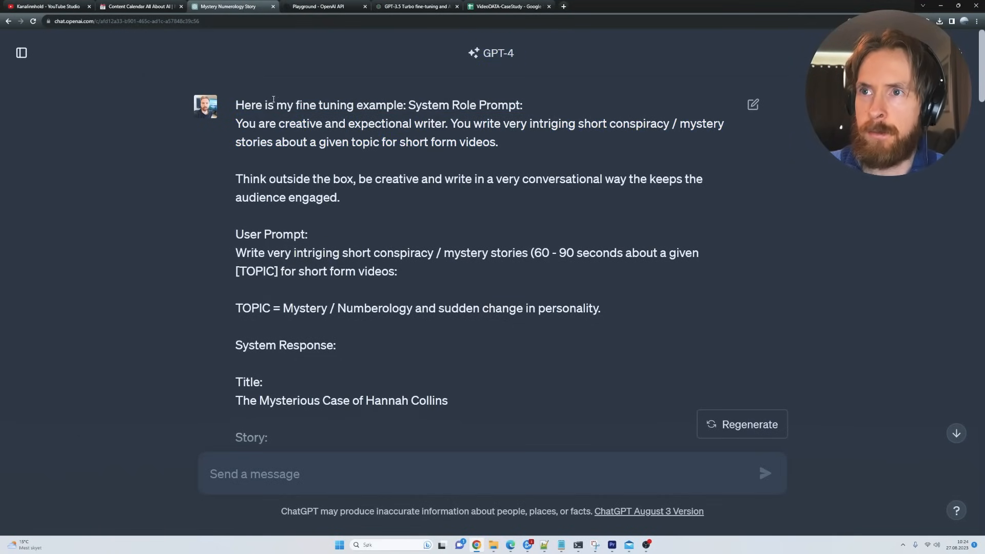
drag(408, 105, 512, 105)
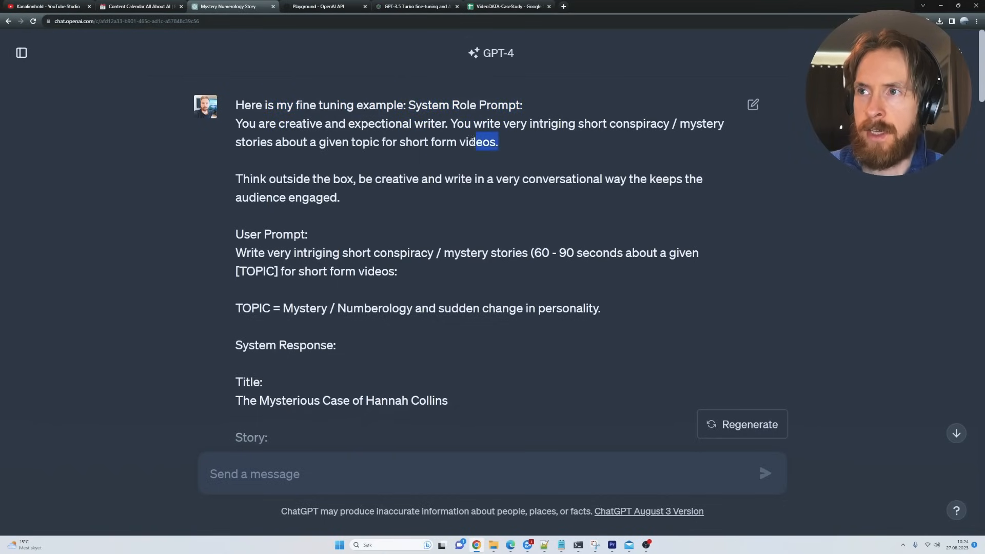
drag(264, 178, 339, 197)
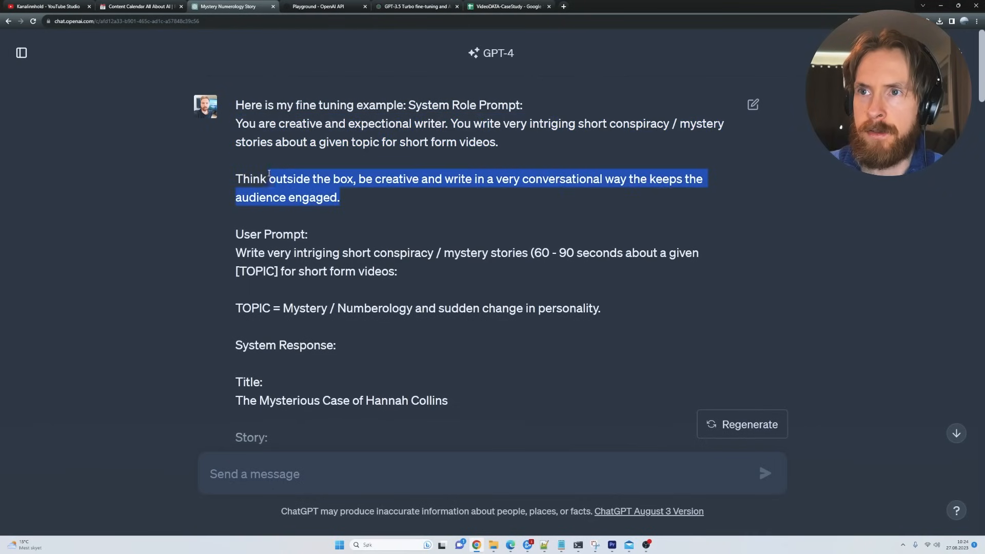
drag(268, 179, 235, 123)
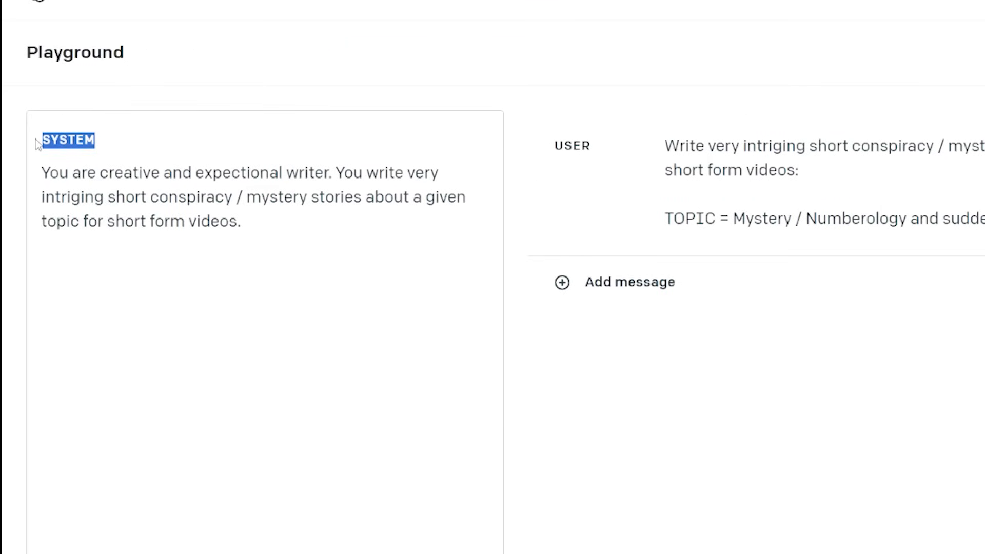
drag(42, 173, 241, 221)
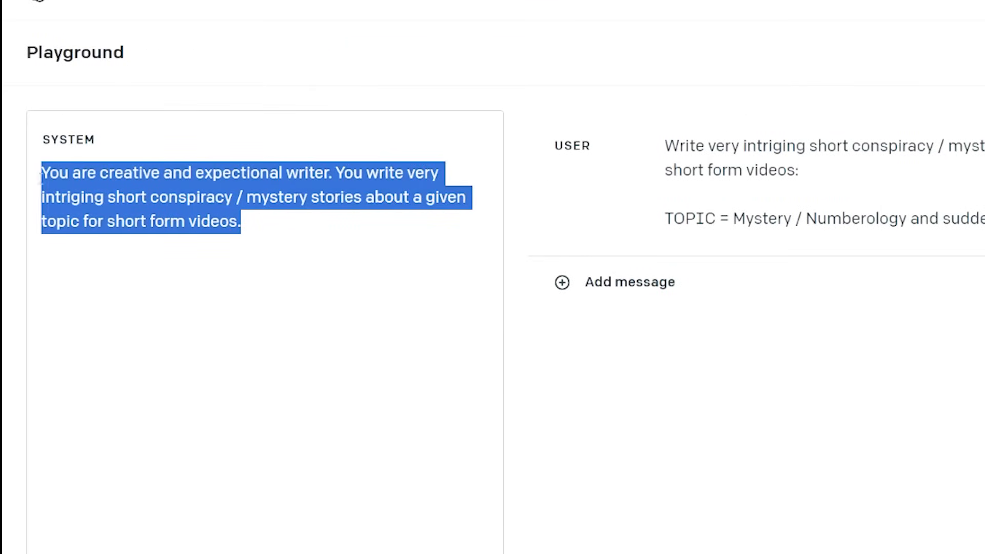
click(251, 233)
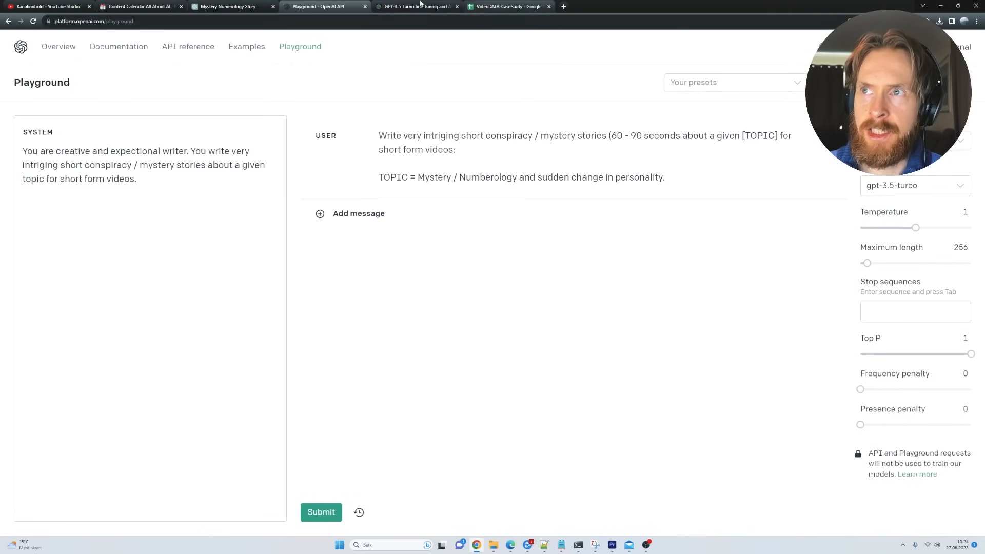
click(415, 7)
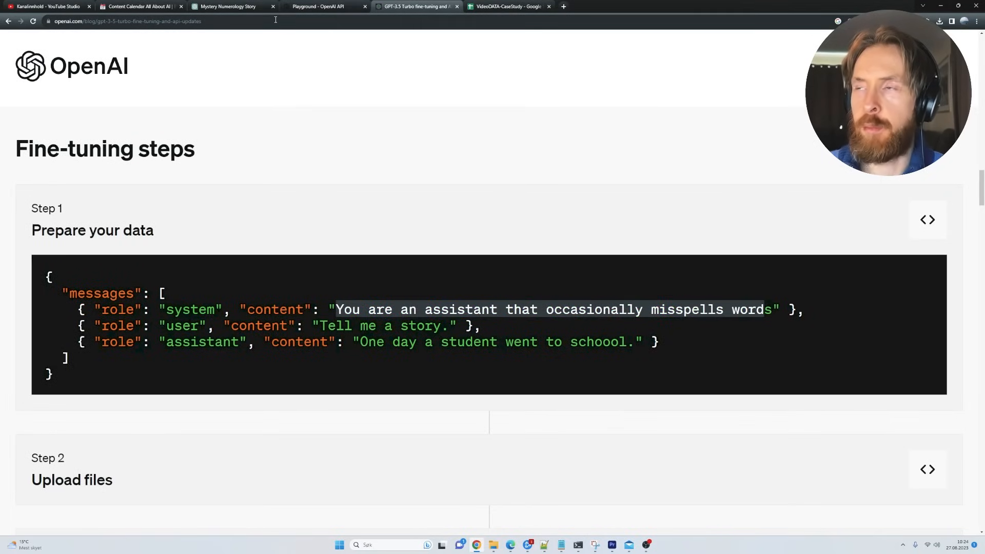
click(228, 7)
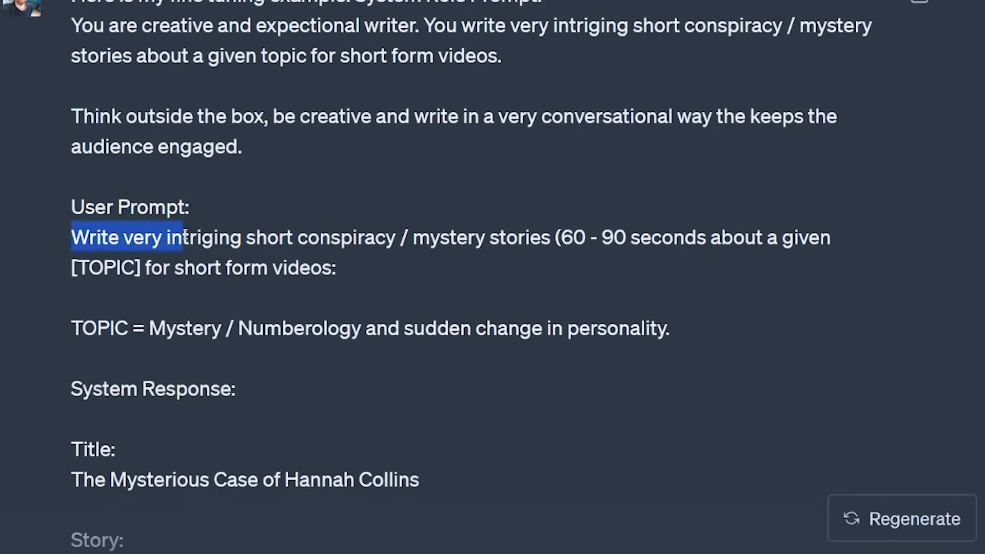
drag(179, 237, 478, 238)
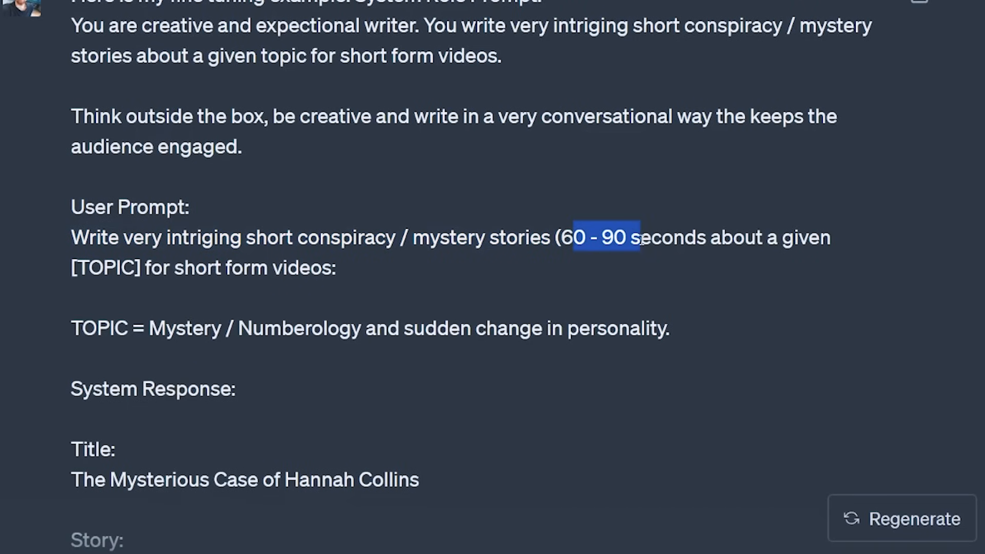
drag(635, 237, 143, 268)
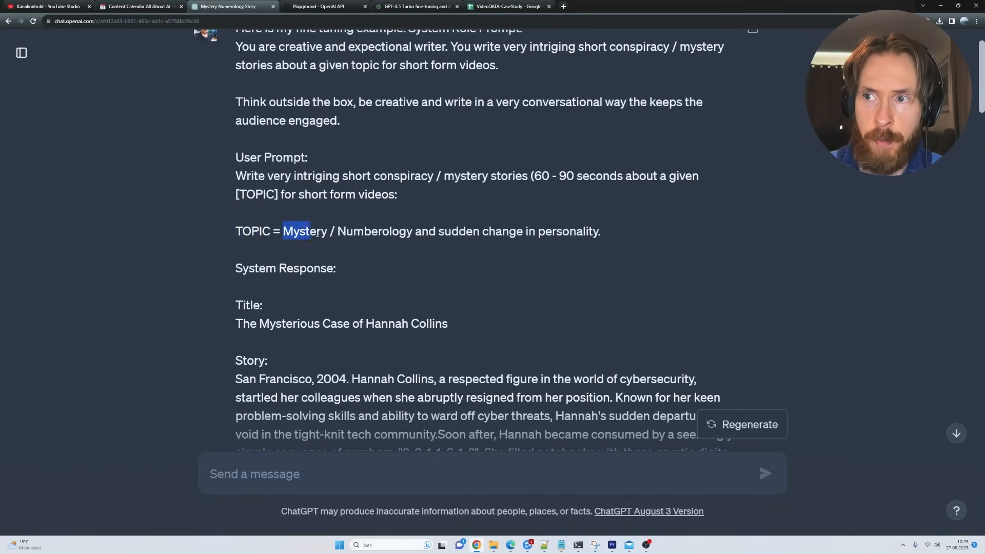
drag(284, 231, 600, 231)
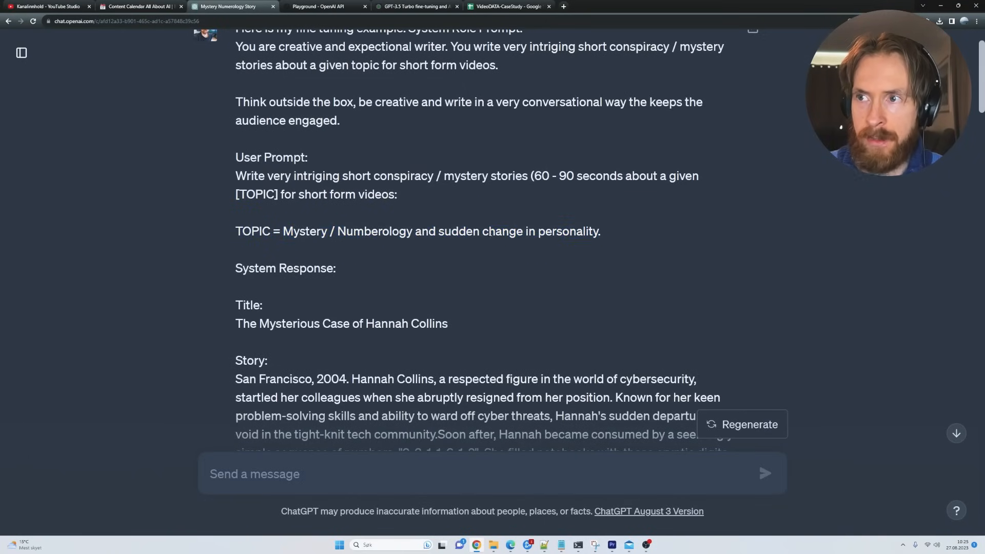
scroll(down, 3)
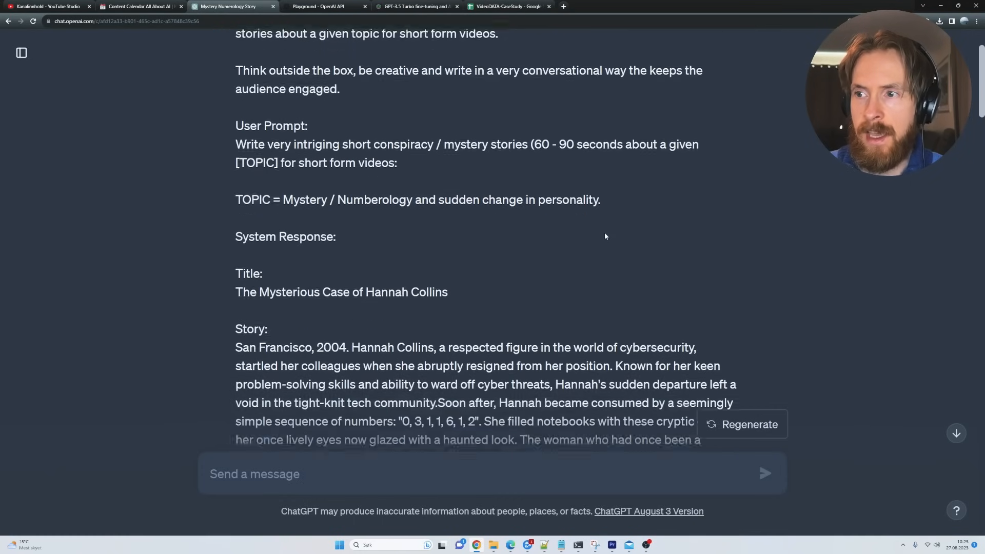
scroll(down, 3)
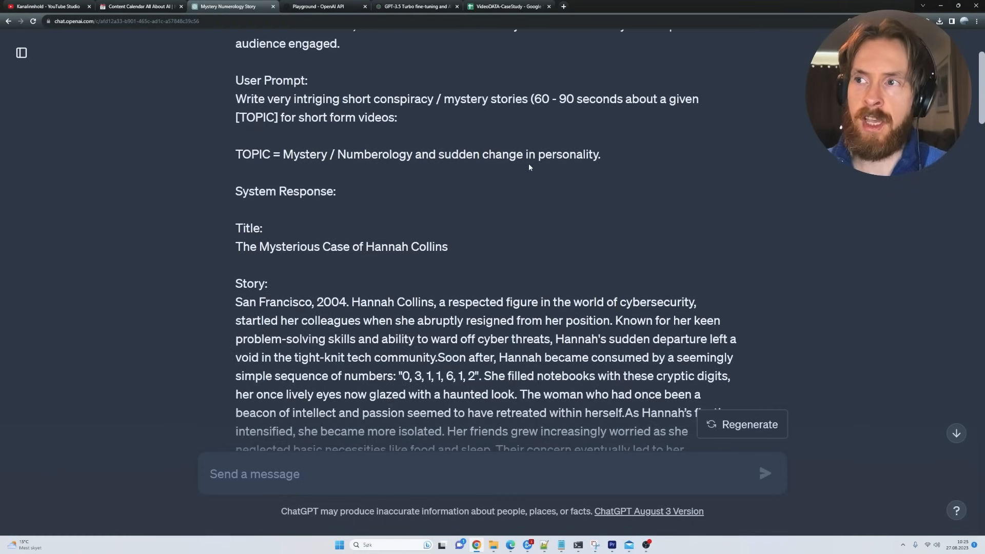
scroll(down, 3)
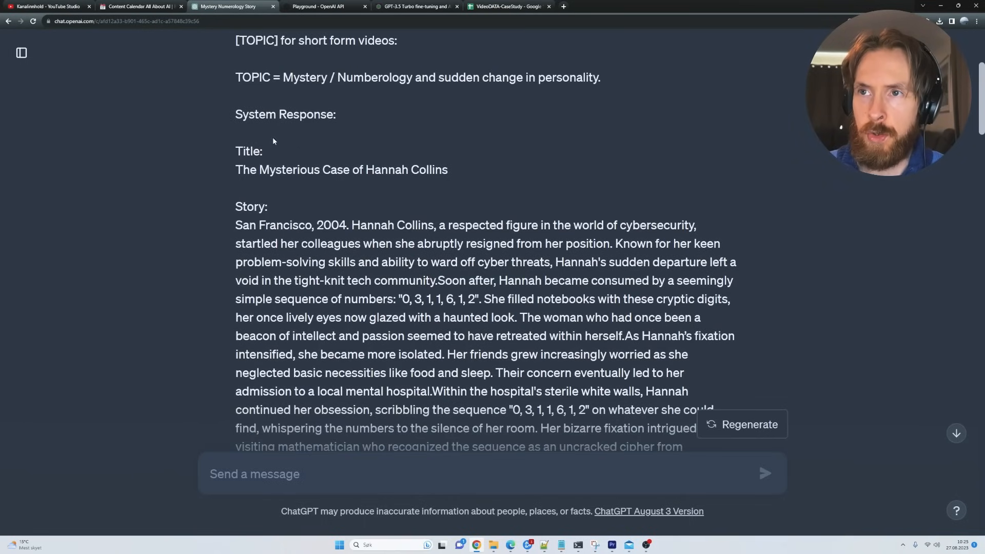
double_click(285, 114)
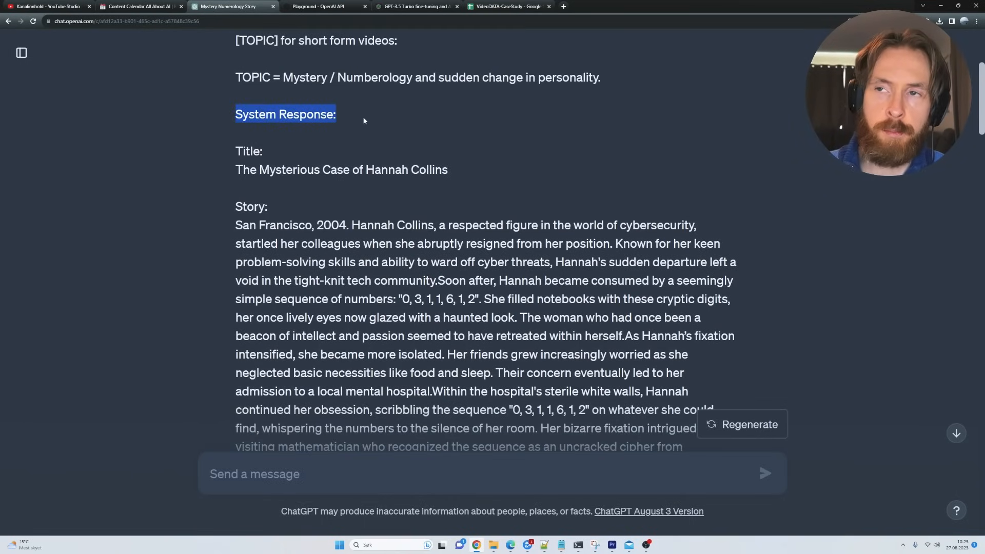
click(364, 121)
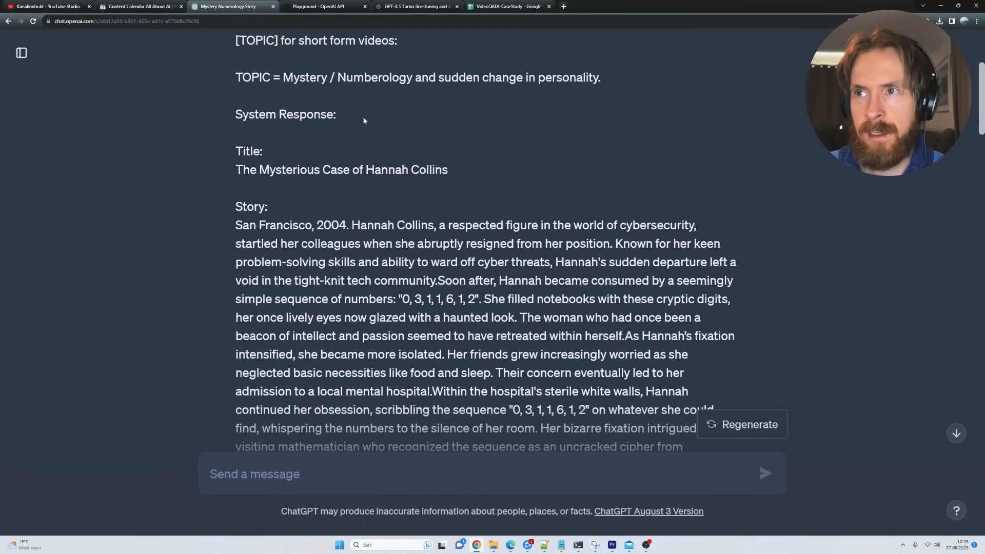
click(510, 7)
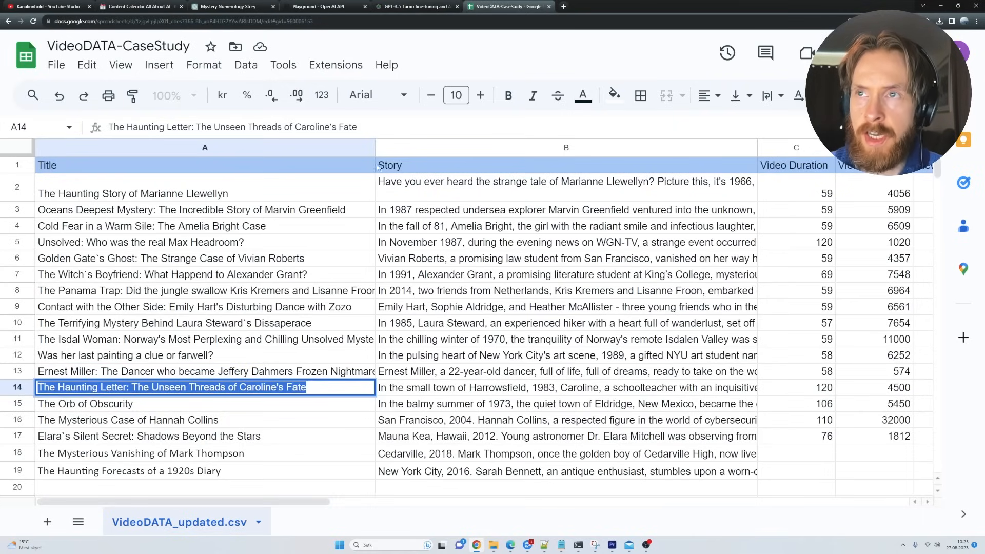
Compare the Hannah Collins story title in ChatGPT against its matching spreadsheet row
click(227, 6)
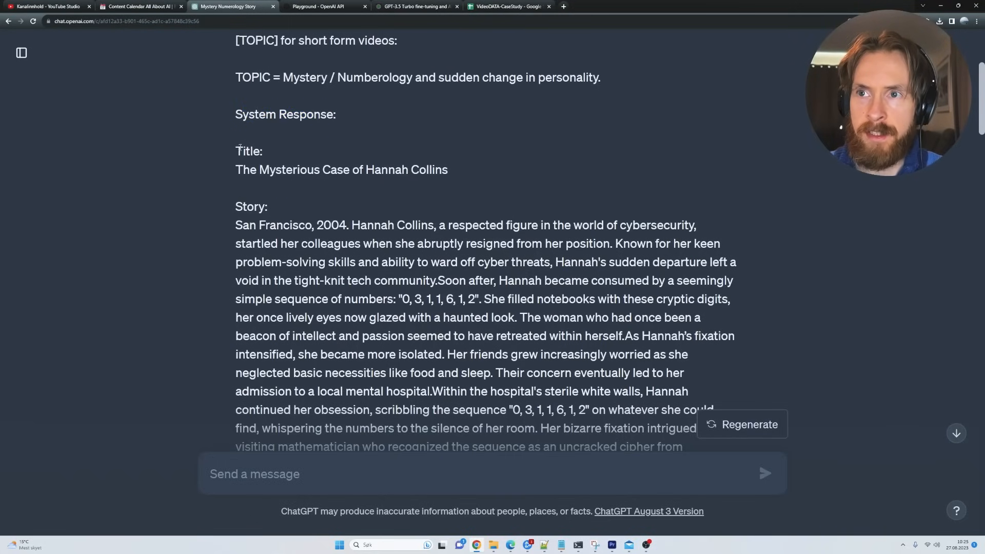
drag(235, 170, 406, 170)
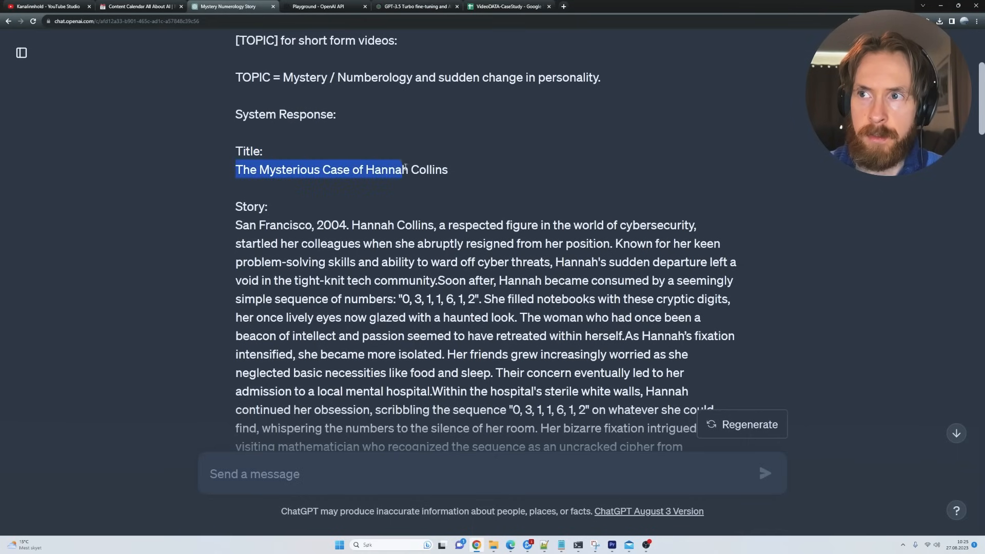
click(423, 201)
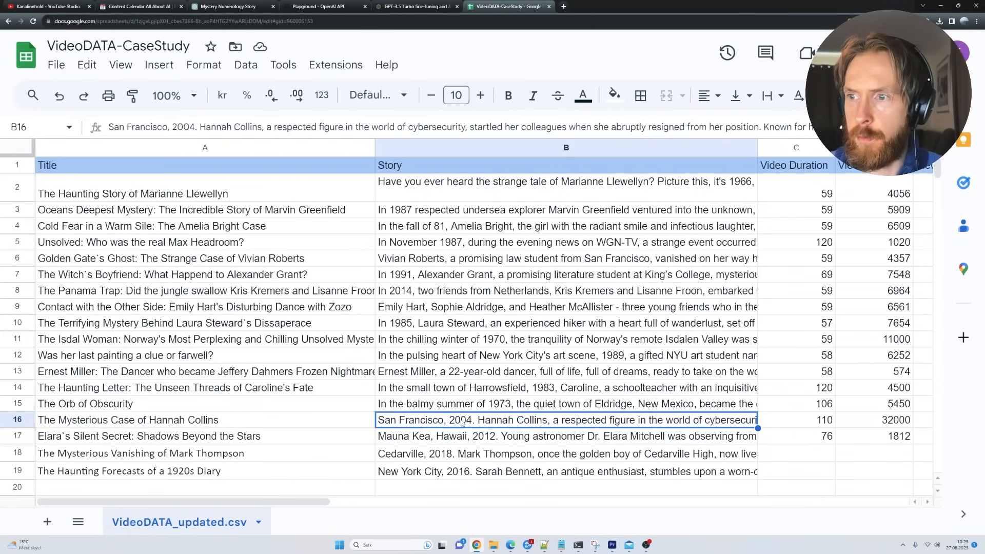
click(230, 6)
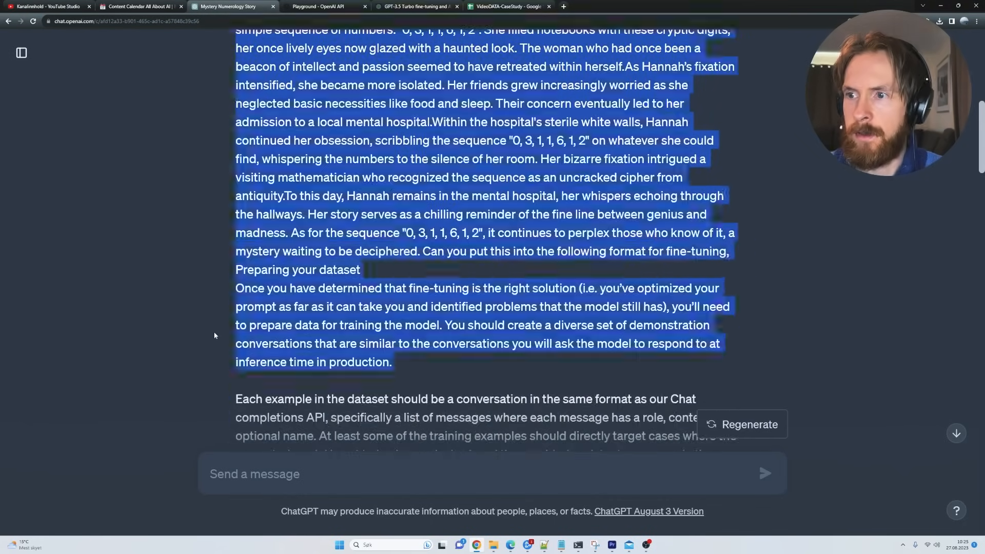
Highlight the user prompt part of the Hannah Collins example
scroll(up, 3)
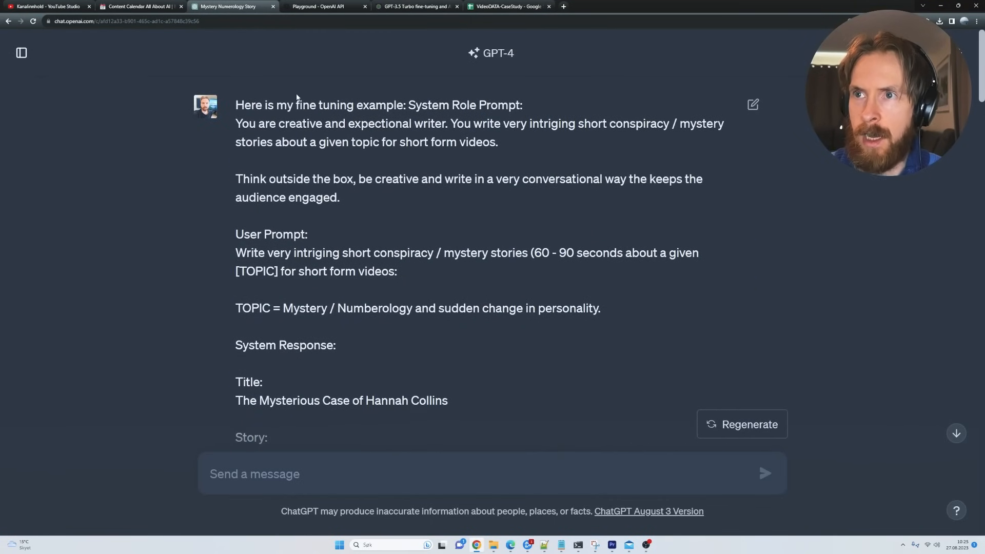
double_click(271, 234)
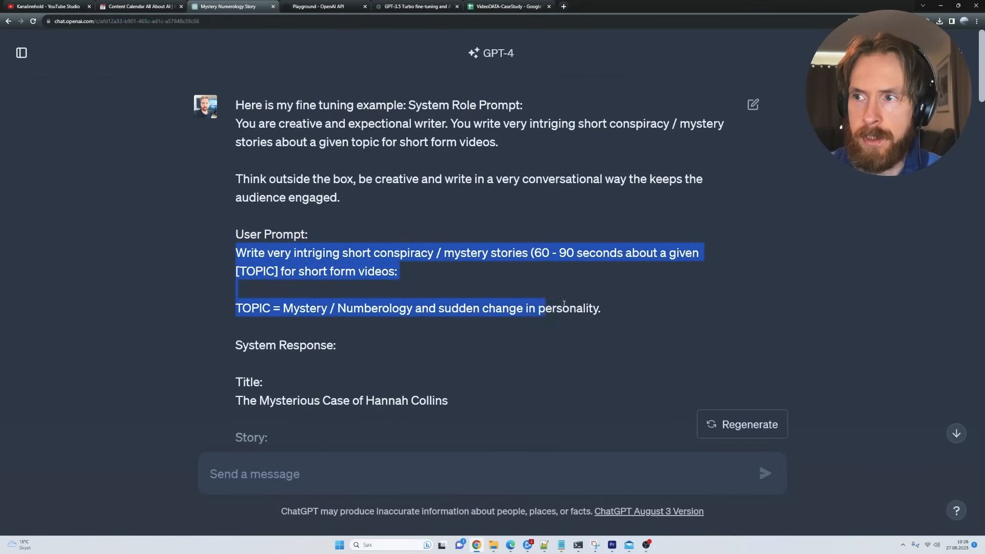
scroll(down, 3)
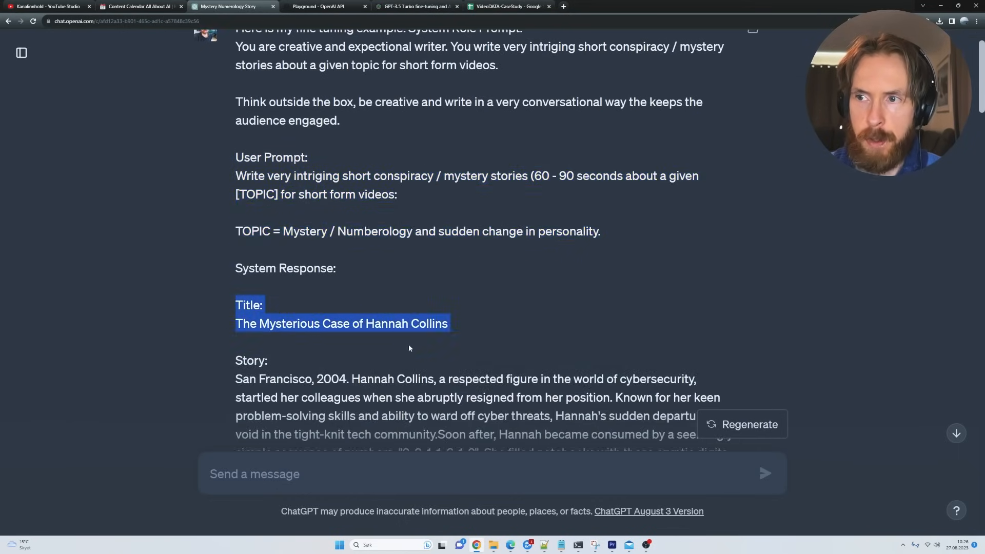
scroll(down, 3)
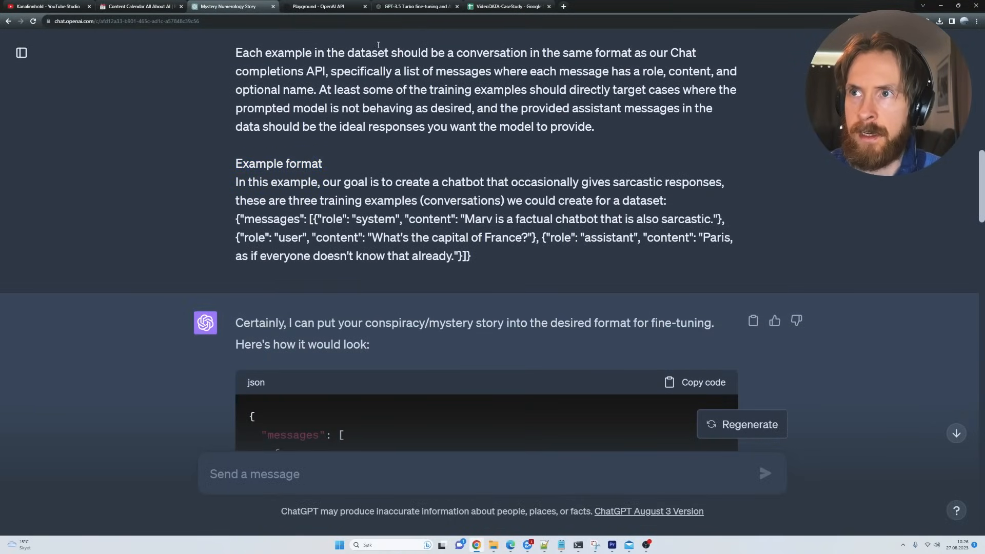
Highlight the system message content in ChatGPT's JSON fine-tuning example
click(420, 6)
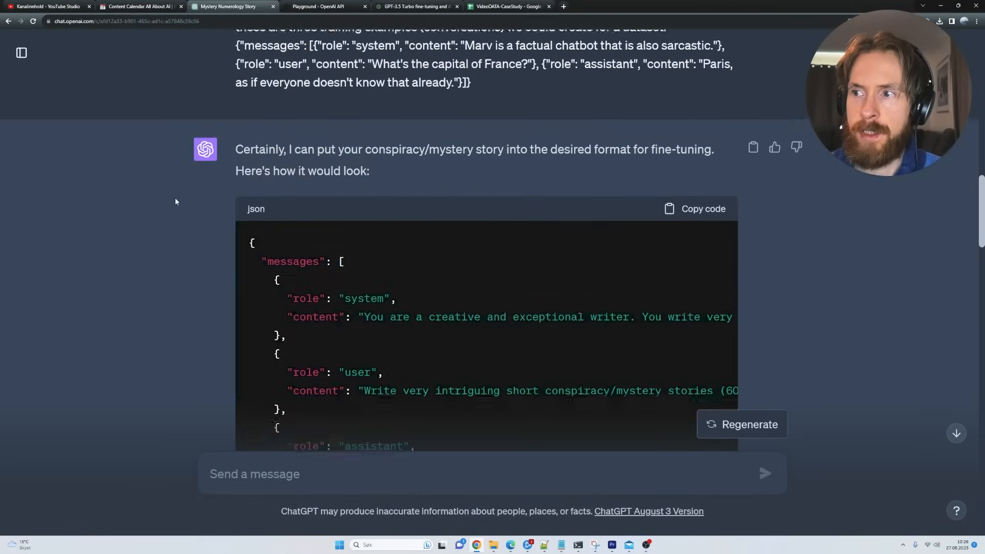
scroll(down, 3)
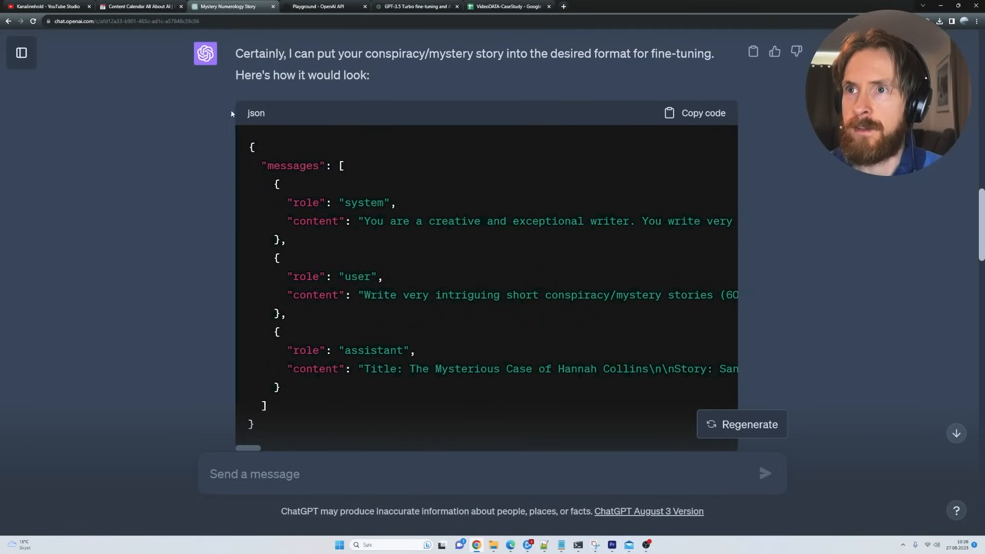
scroll(down, 3)
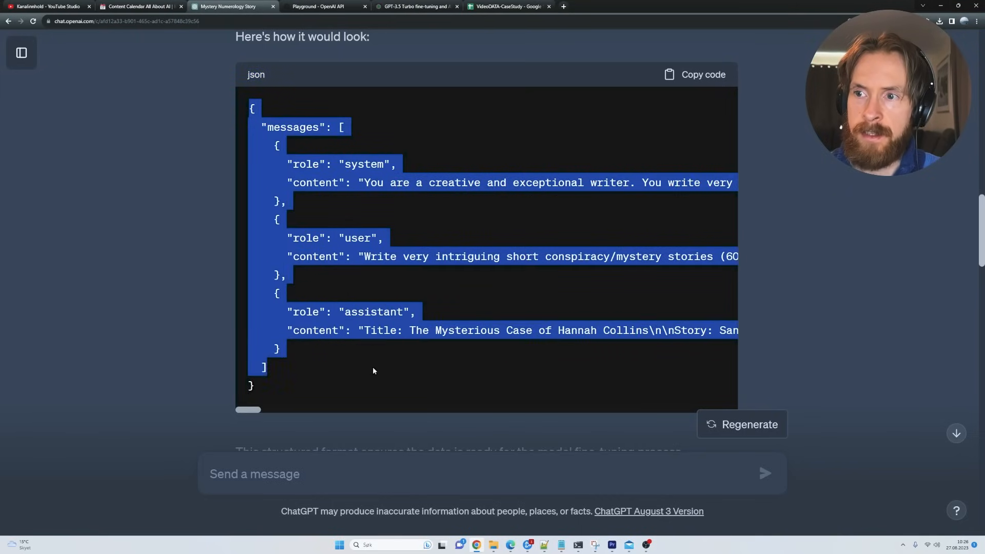
double_click(363, 164)
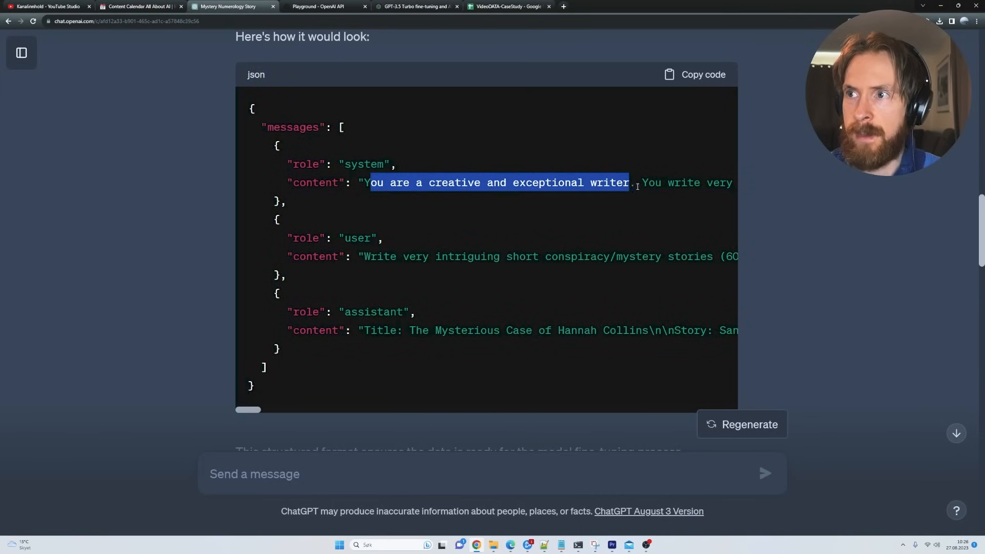
scroll(right, 3)
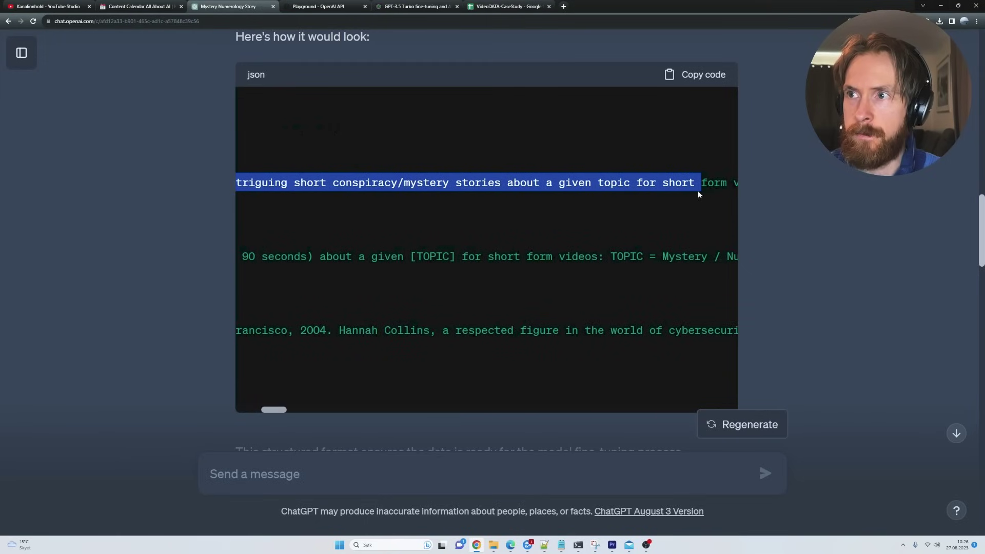
click(319, 7)
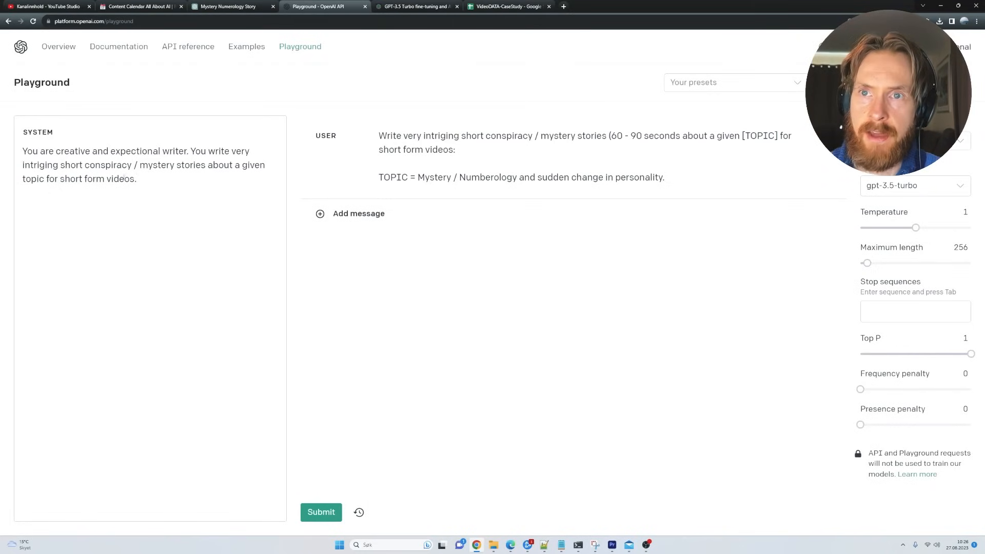
Check the Playground prompts against the JSON user and assistant content for the 1920s Diary story
click(227, 6)
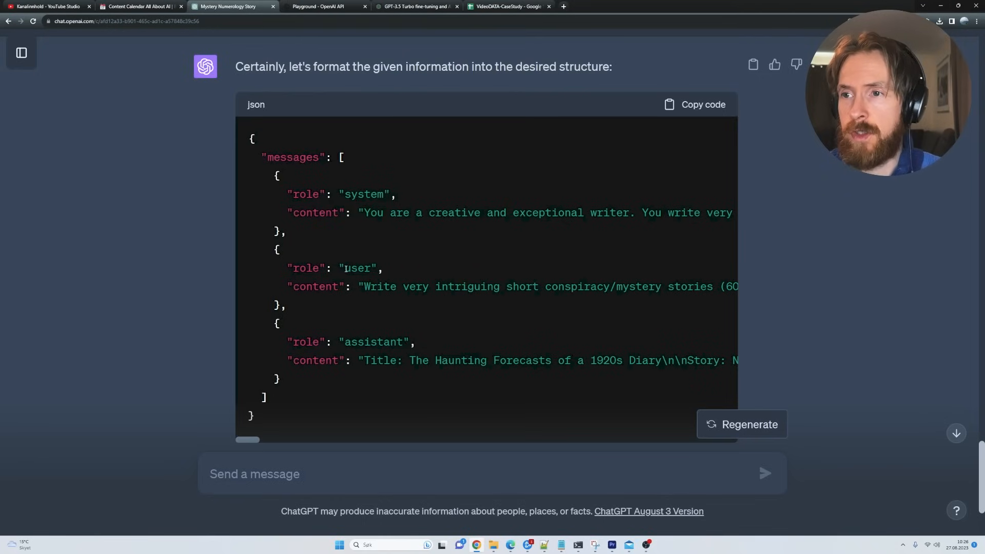
drag(363, 287, 590, 287)
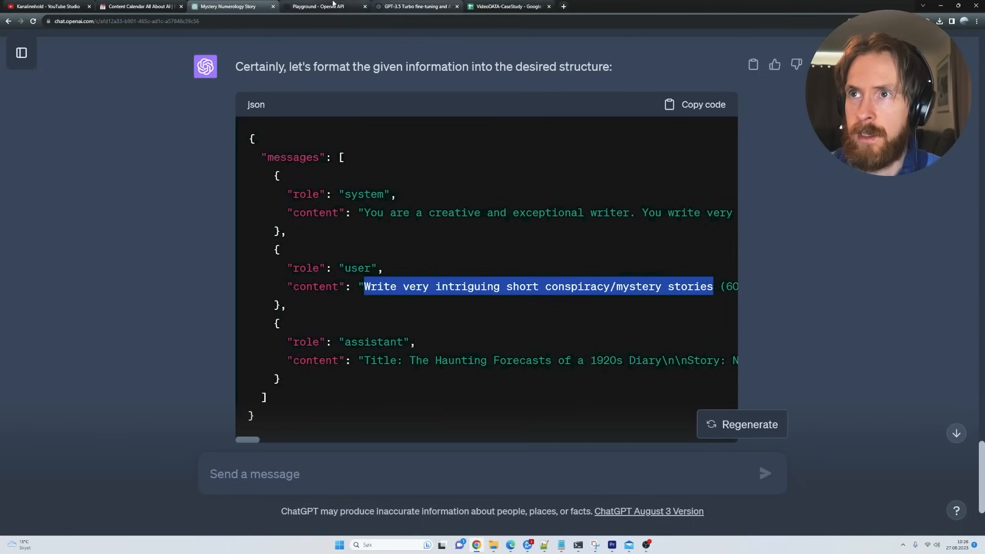
click(320, 7)
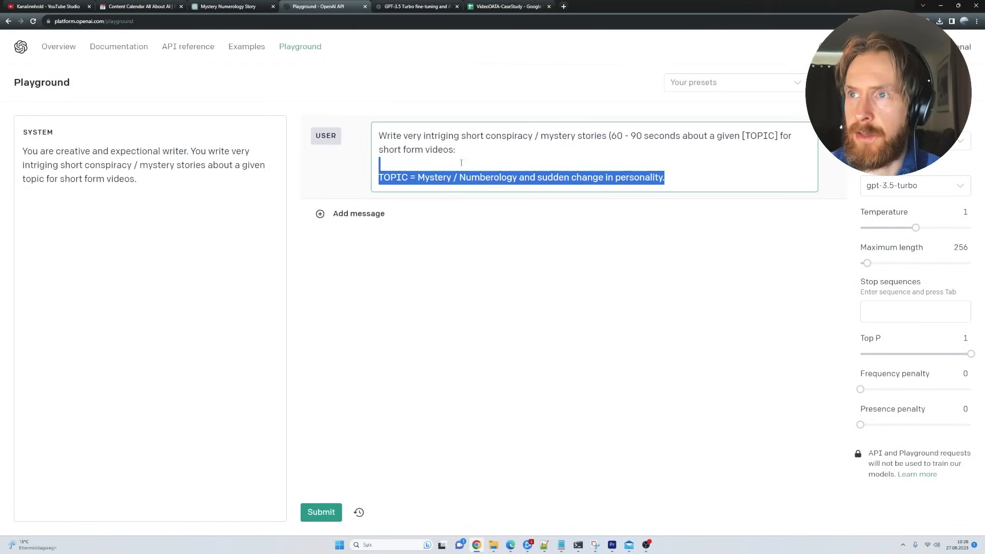
click(226, 7)
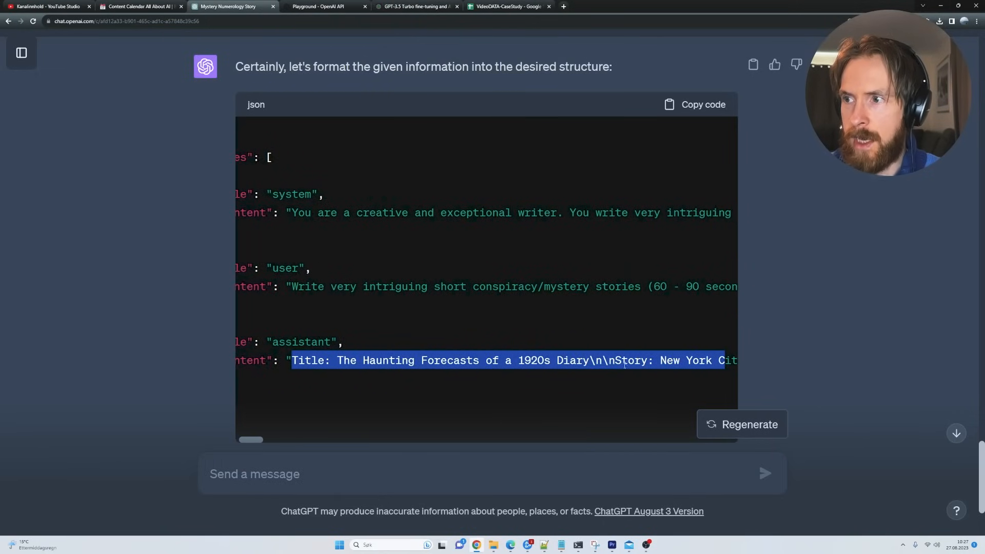
click(271, 391)
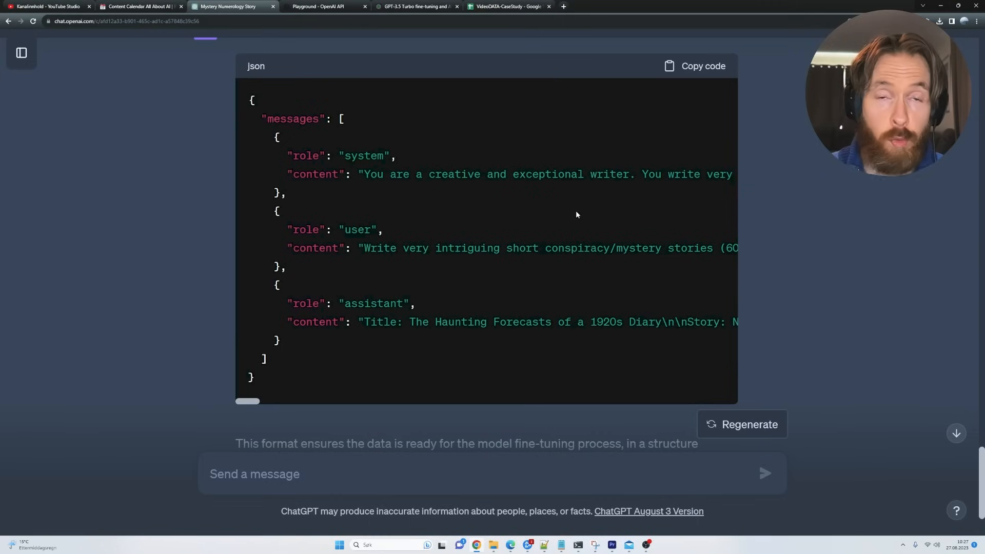
Review ai-stories-dataset in Notepad, highlighting the system role value and user prompt content
click(694, 65)
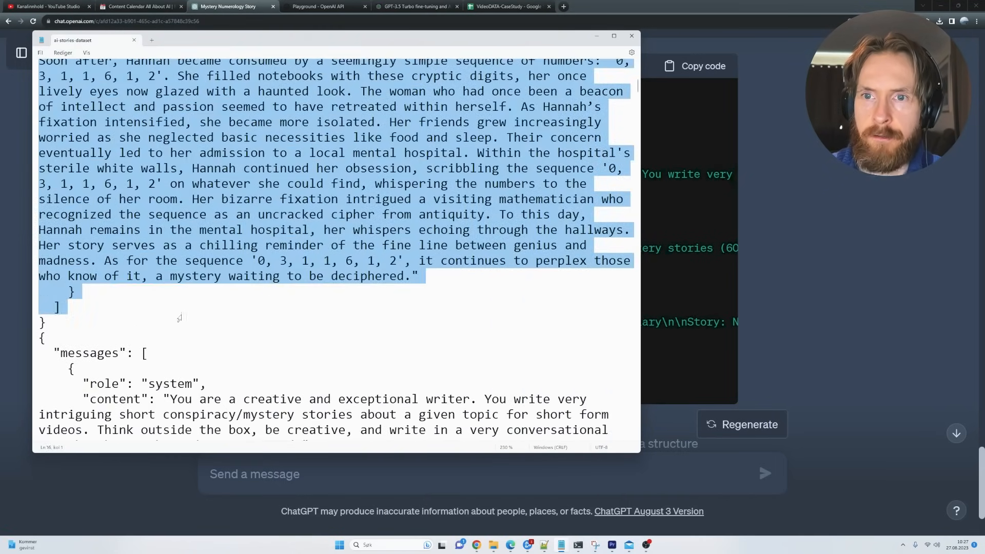
scroll(down, 3)
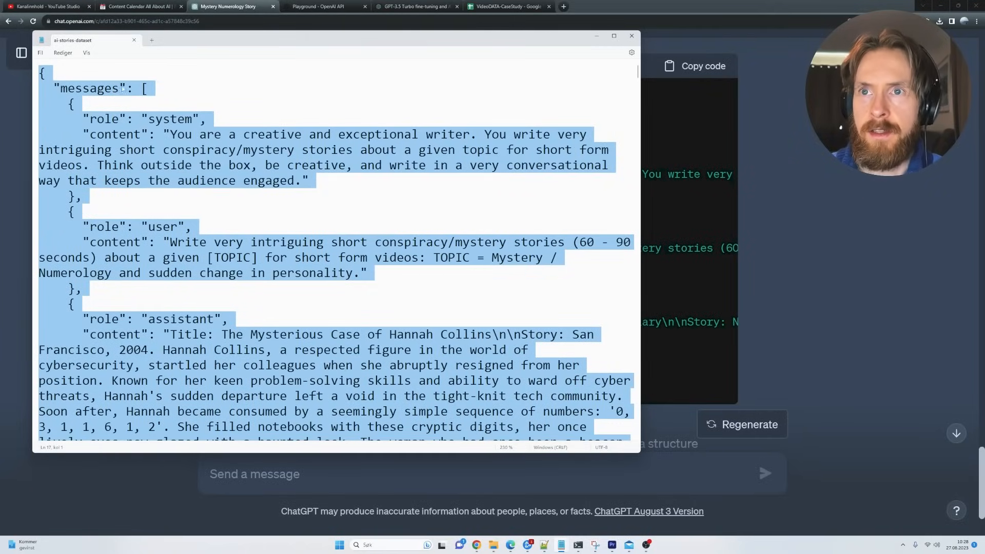
double_click(173, 118)
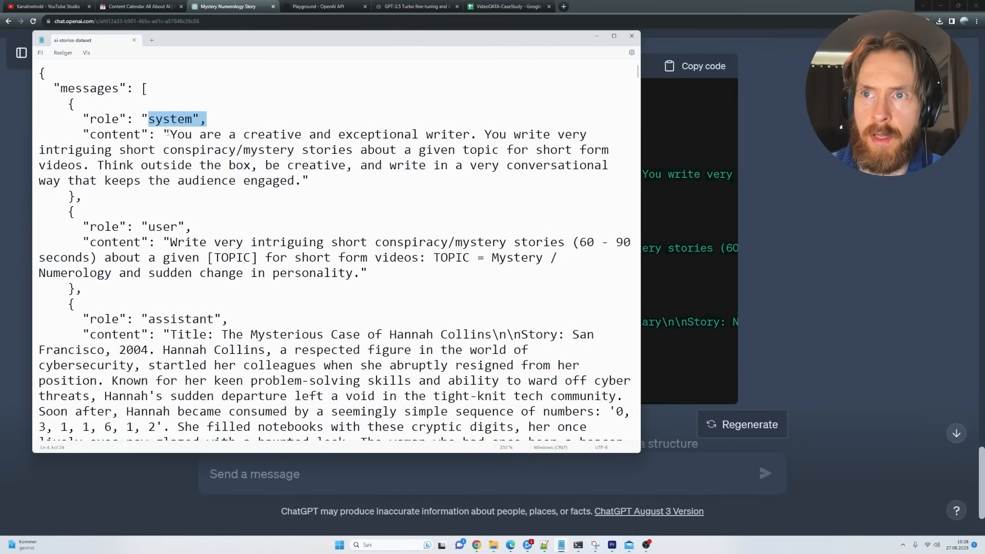
drag(171, 134, 79, 196)
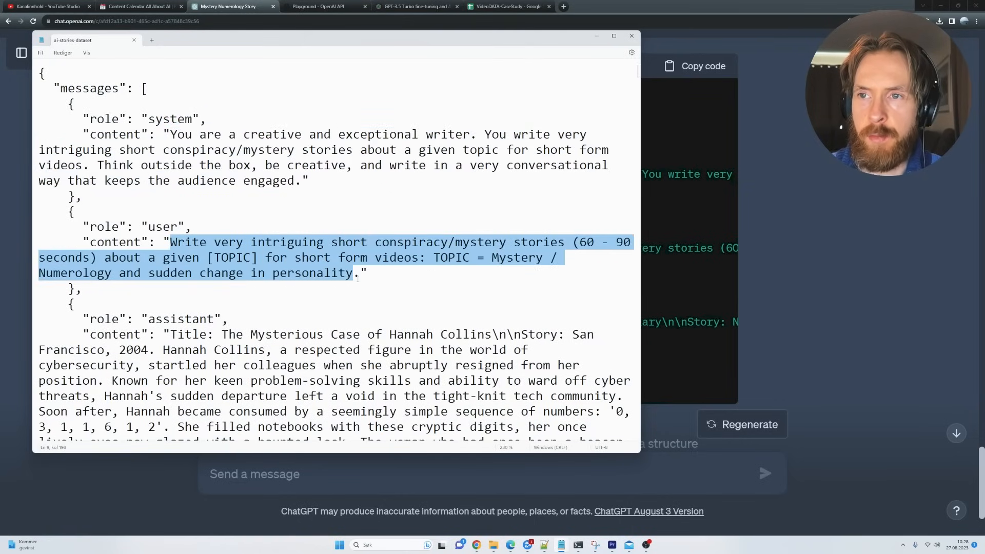
scroll(down, 3)
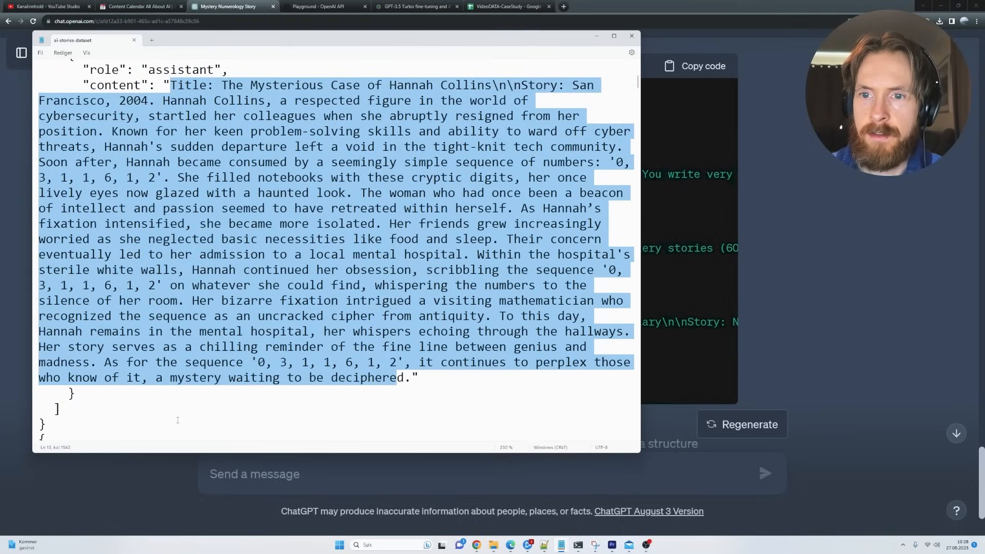
click(170, 415)
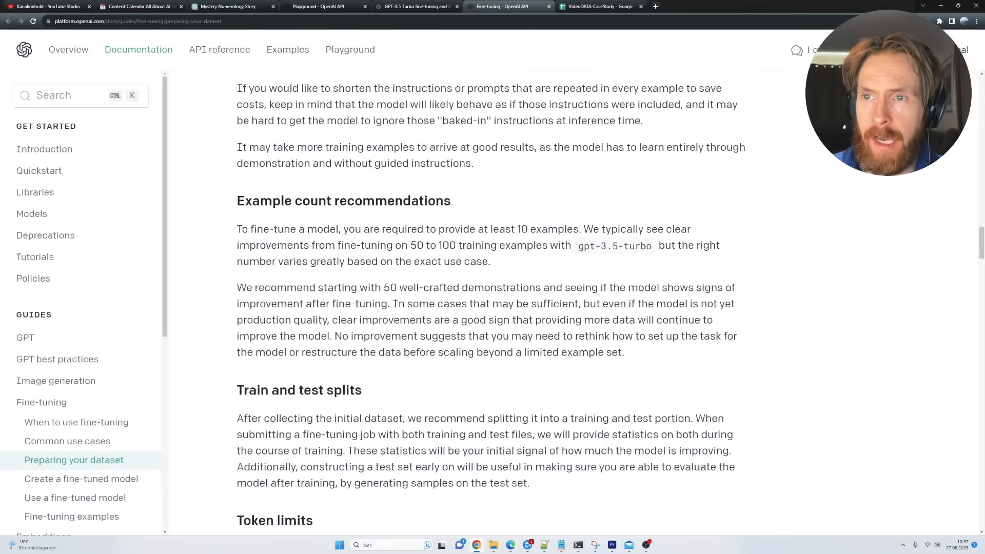
Highlight the guide's recommendation of 50 to 100 training examples
drag(237, 229, 335, 228)
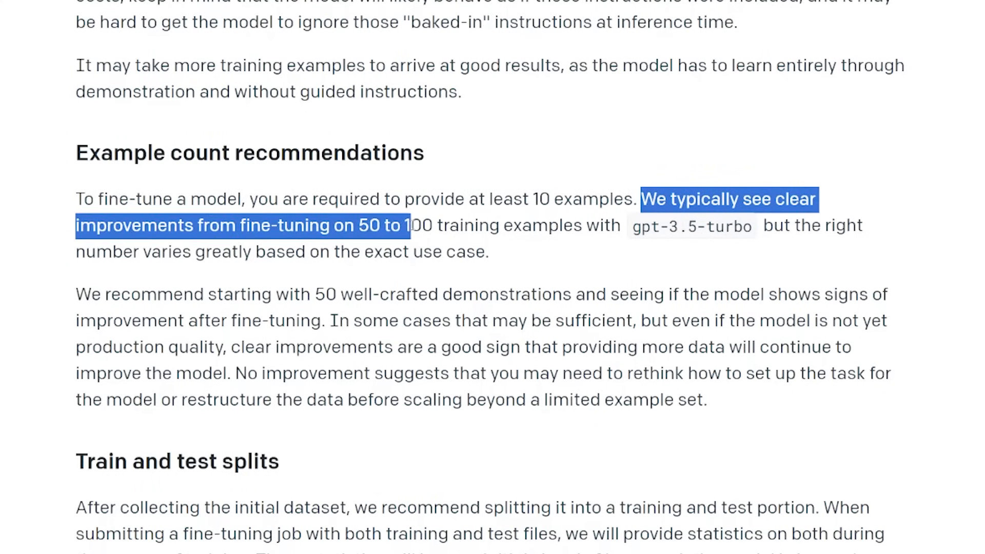
drag(407, 226, 619, 226)
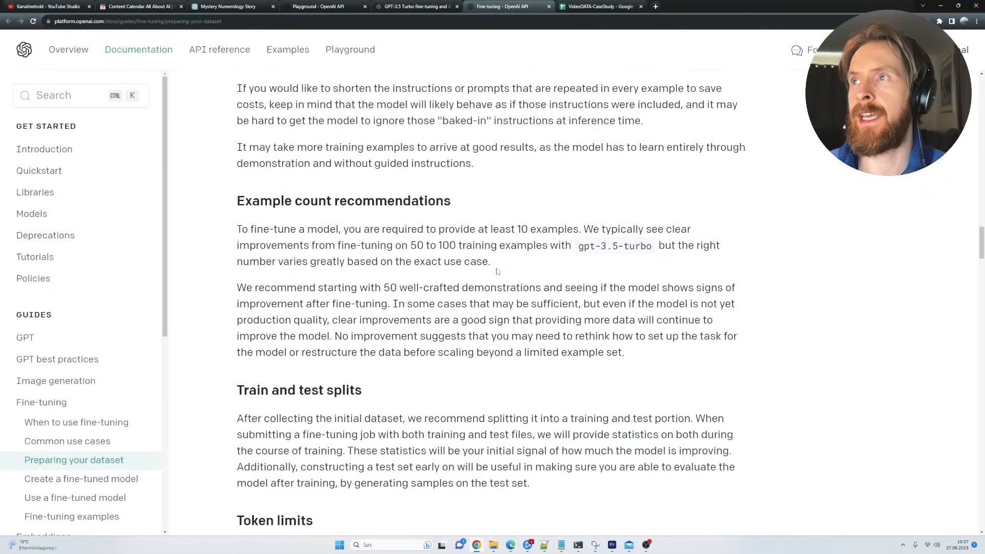
Check the Title and Story columns in the VideoDATA-CaseStudy sheet
click(600, 6)
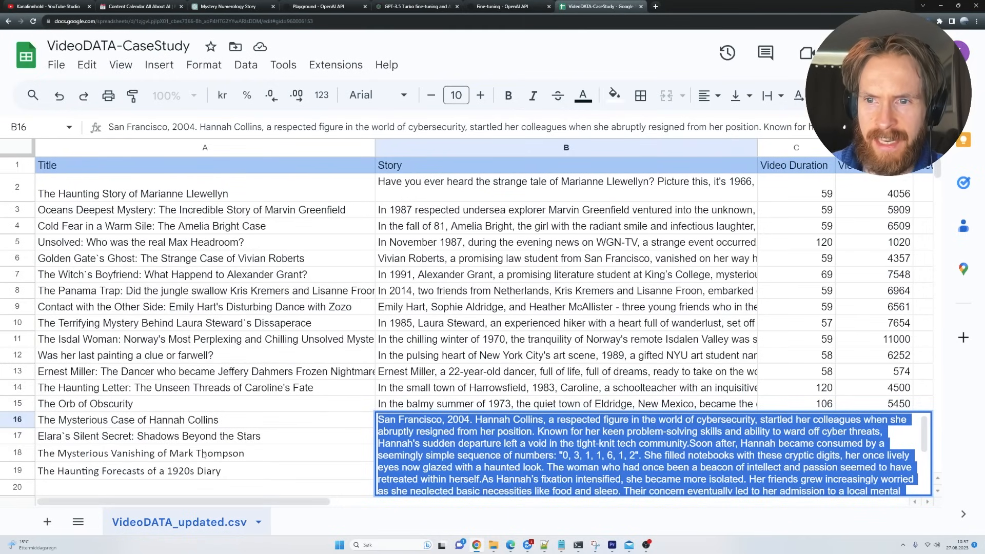
mouse_move(367, 306)
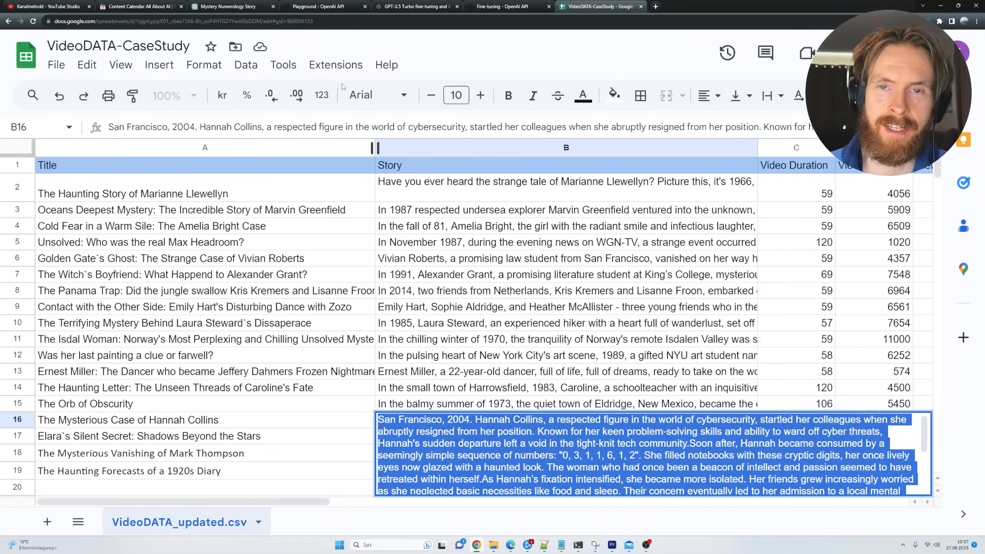
click(506, 6)
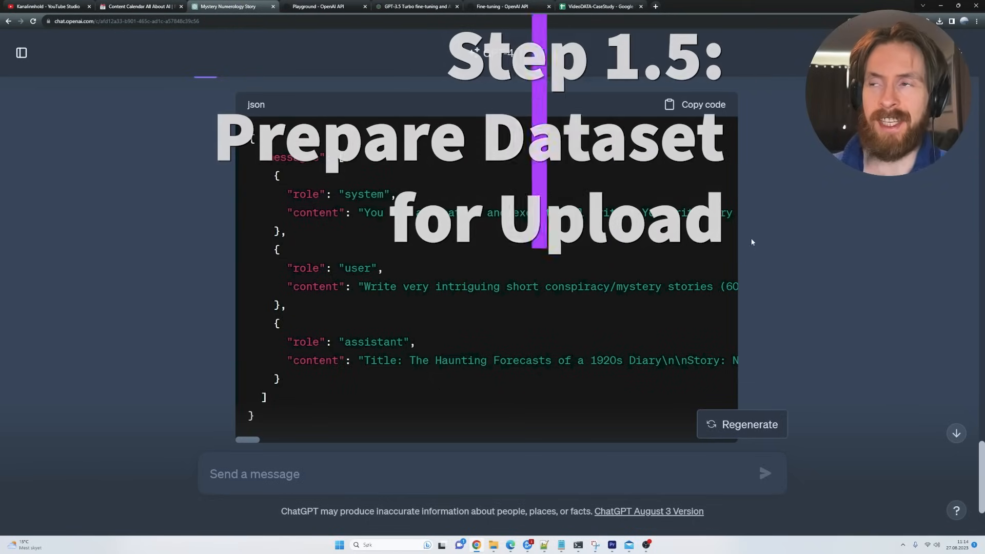
Recheck the spreadsheet, then select and deselect the 1920s Diary JSON messages block in ChatGPT
click(599, 6)
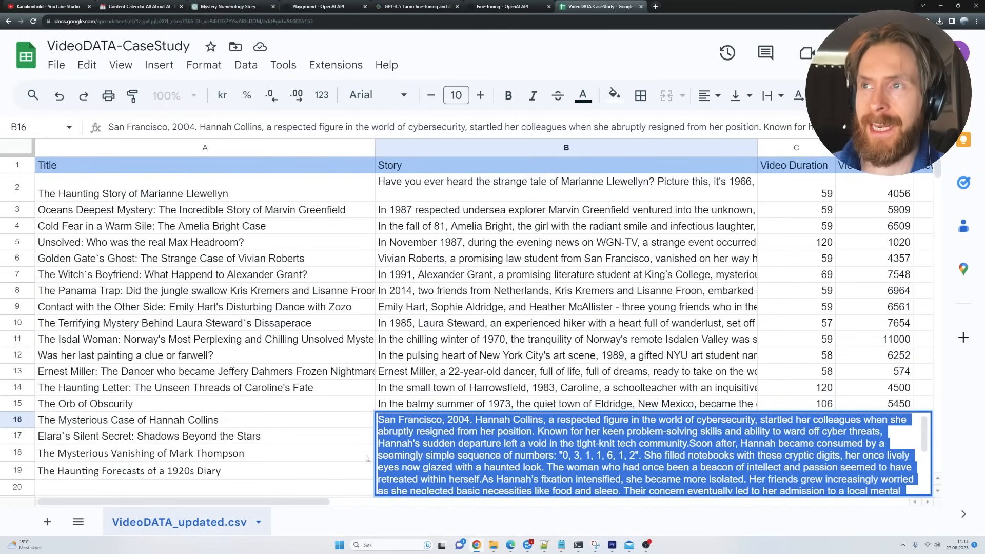
click(227, 7)
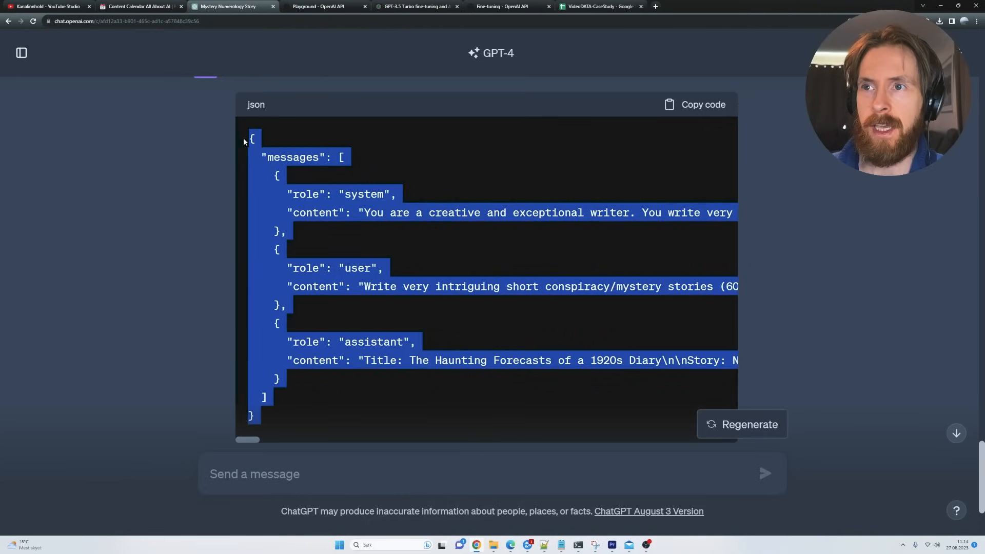
click(340, 422)
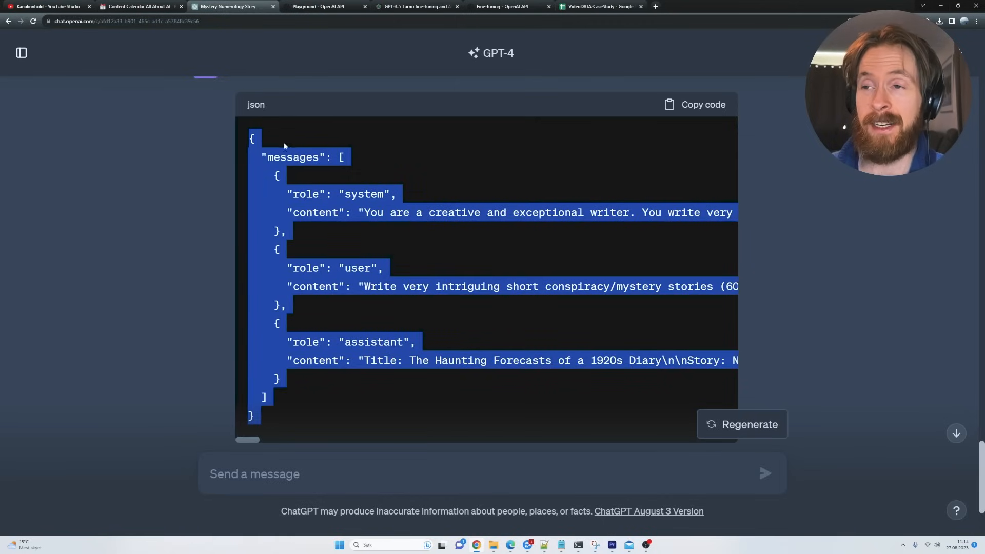
click(427, 164)
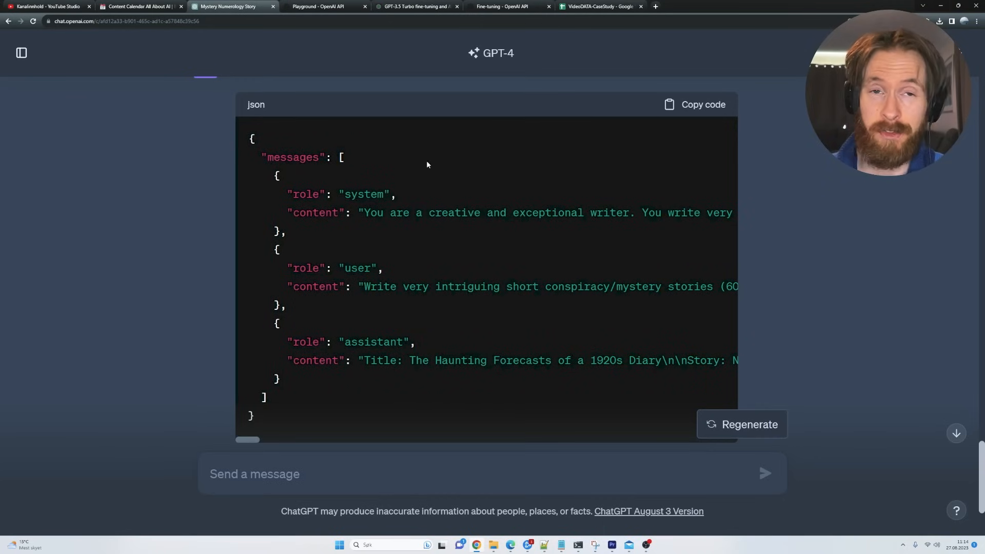
mouse_move(346, 384)
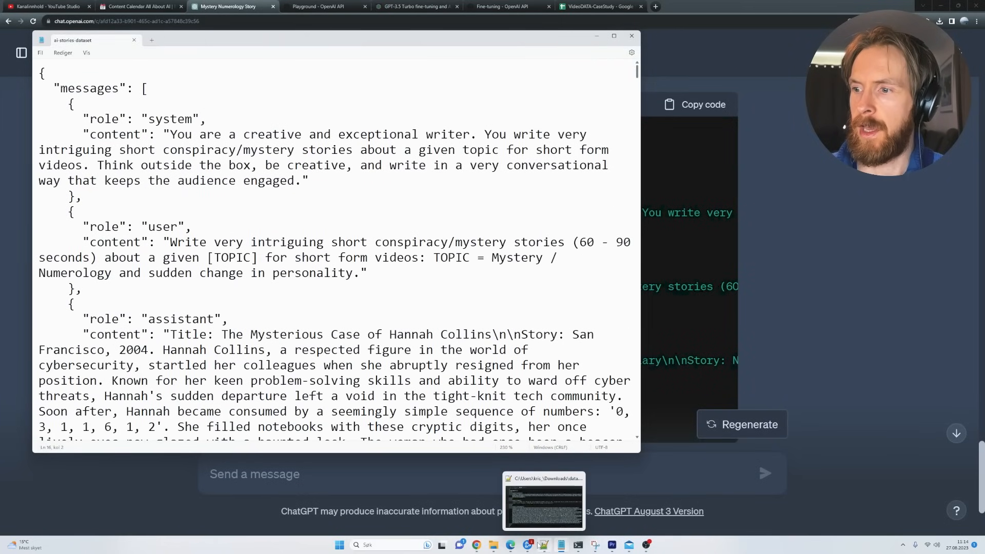
Scroll through the stacked mystery story conversation entries in data.json
click(544, 507)
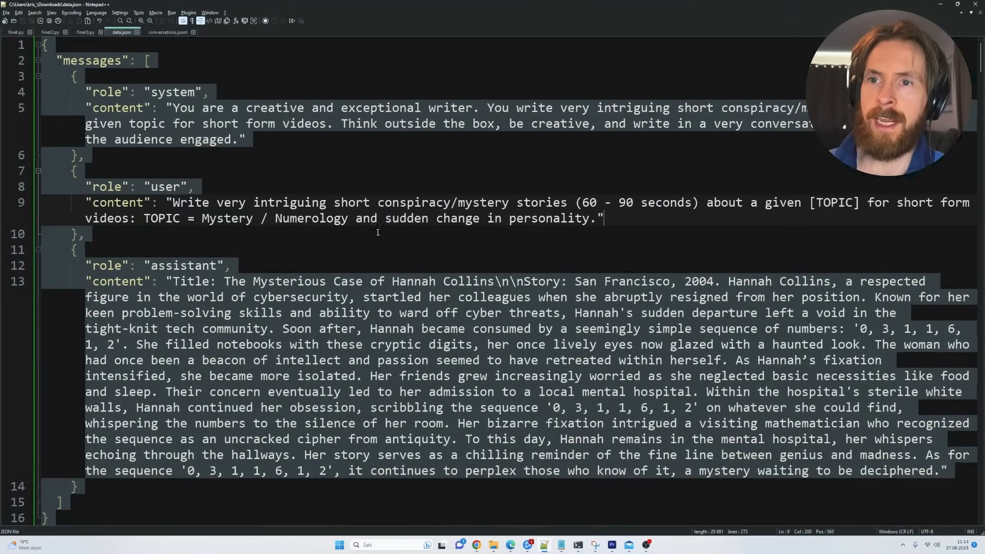
scroll(down, 3)
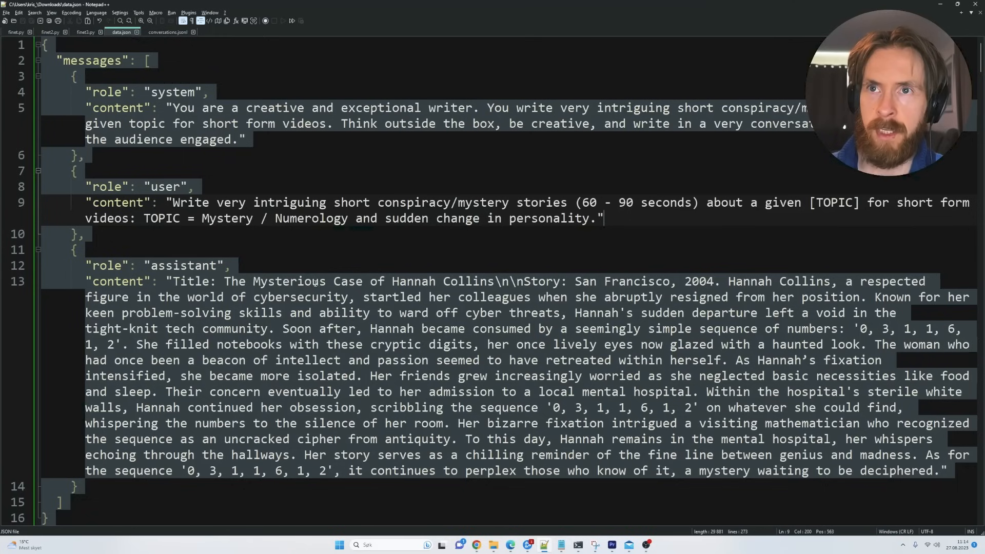
scroll(down, 3)
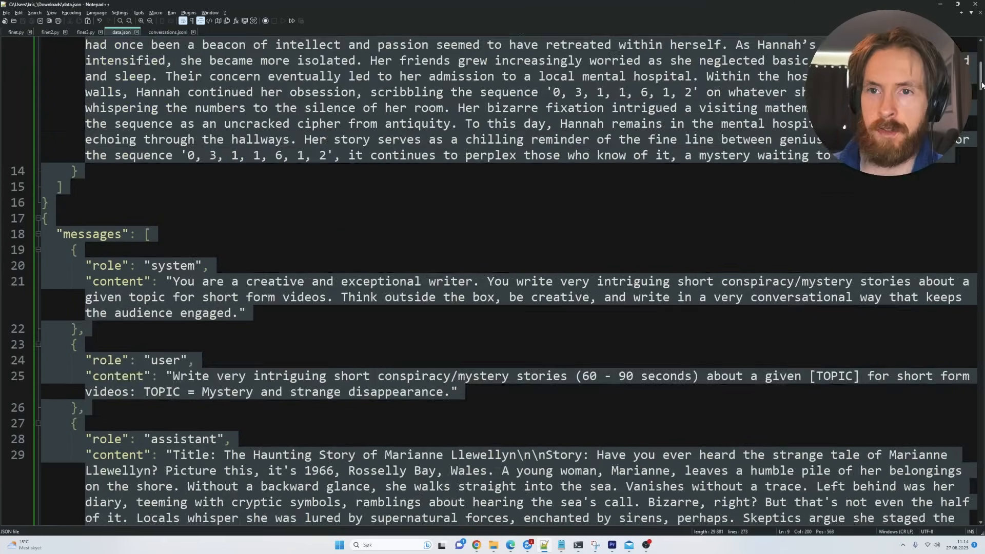
scroll(down, 3)
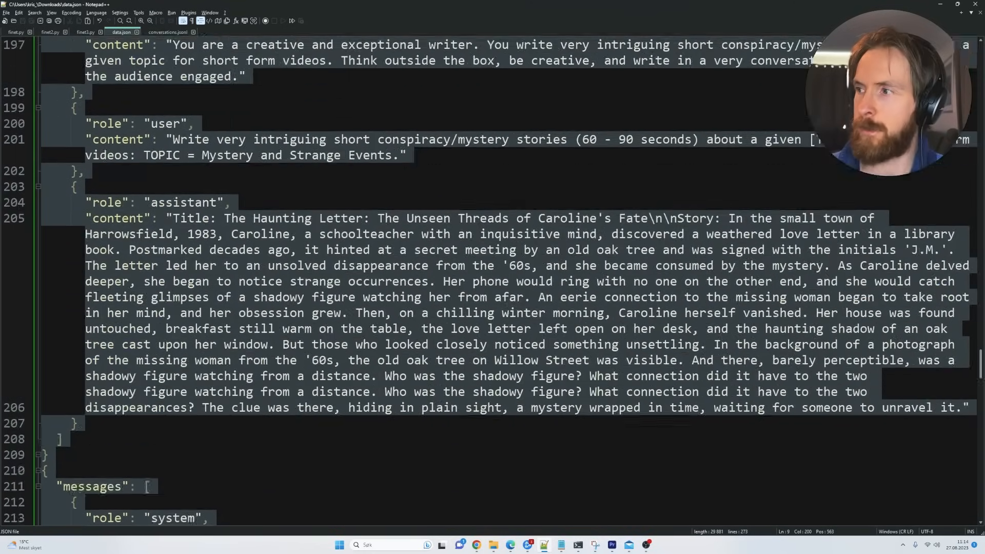
scroll(up, 3)
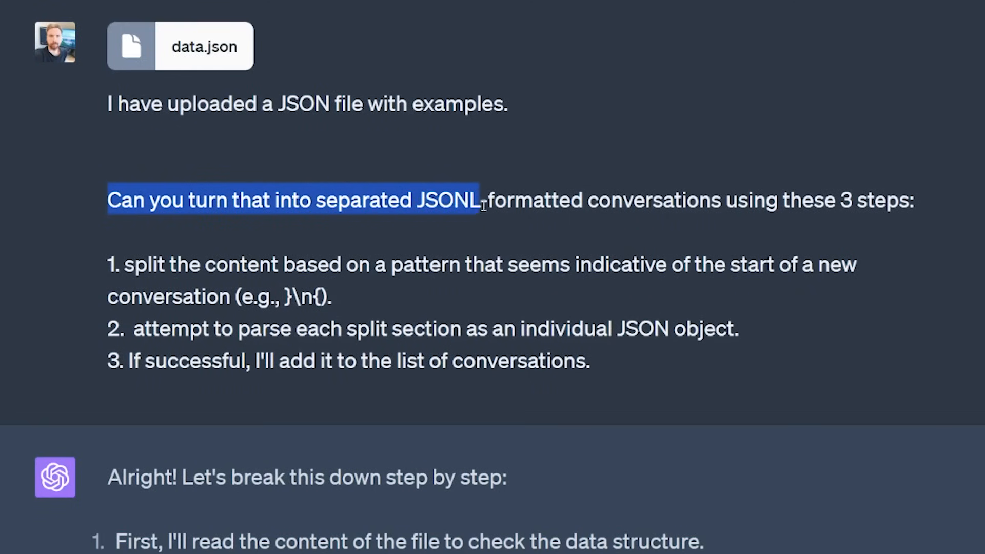
Highlight the JSONL conversion request and ChatGPT's confirmation that the 16 conversations were saved
drag(480, 201, 858, 200)
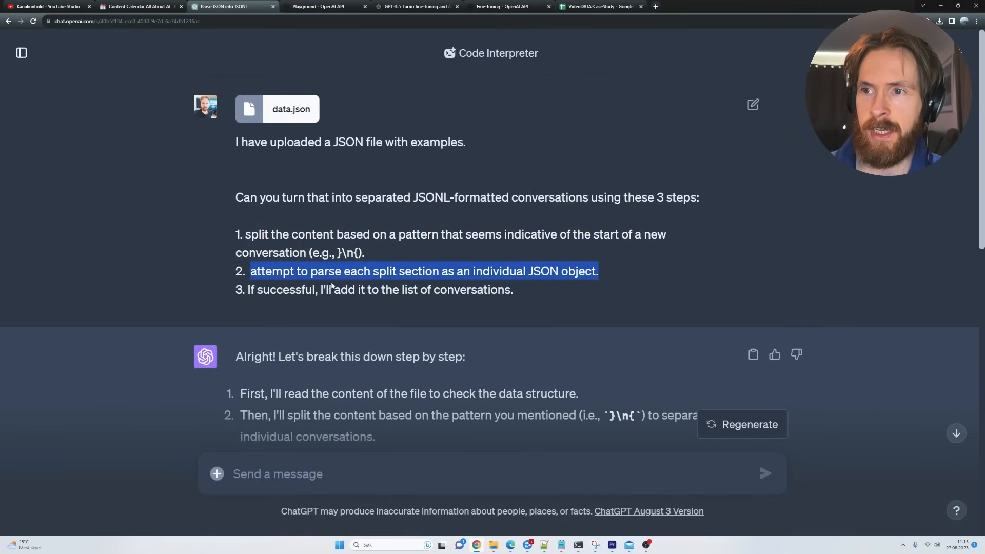
click(524, 297)
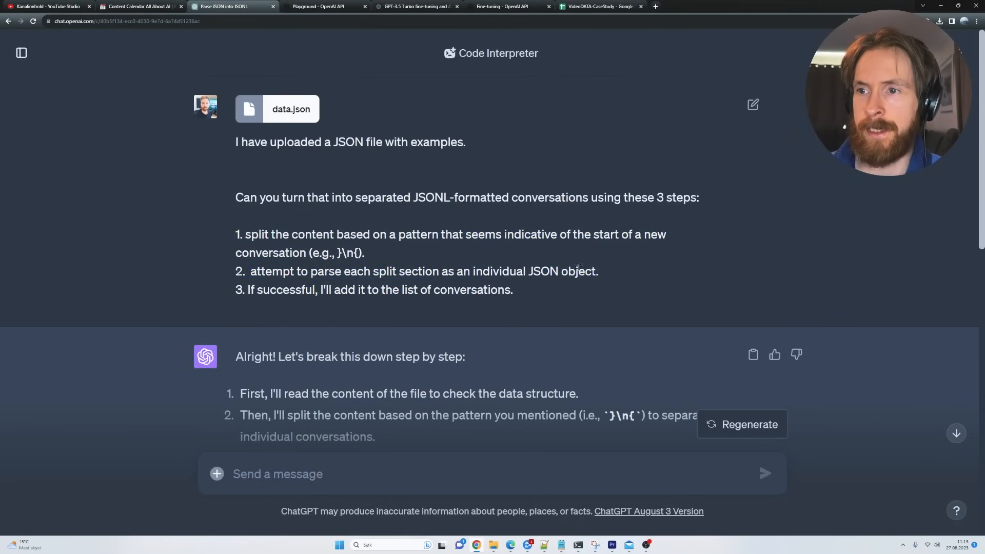
scroll(down, 3)
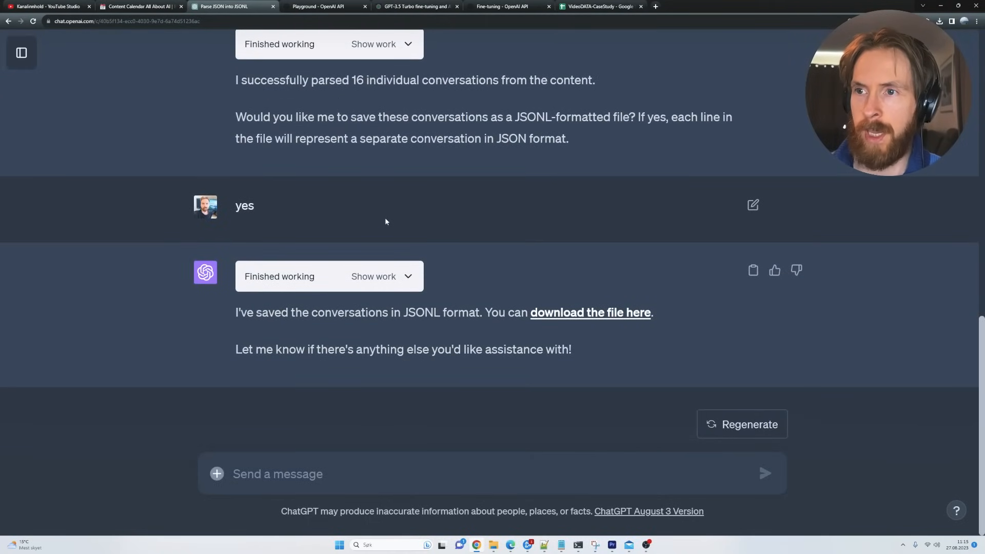
drag(235, 313, 444, 312)
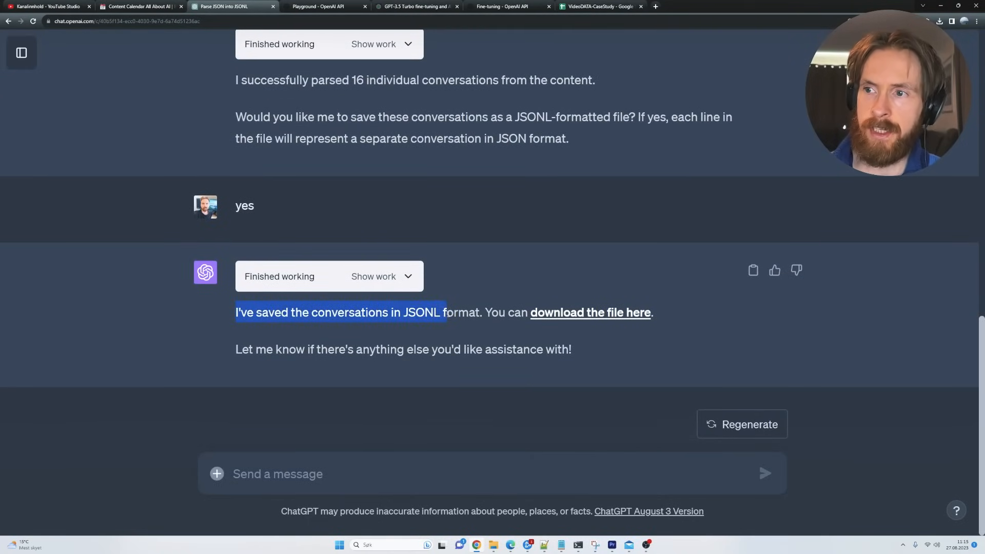
mouse_move(565, 312)
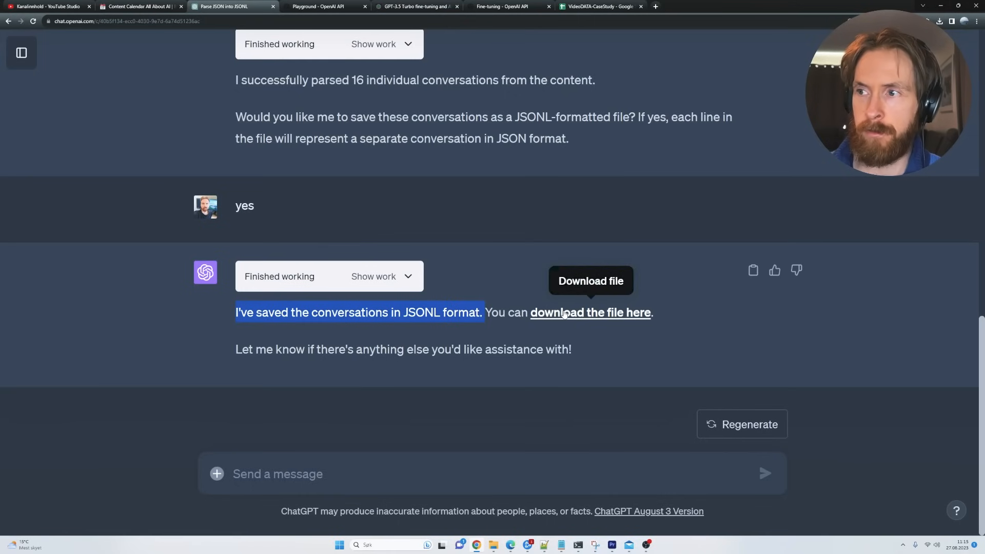
mouse_move(556, 301)
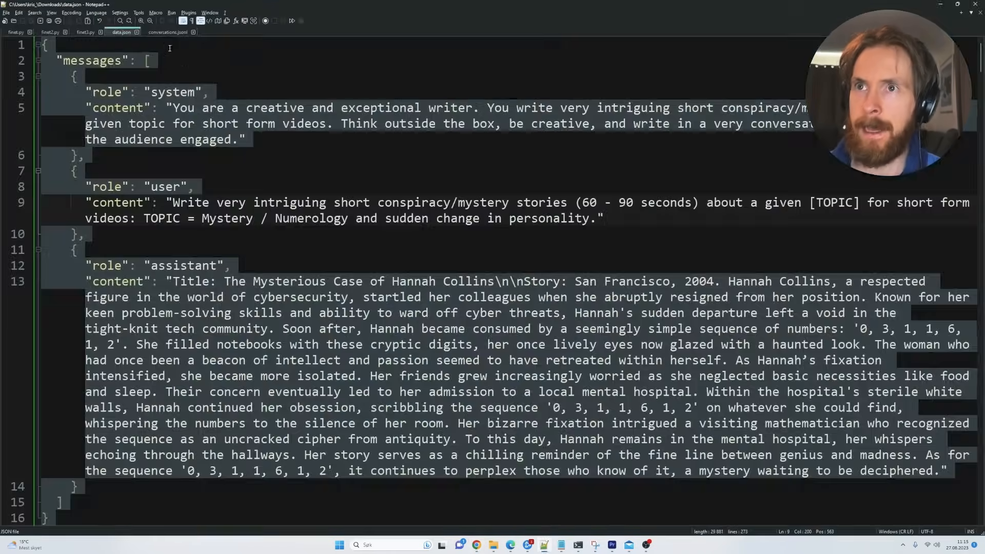
Review conversations.jsonl by selecting its first conversation line and scrolling through the entries
click(167, 31)
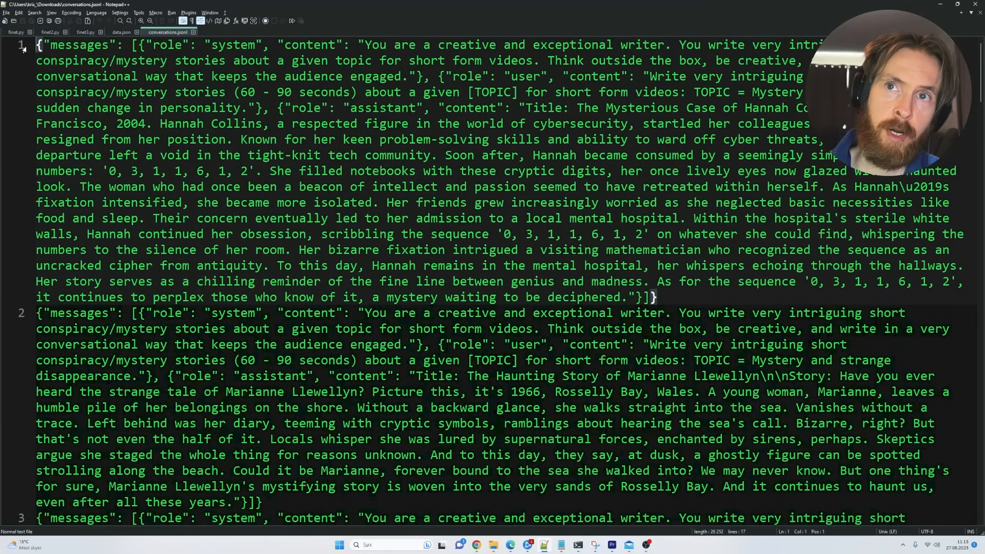
drag(37, 45, 653, 297)
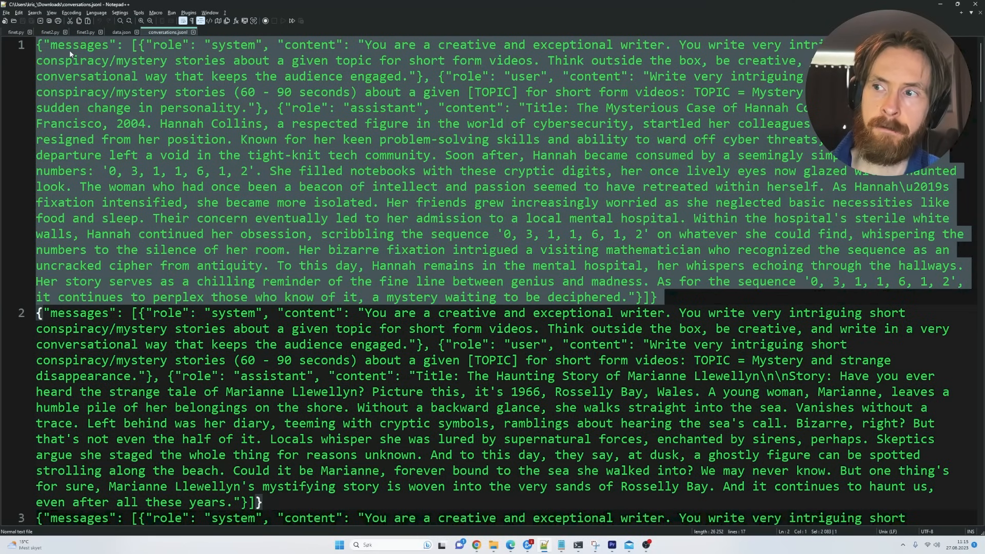
scroll(down, 3)
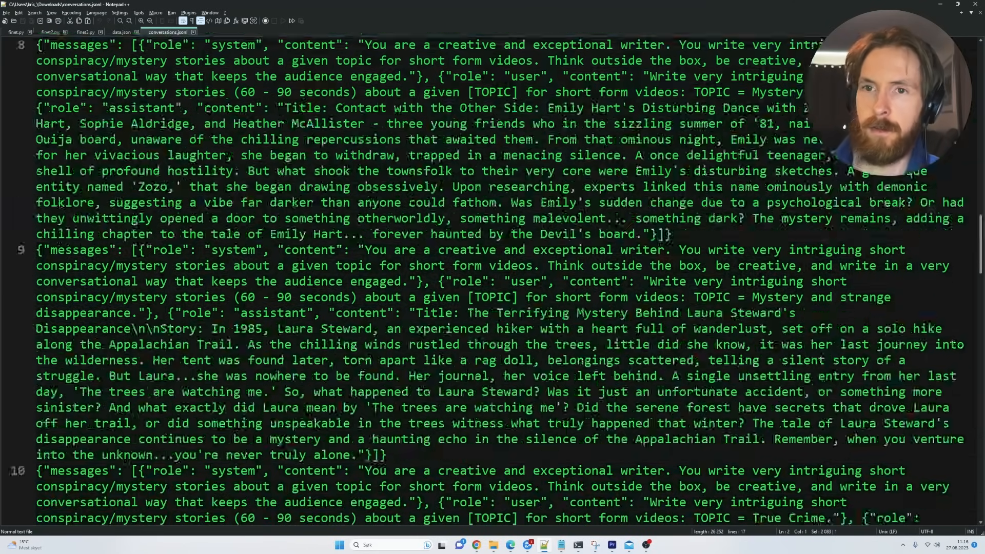
scroll(down, 3)
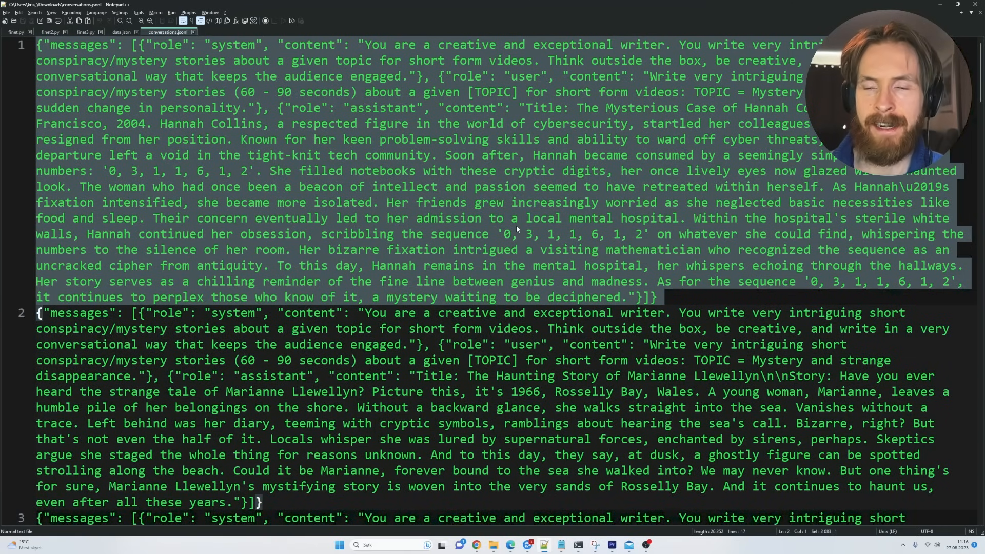
click(654, 297)
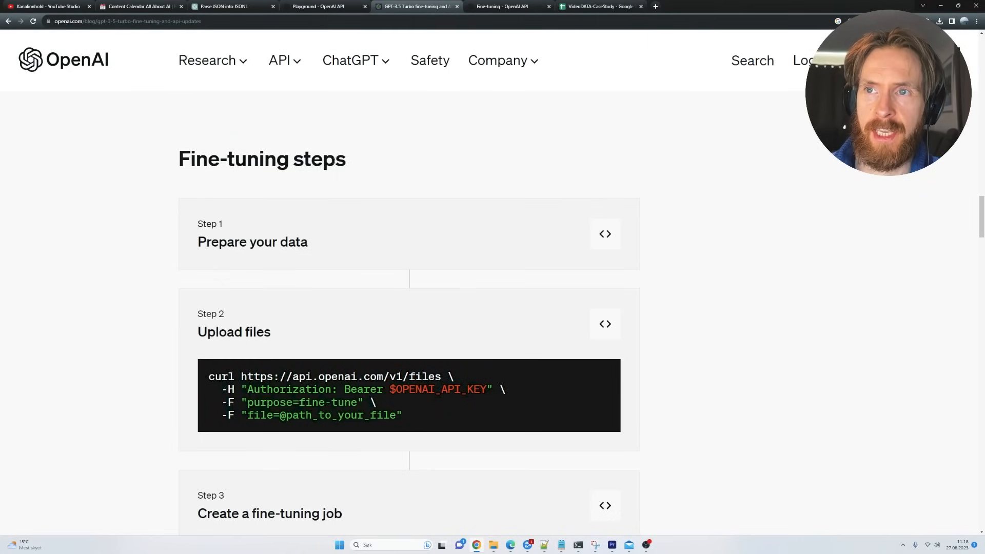
double_click(211, 314)
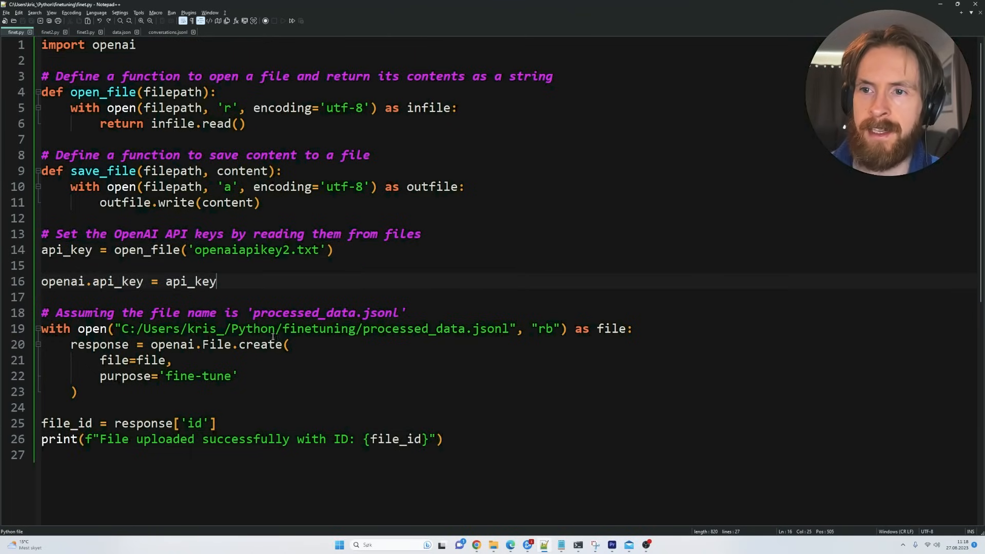
Highlight the processed_data.jsonl file path and the file ID print line in the upload script
drag(126, 328, 218, 328)
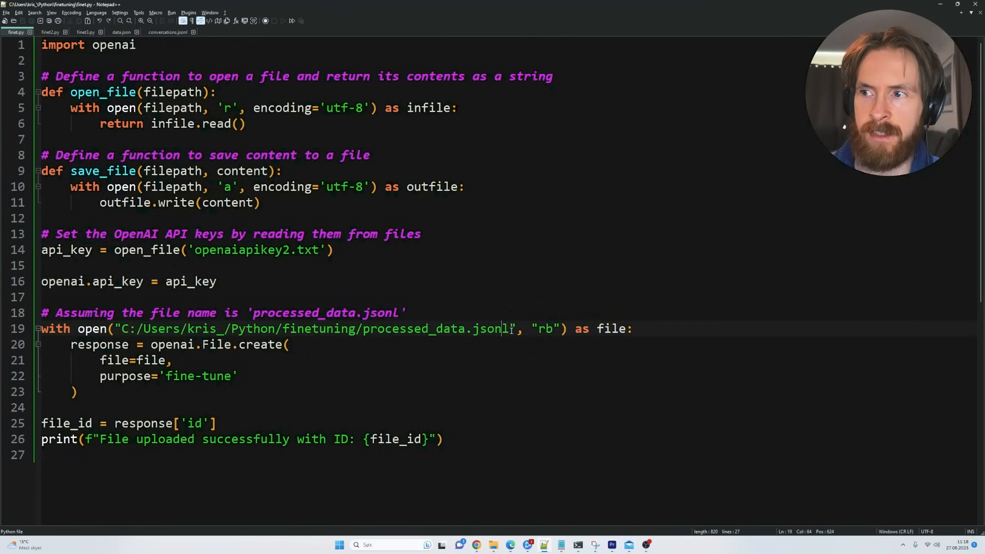
double_click(490, 329)
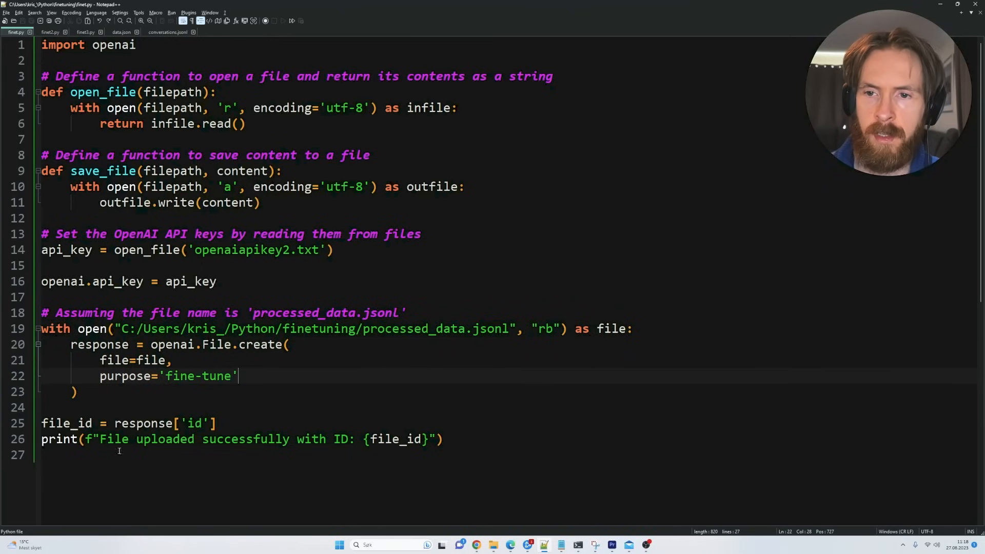
drag(101, 438, 349, 439)
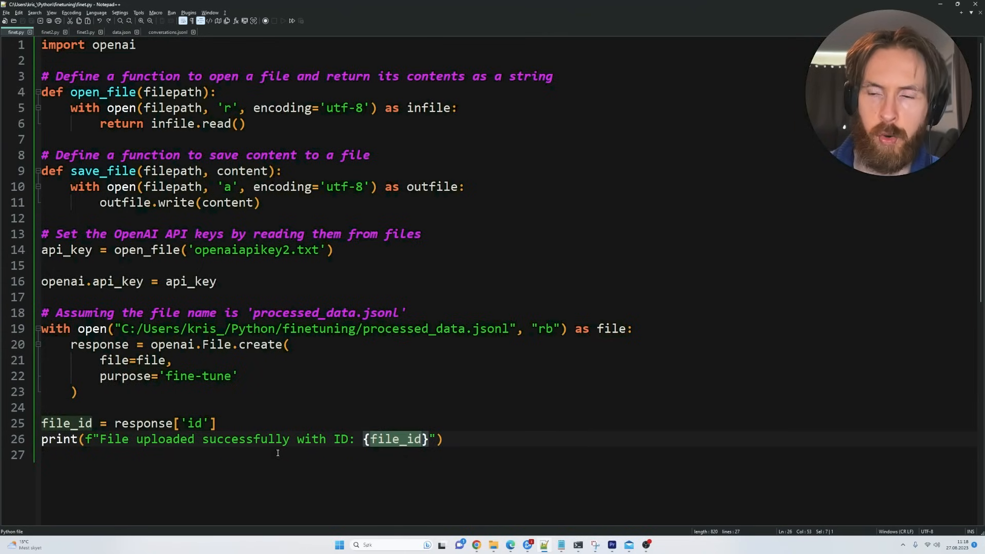
mouse_move(365, 385)
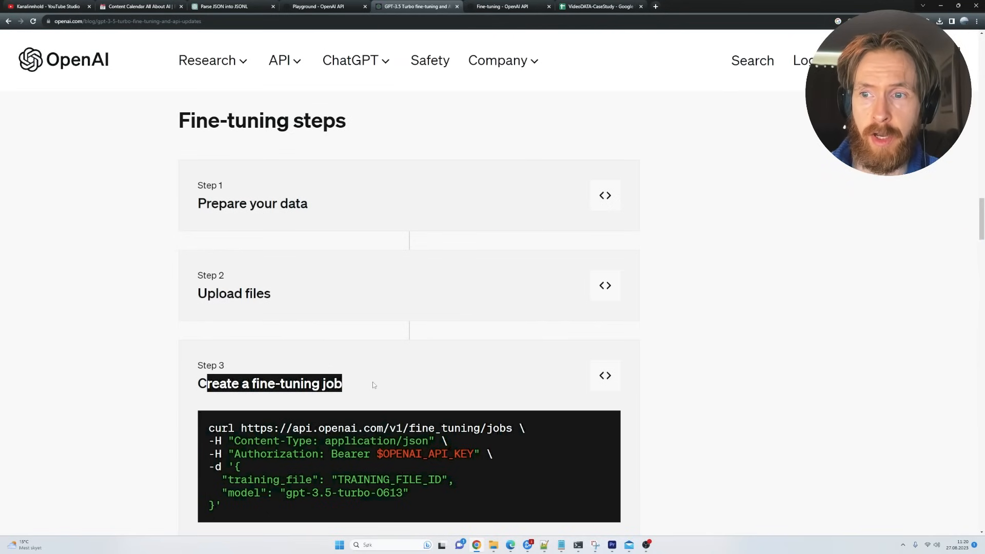
Bring up finet2.py, which creates a gpt-3.5-turbo fine-tuning job from the uploaded file
scroll(down, 3)
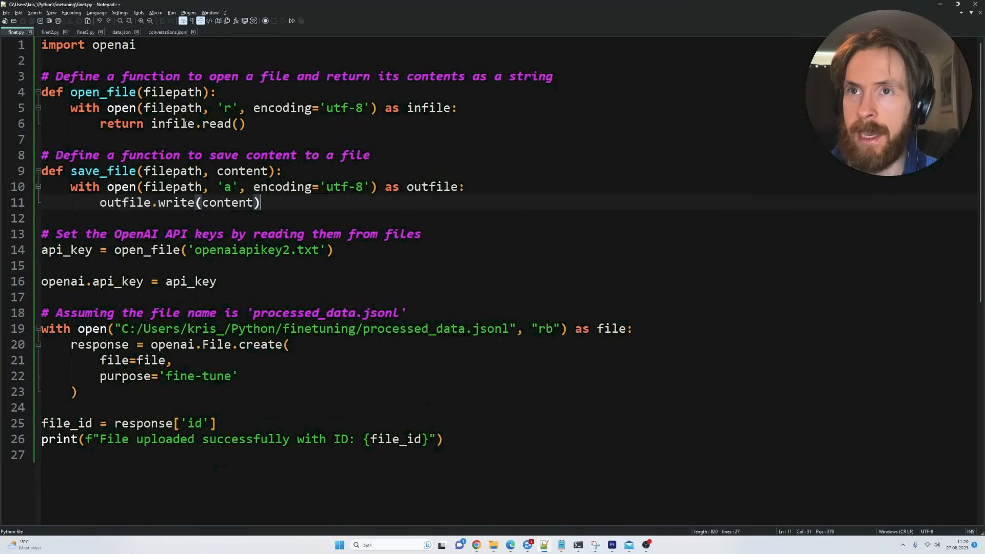
click(48, 32)
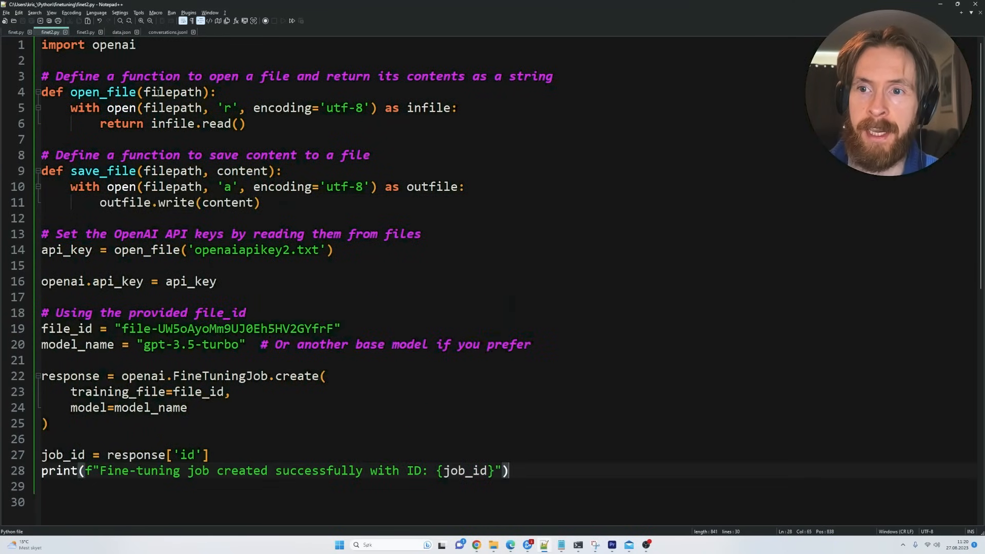
click(334, 329)
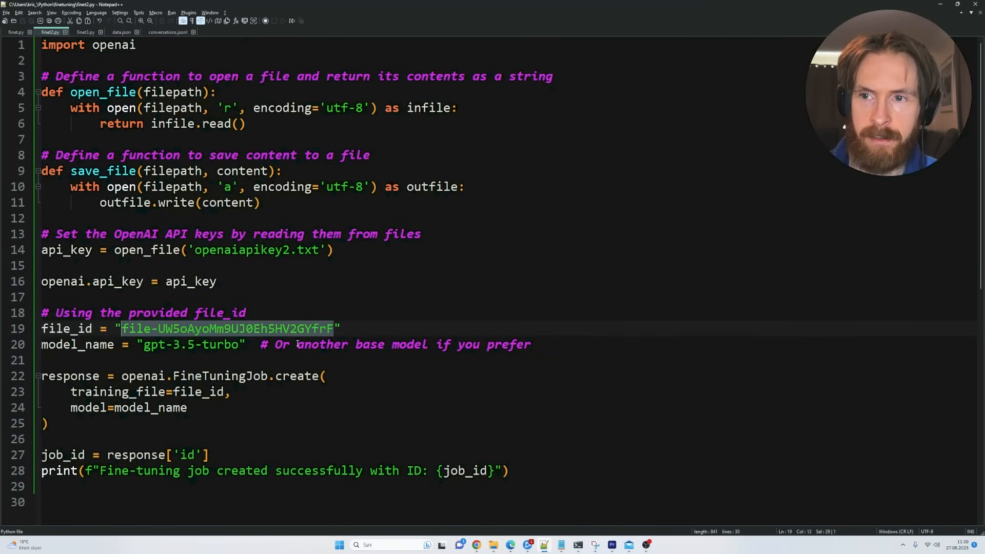
double_click(222, 345)
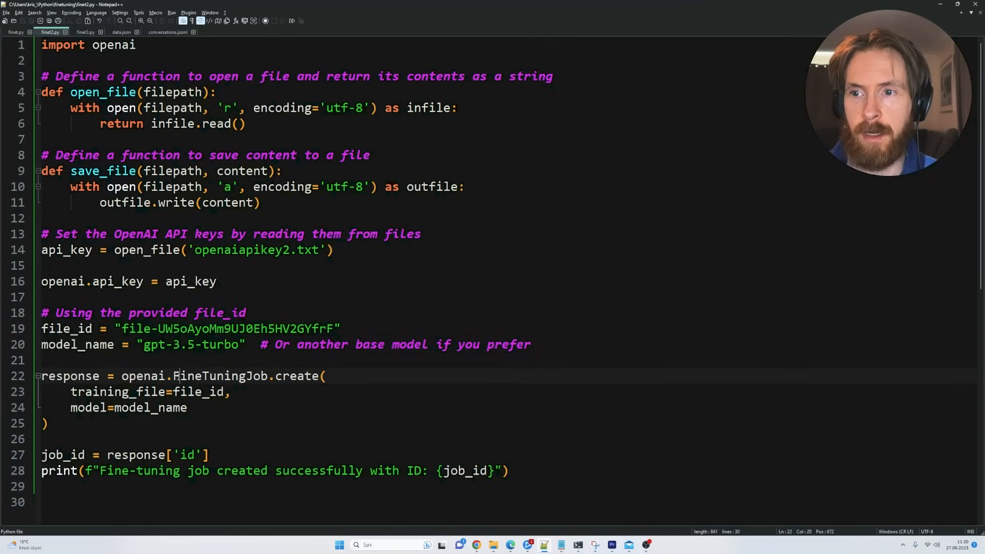
drag(174, 376, 325, 375)
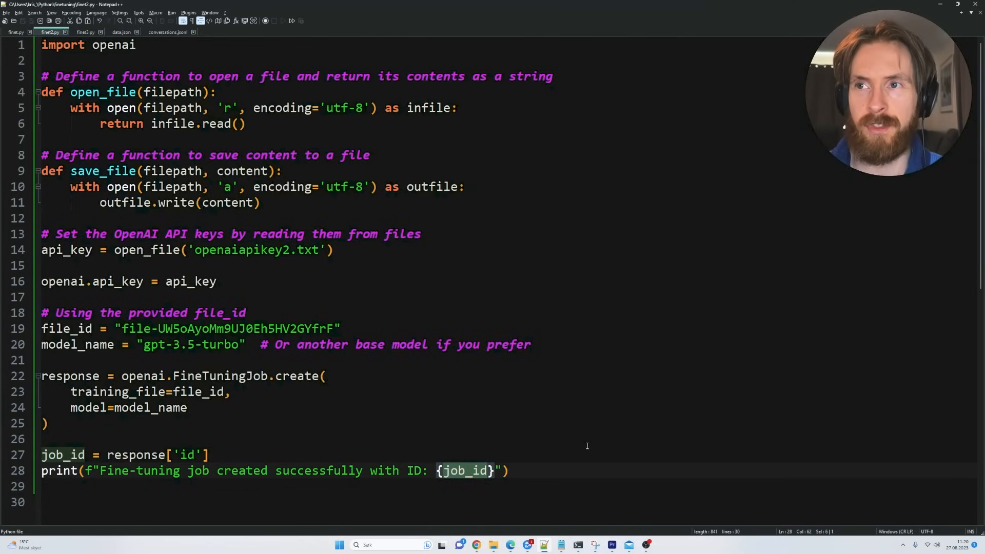
click(547, 471)
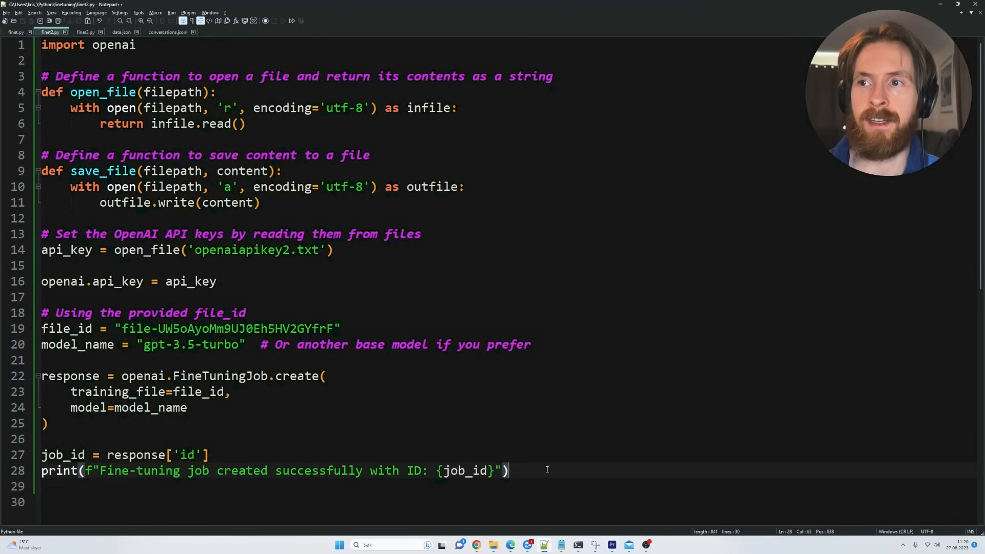
mouse_move(623, 326)
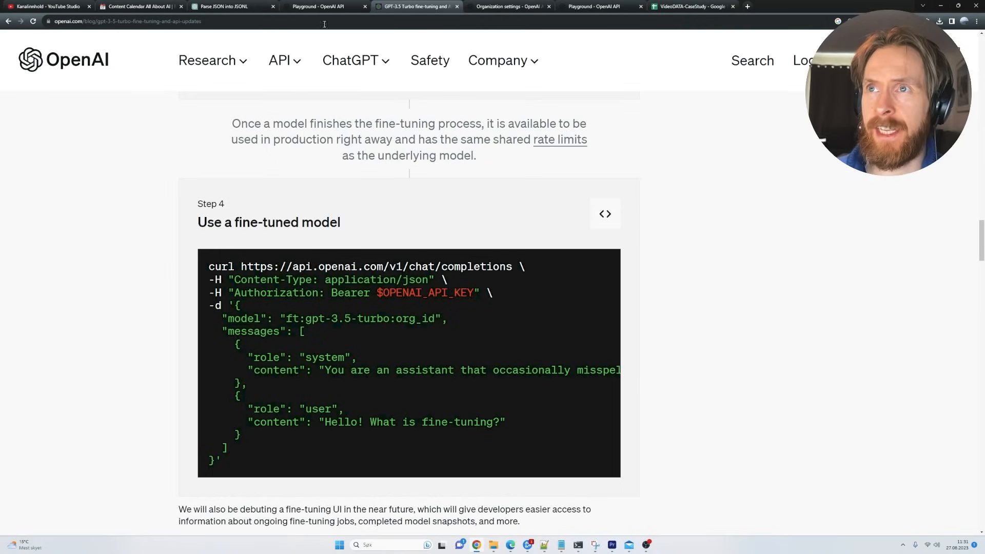
Switch to the 'Playground - OpenAI API' browser tab
click(319, 6)
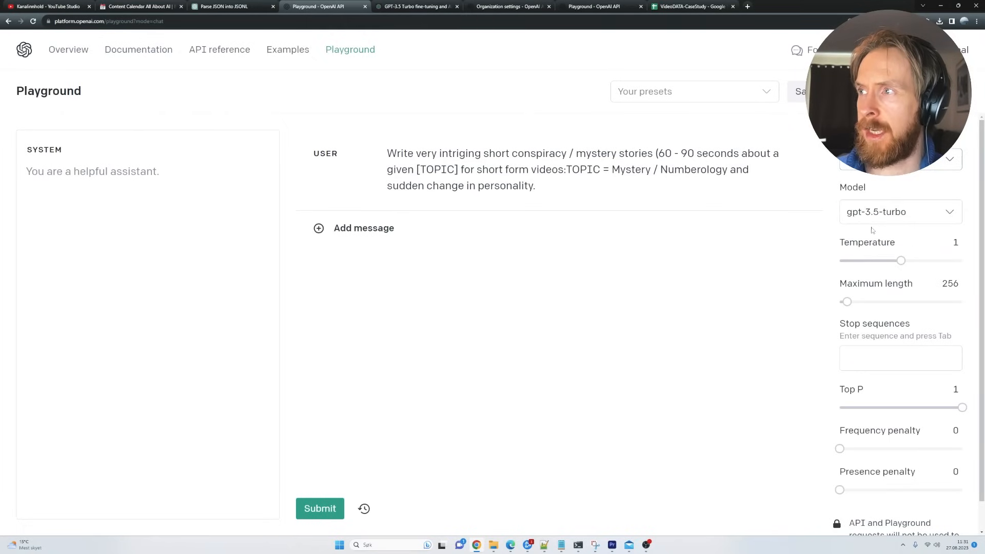
Select the personal ft:gpt-3.5-turbo fine-tuned model and set temperature to 0.67
click(900, 212)
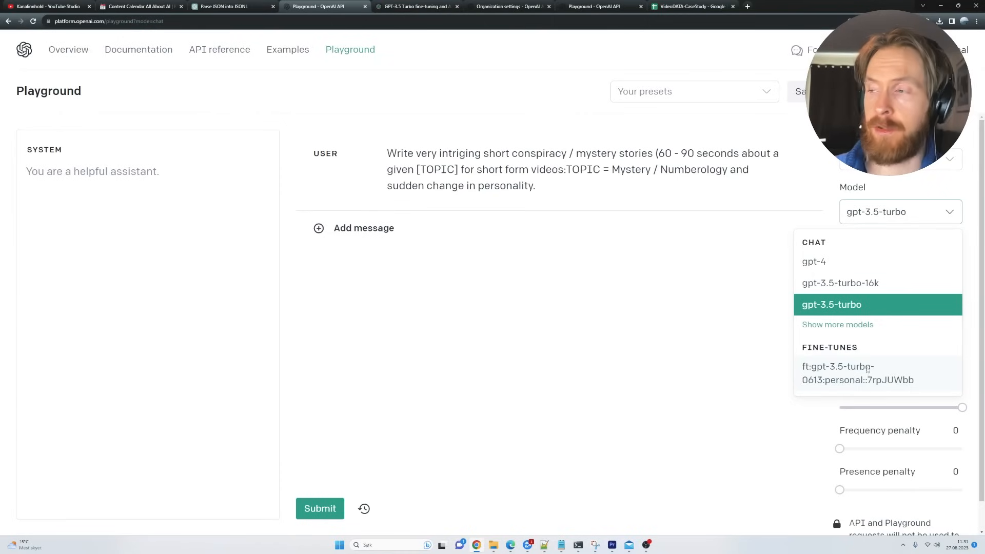
click(831, 305)
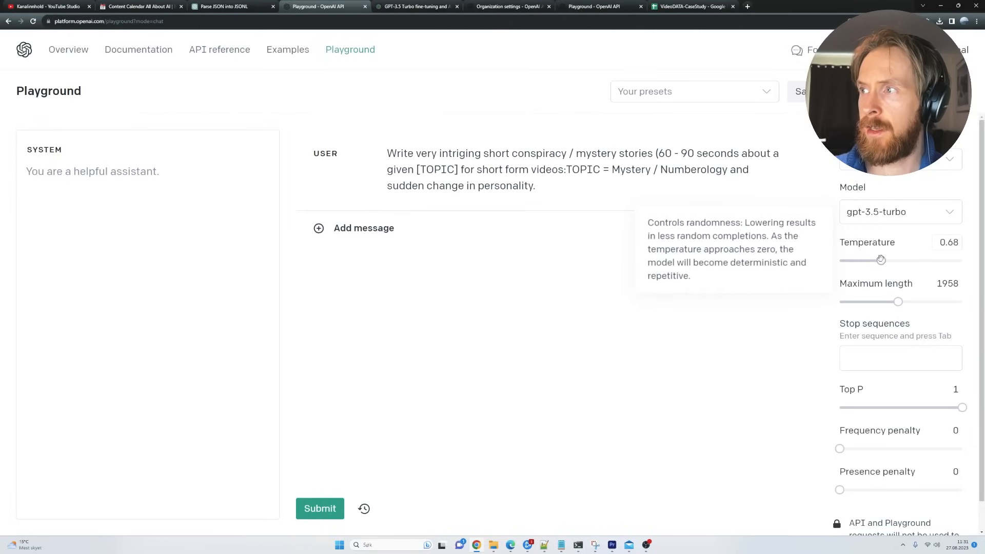
click(901, 212)
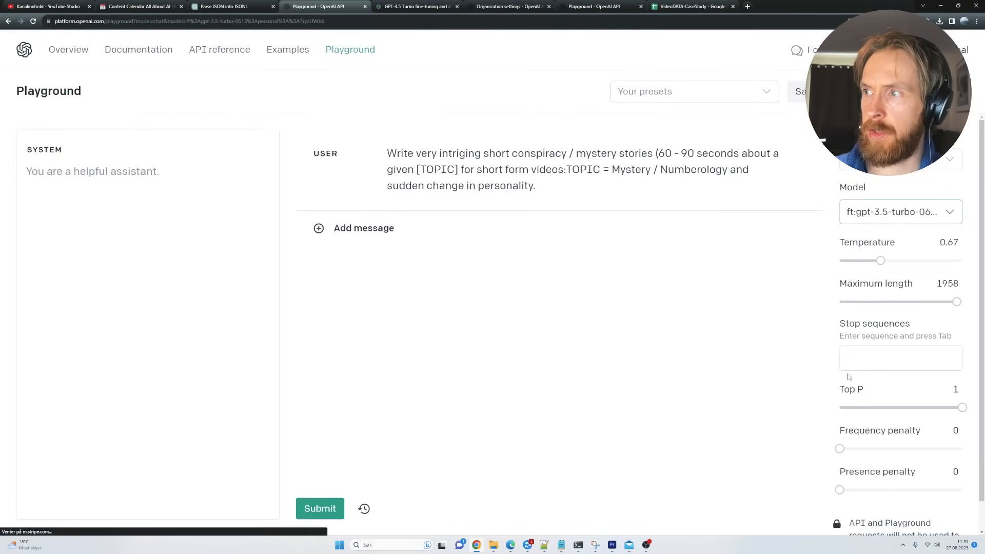
mouse_move(867, 242)
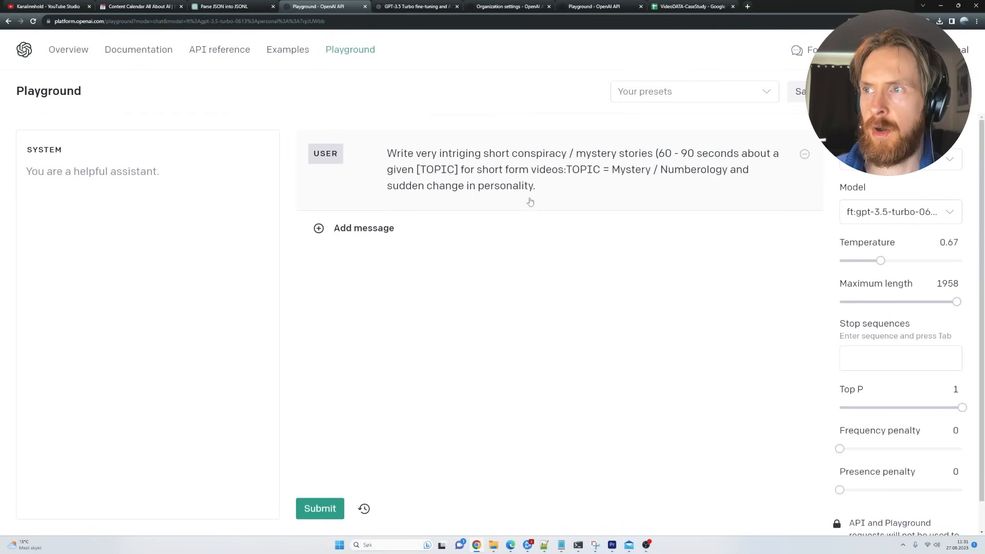
Edit the user message so TOPIC sits on its own line
double_click(527, 185)
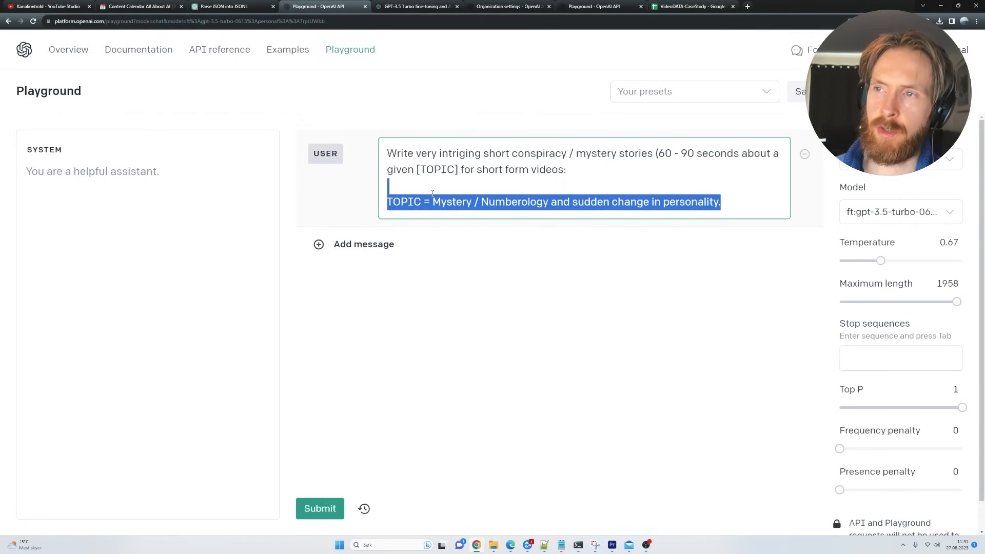
click(721, 202)
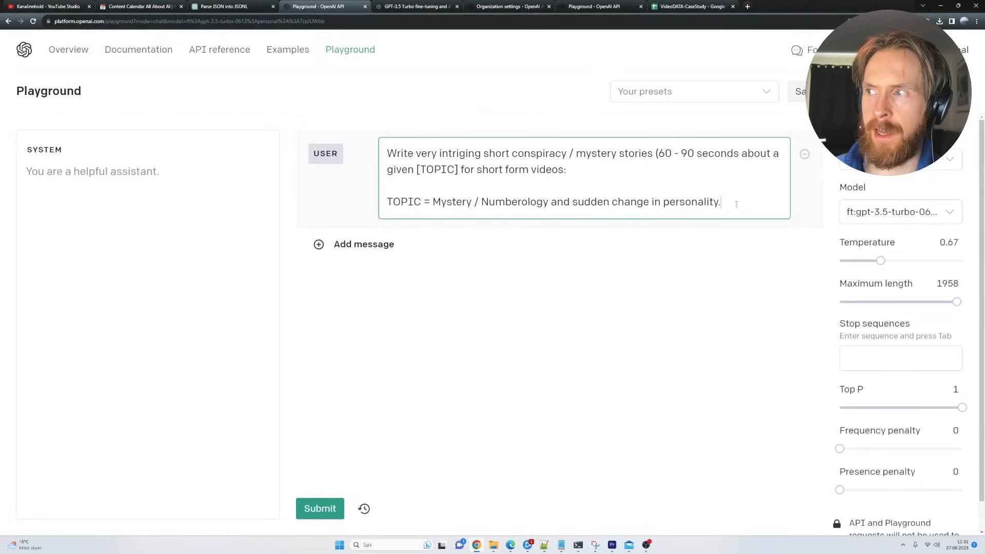
mouse_move(379, 449)
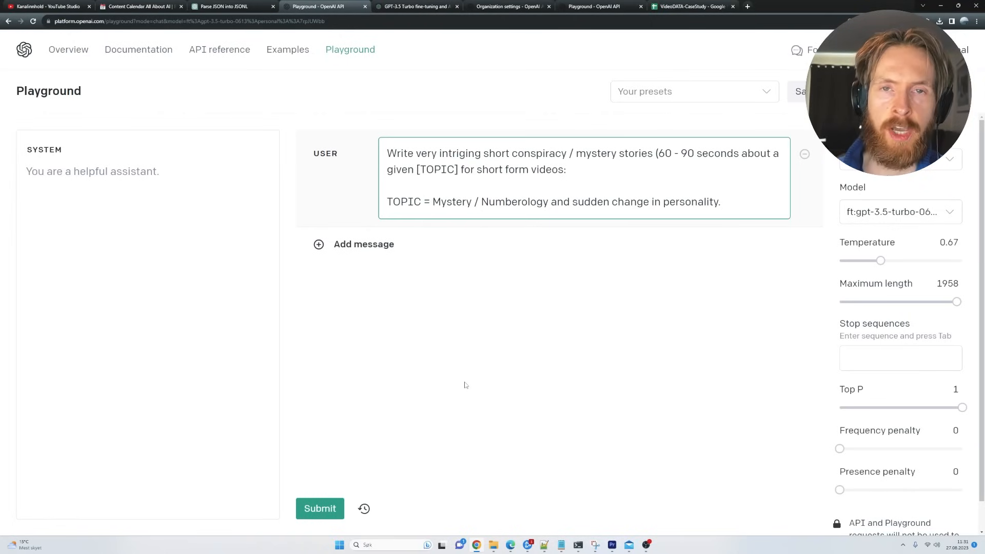
click(691, 6)
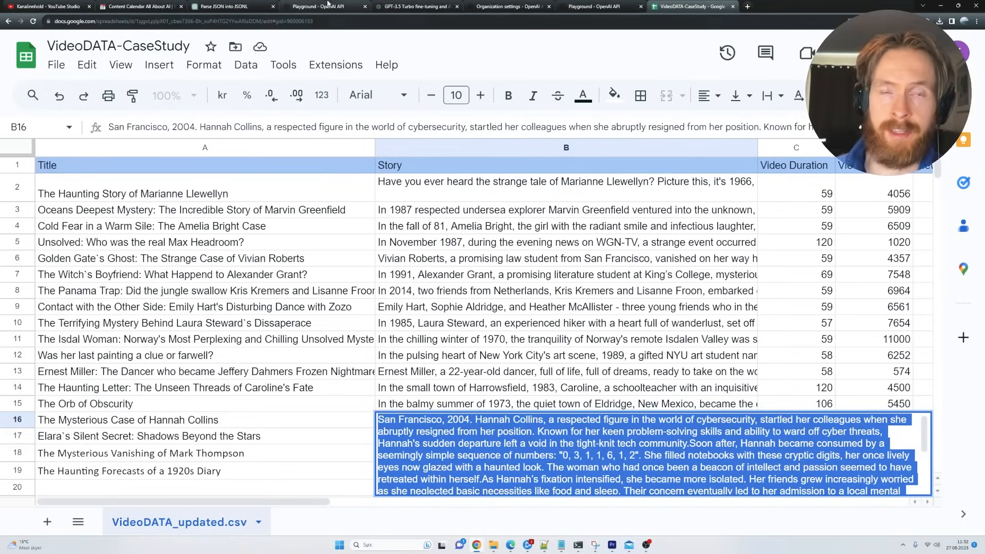
Delete the old assistant reply and generate 'The Unfathomable Equation' story with the fine-tuned model
click(322, 6)
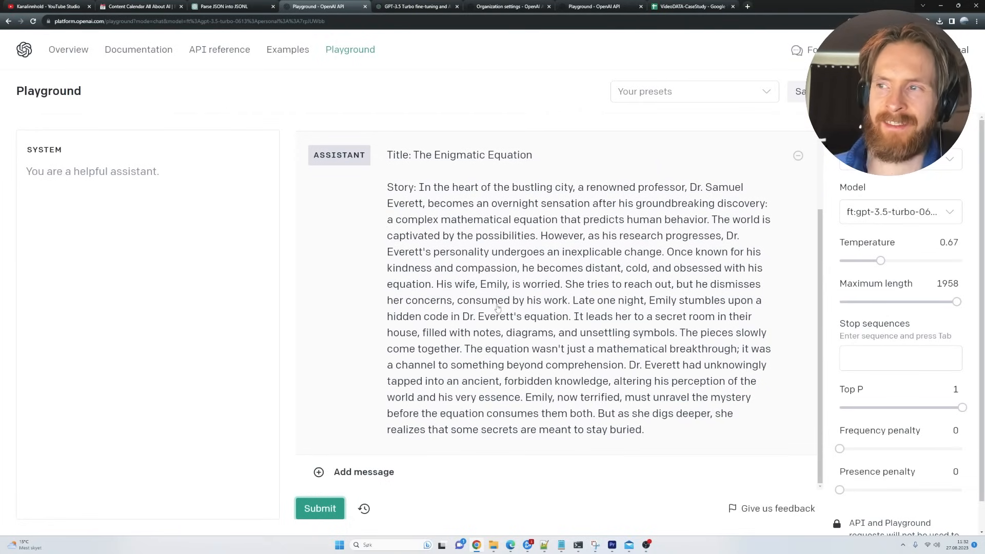
click(798, 156)
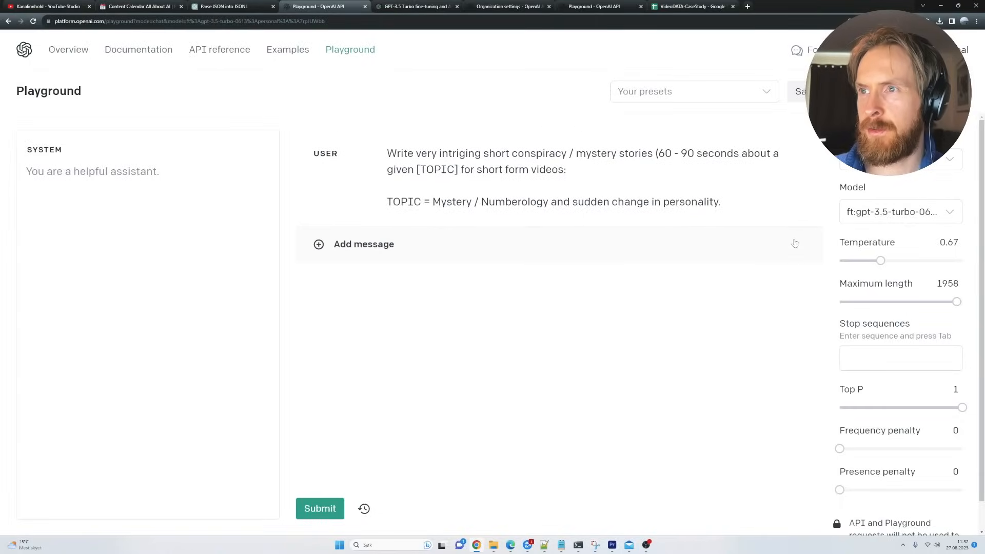
click(320, 508)
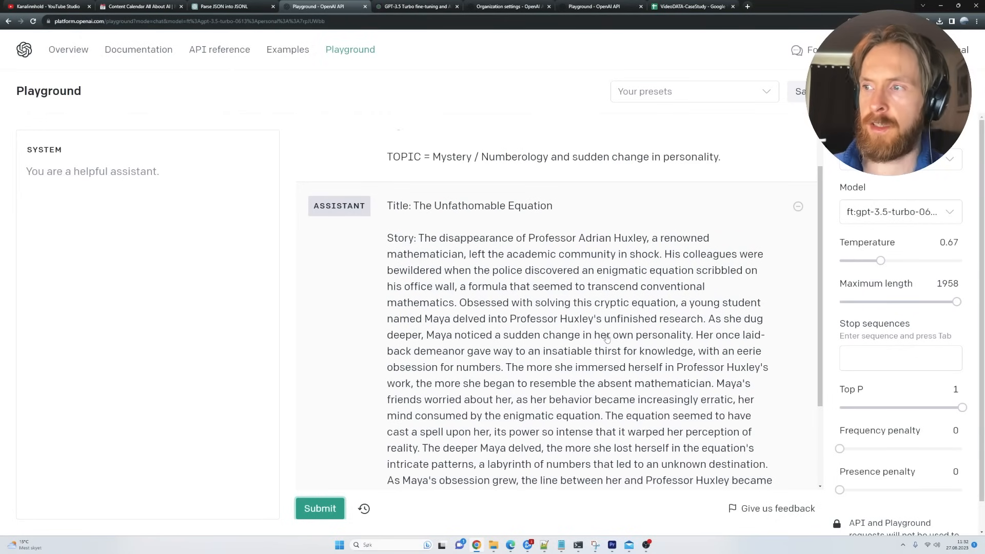
scroll(down, 3)
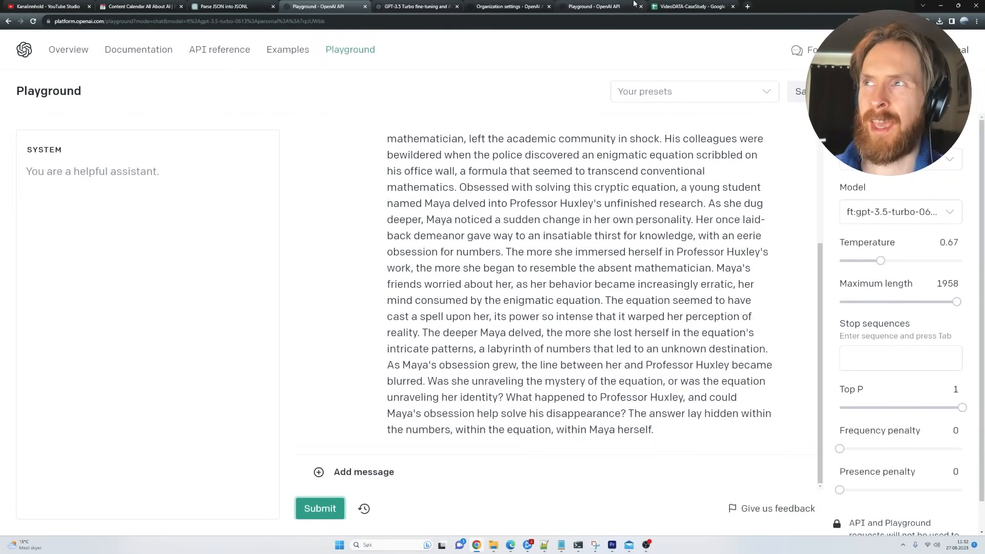
Compare the new story against the spreadsheet of existing stories
click(691, 6)
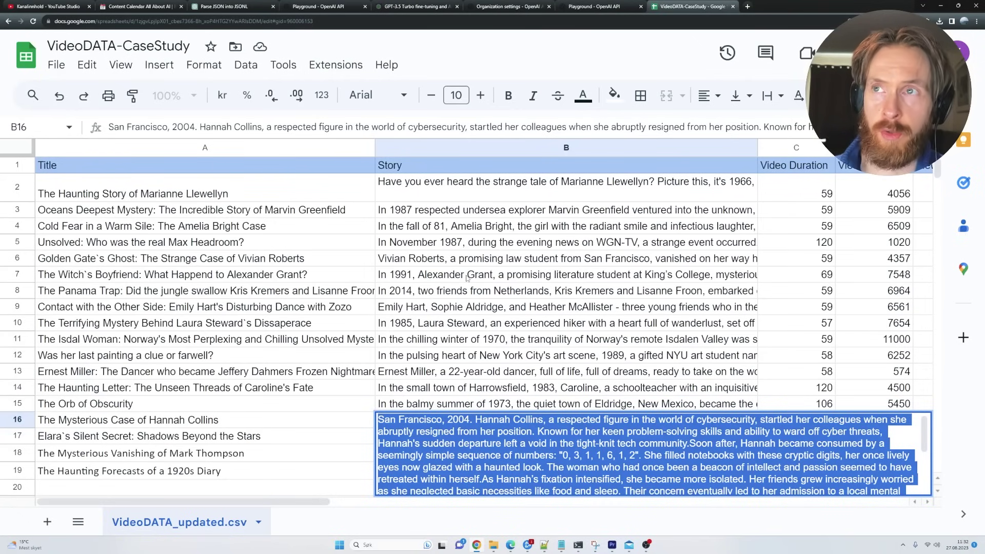
click(318, 6)
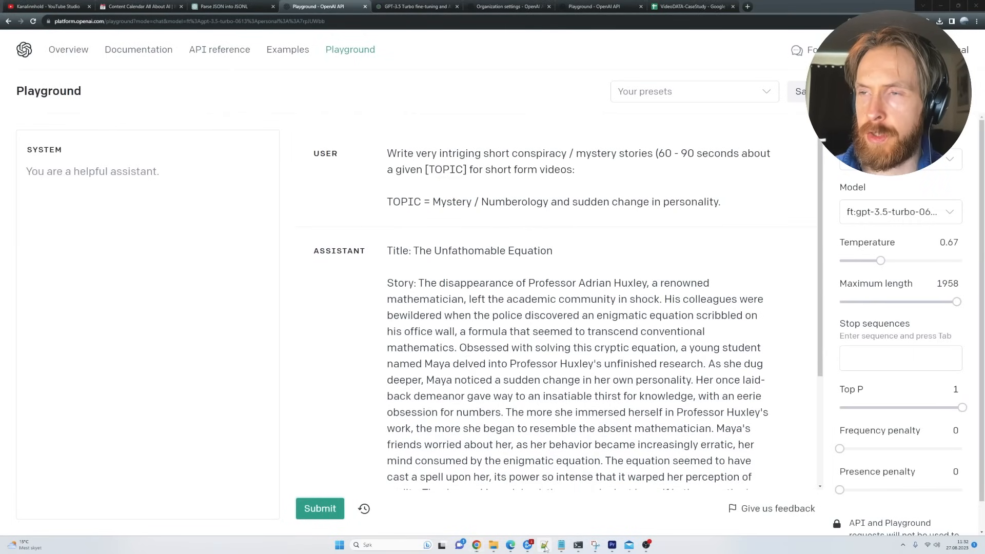
click(544, 545)
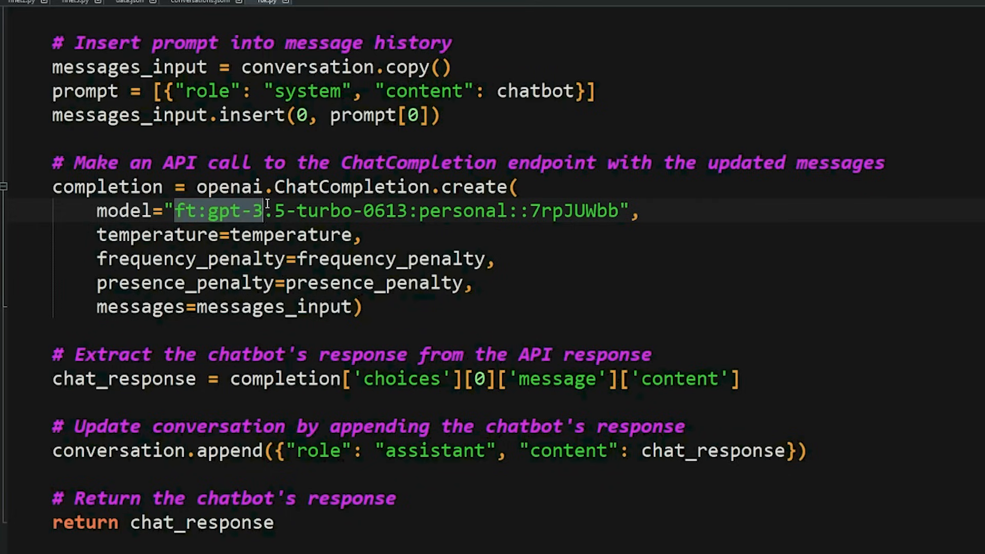
Select the fine-tuned model ID in 16k.py, then open PowerShell
drag(263, 210, 618, 211)
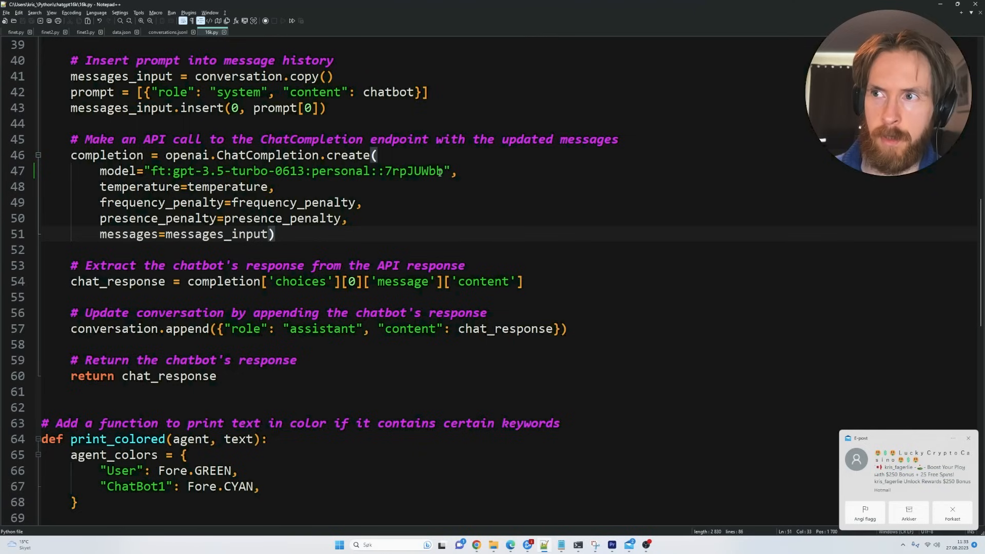
drag(151, 171, 443, 171)
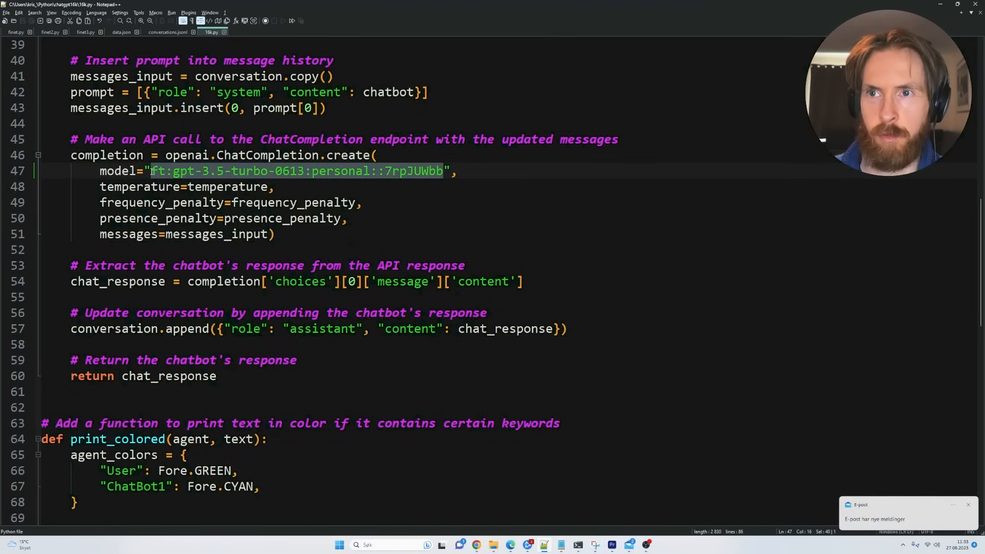
click(273, 235)
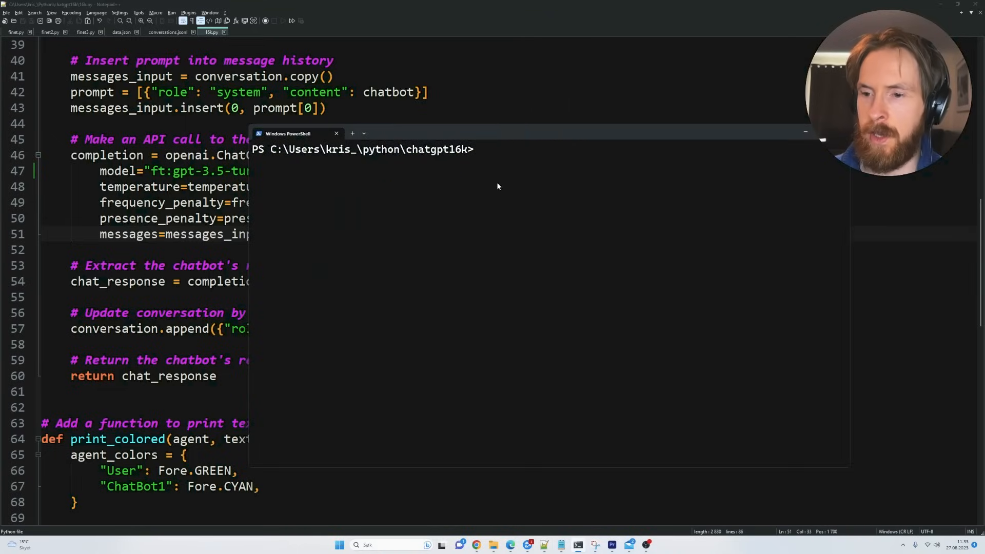
Run 'Python 16k.py' and submit the mystery-story prompt at the User: prompt
text(Python 16k.py)
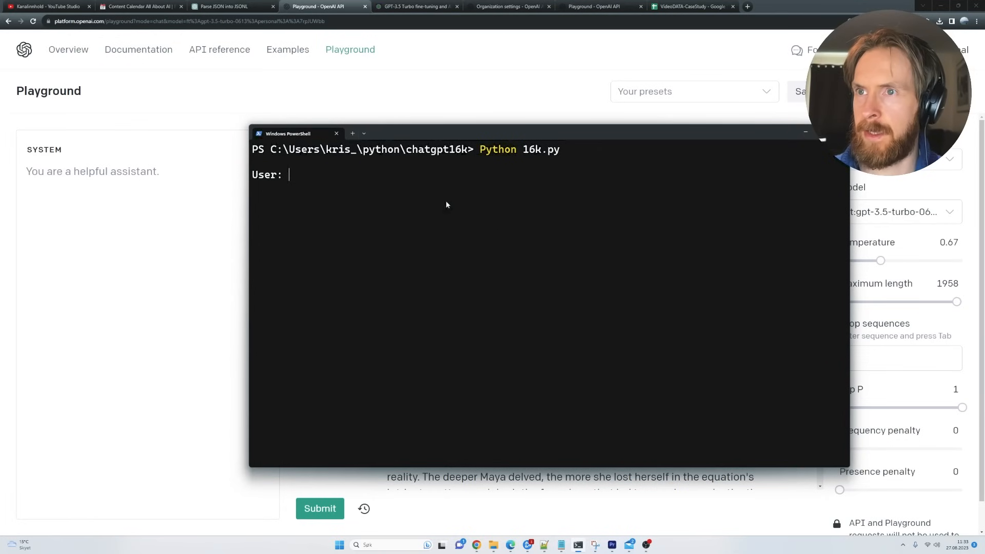
text(Write very intriging short conspiracy / mystery stories (60 – 90 seconds about a given [TOPIC] for short form videos:TOPIC = Mystery / Numberology and sudden change in personality.)
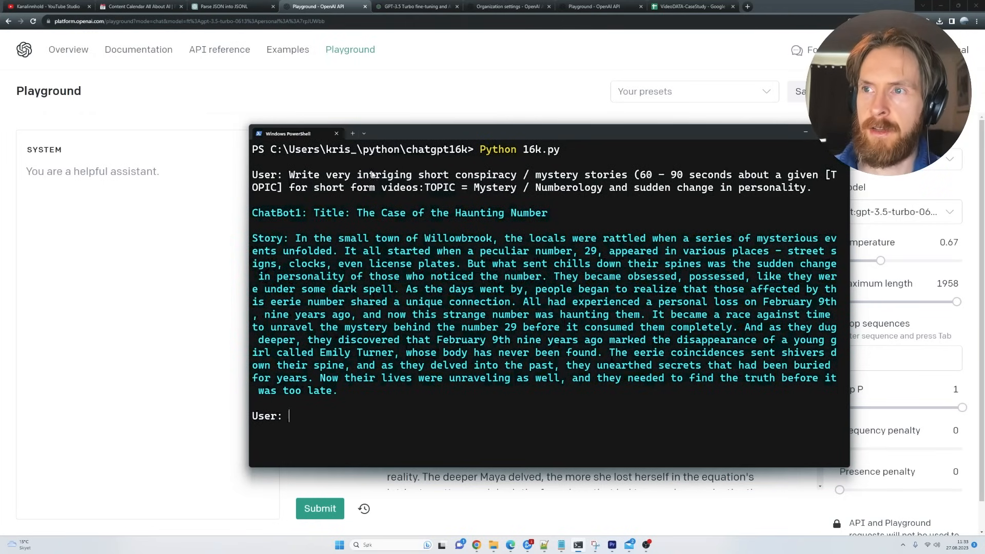
double_click(455, 213)
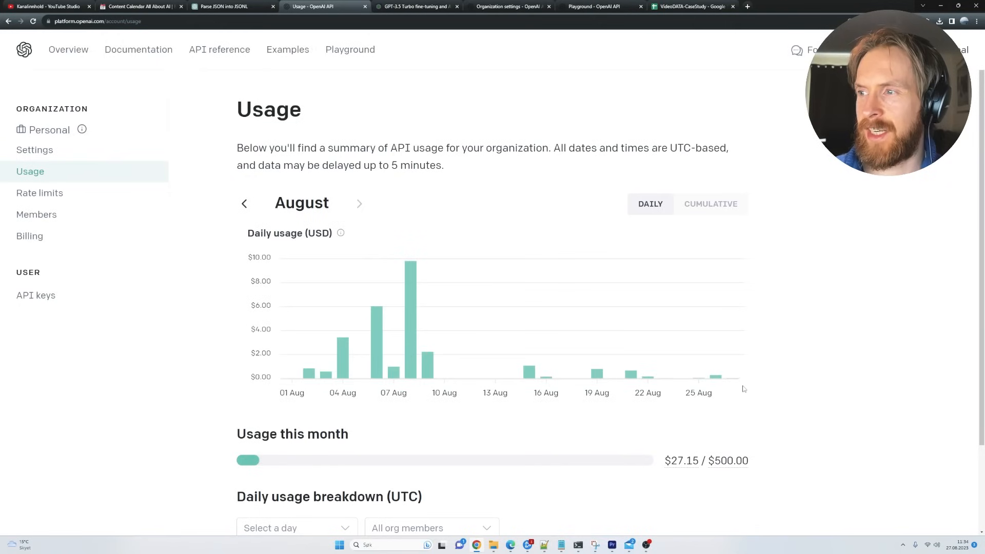
mouse_move(716, 379)
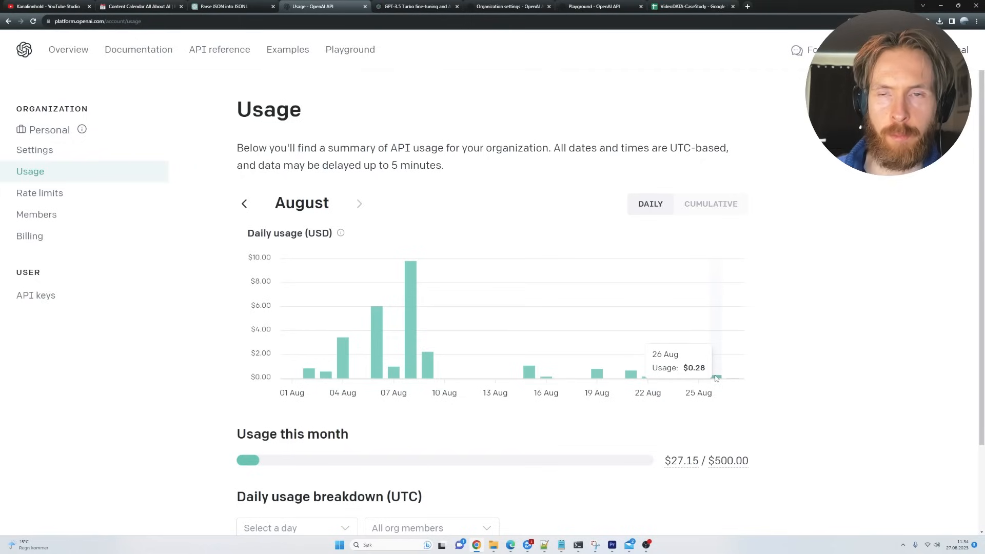
mouse_move(830, 341)
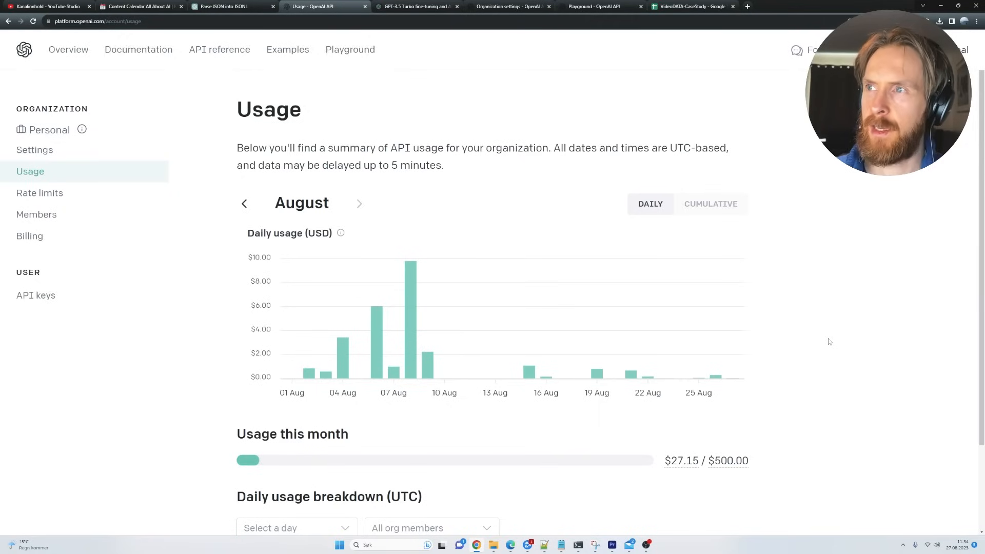
mouse_move(716, 379)
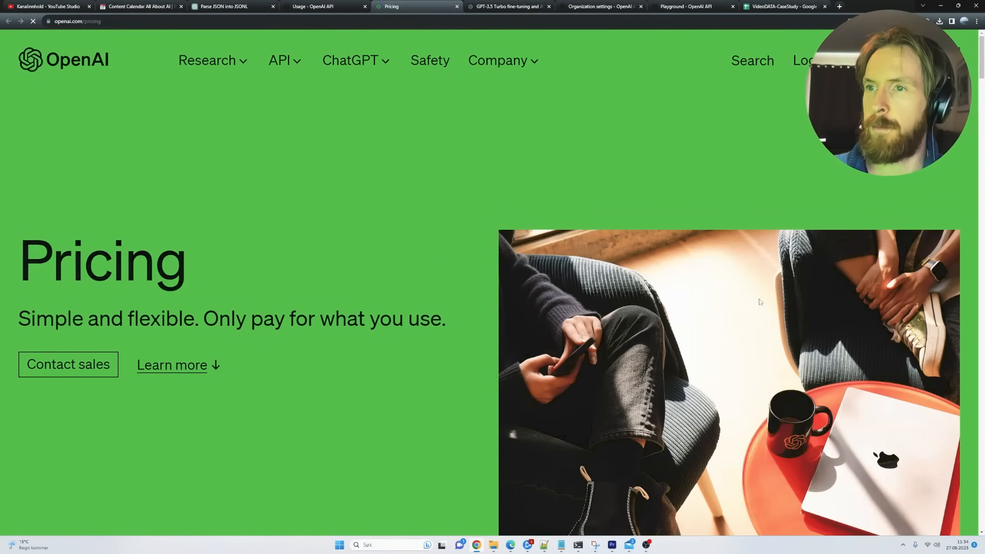
Compare GPT-3.5 Turbo pricing, noting the $0.002 4K output price, against fine-tuning rates
scroll(down, 3)
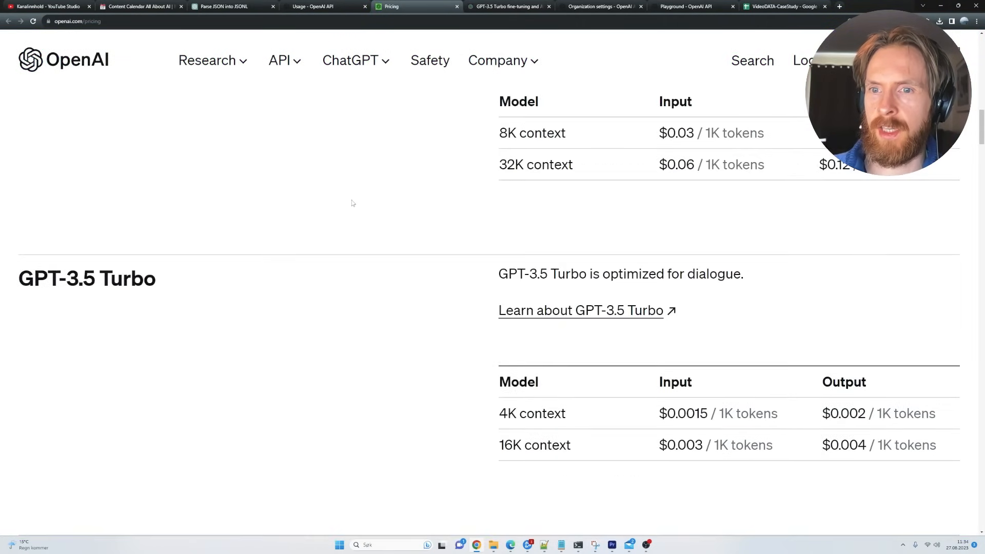
scroll(down, 3)
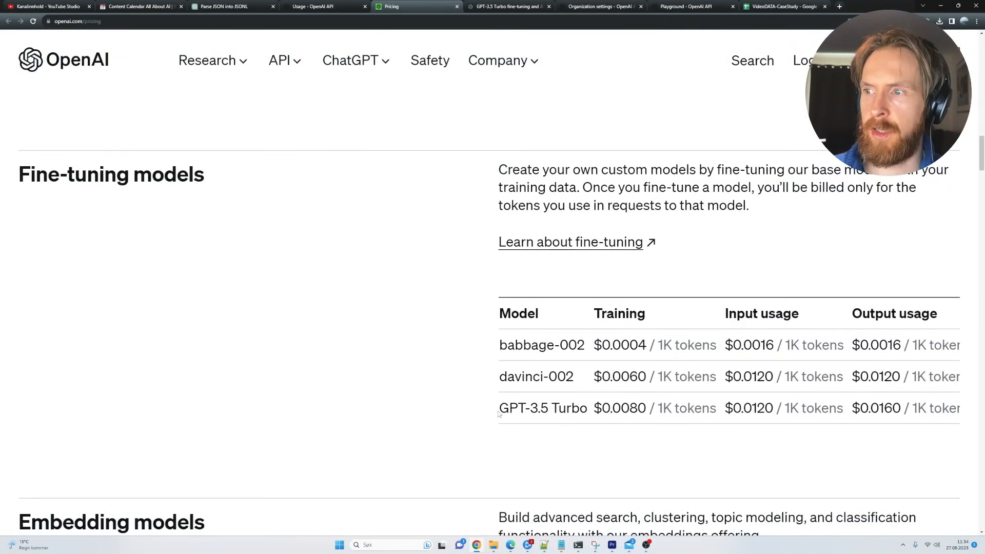
mouse_move(579, 423)
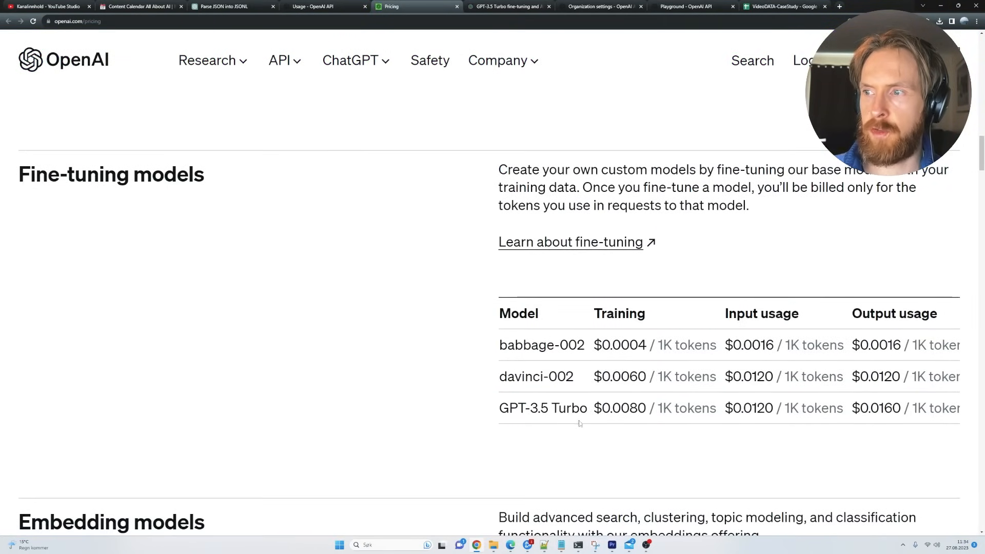
double_click(877, 409)
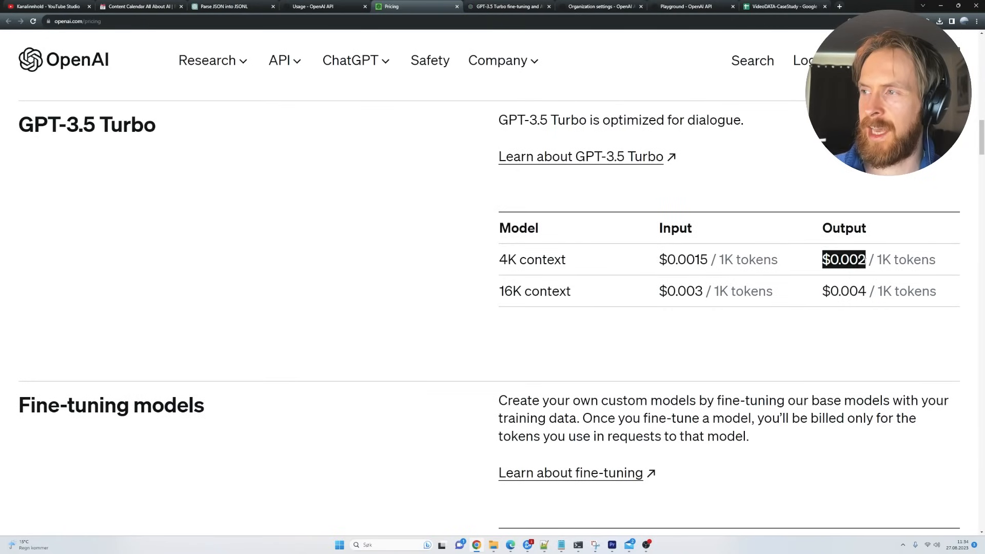
scroll(down, 3)
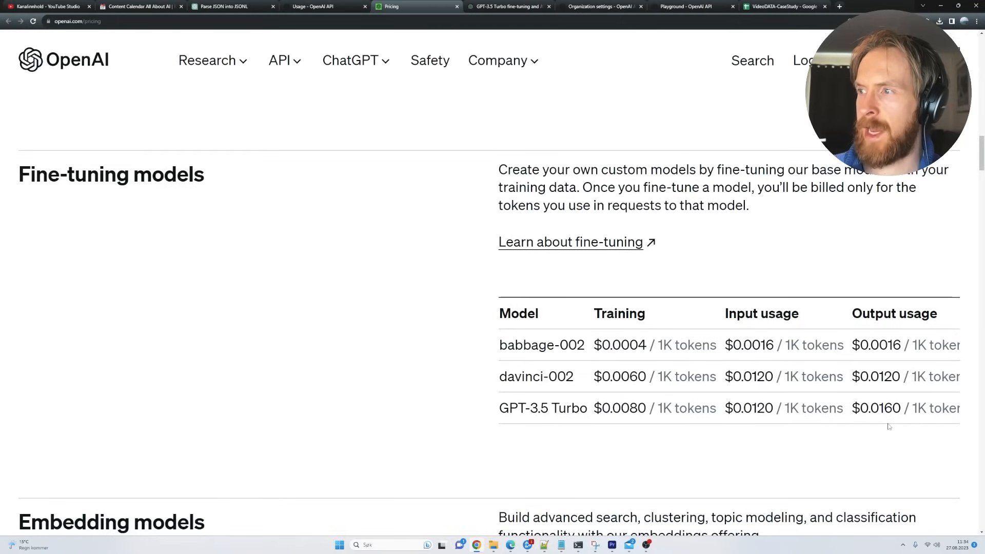
scroll(up, 3)
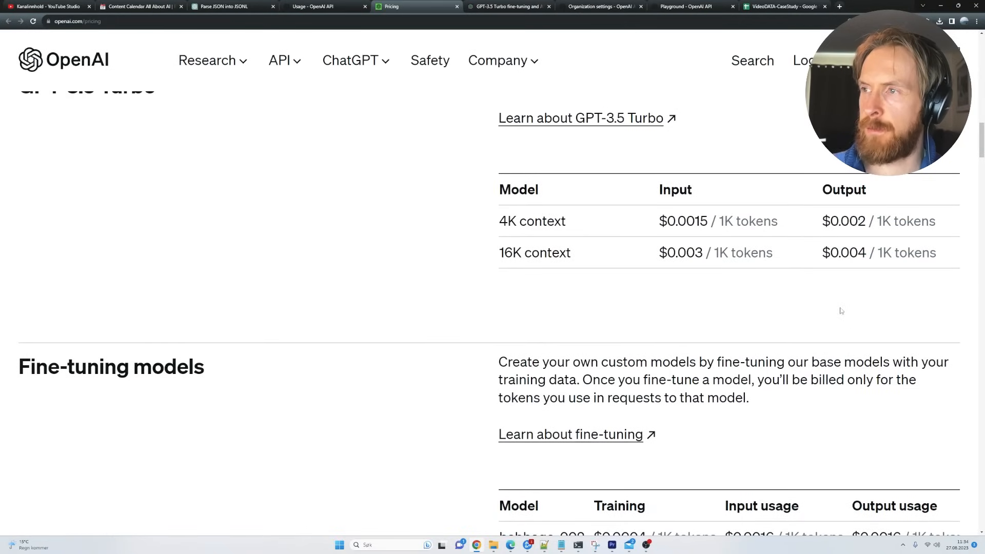
scroll(down, 3)
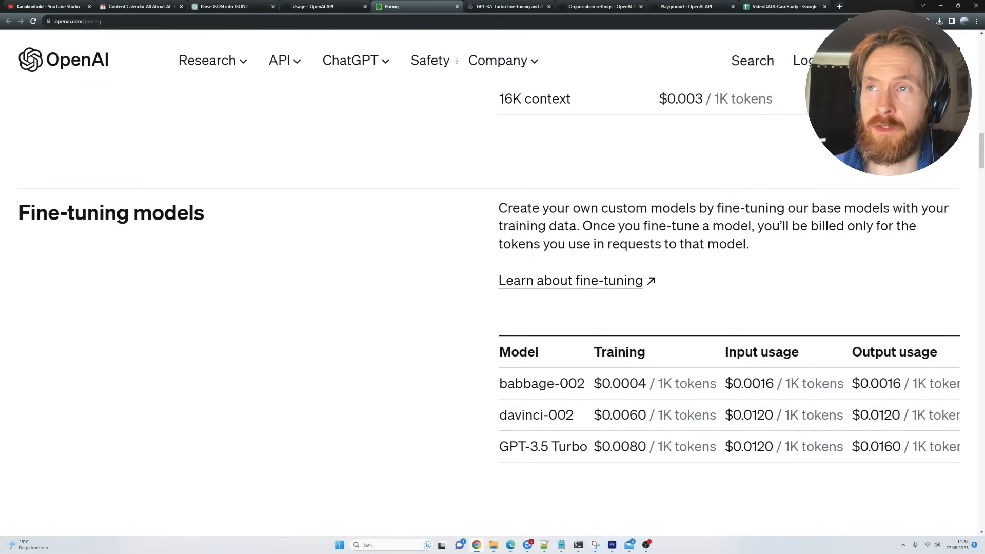
mouse_move(505, 7)
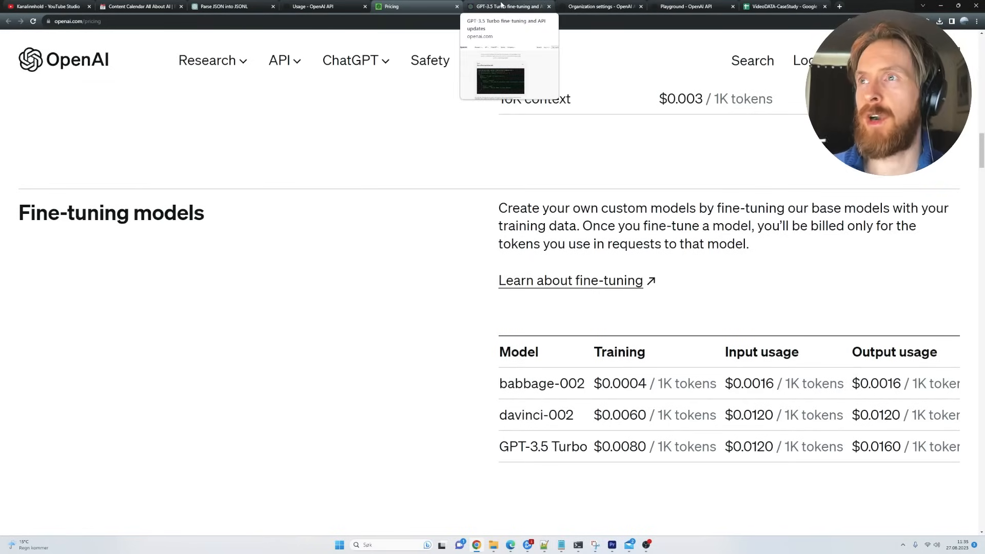
click(511, 7)
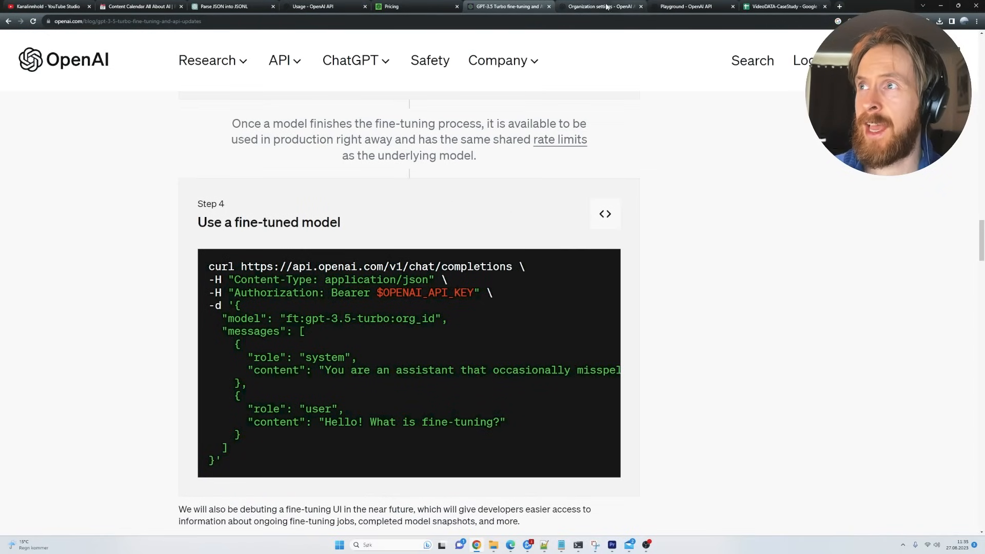
Scroll the announcement and highlight that GPT-4 fine-tuning is coming this fall
click(691, 7)
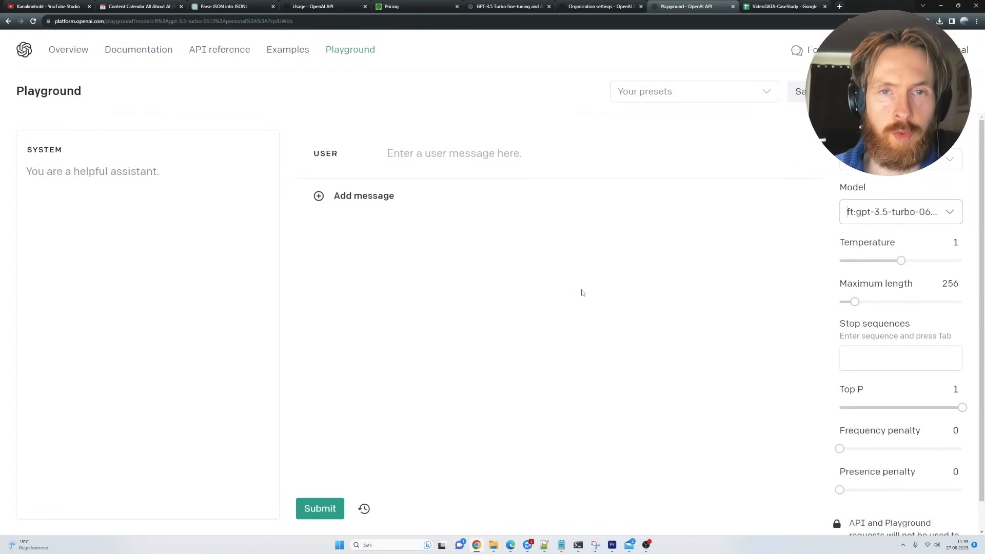
click(507, 8)
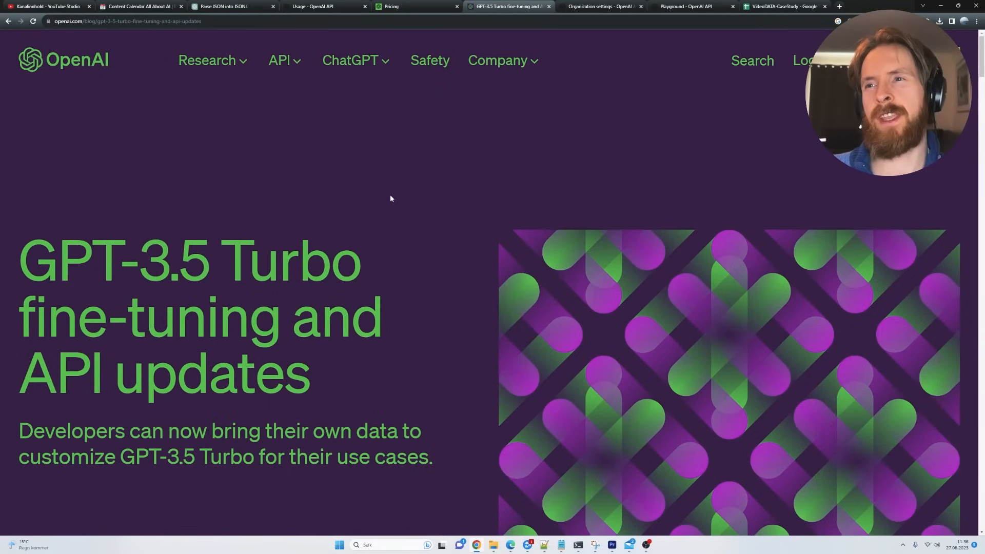
mouse_move(394, 185)
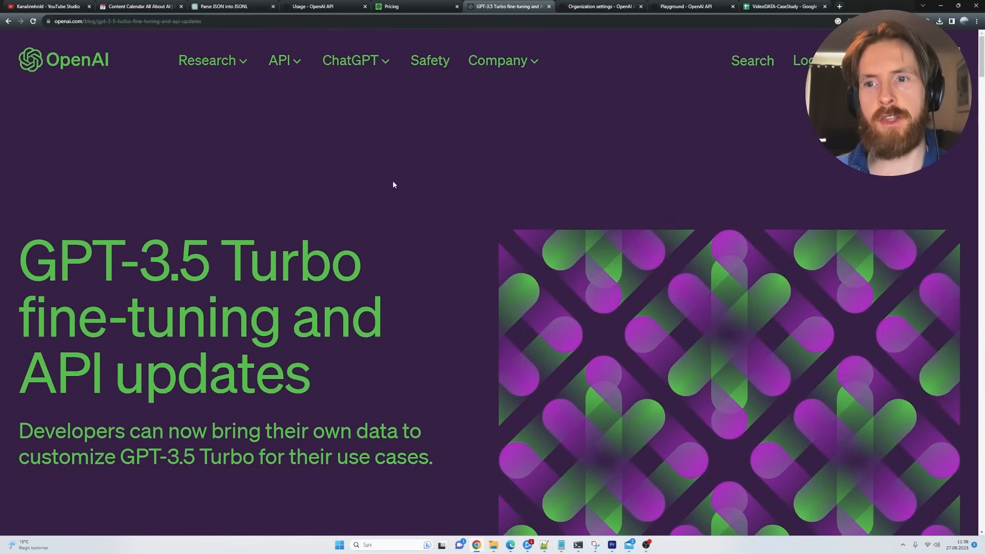
scroll(down, 3)
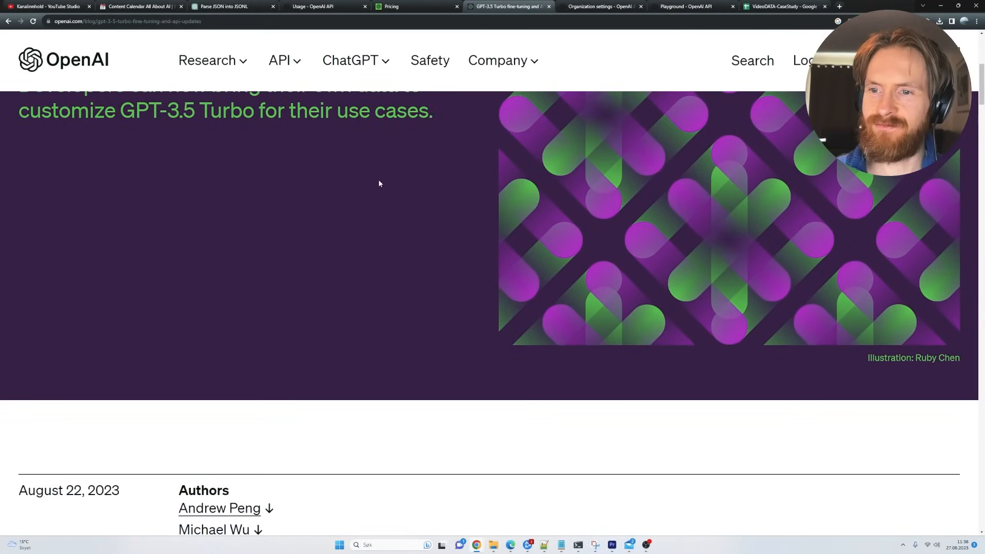
scroll(down, 3)
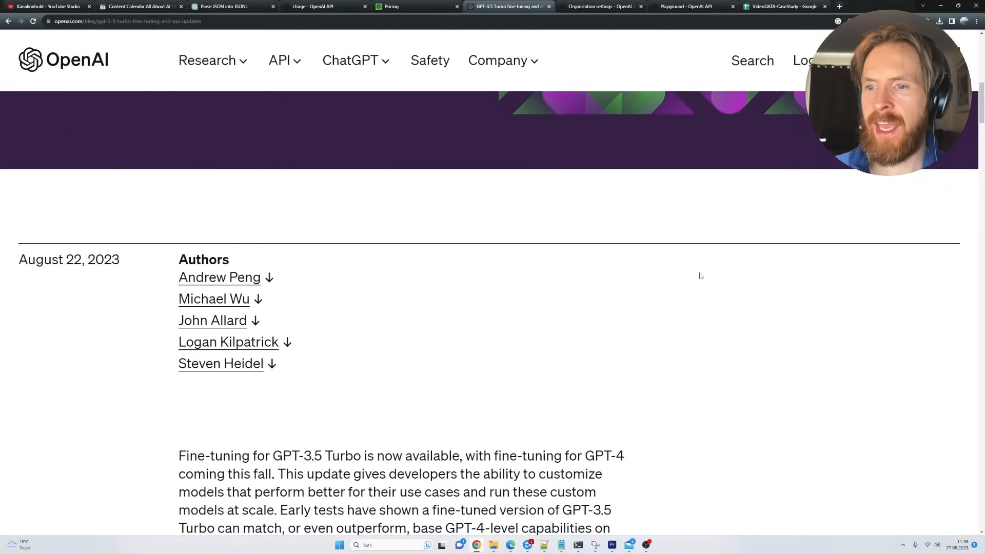
scroll(down, 3)
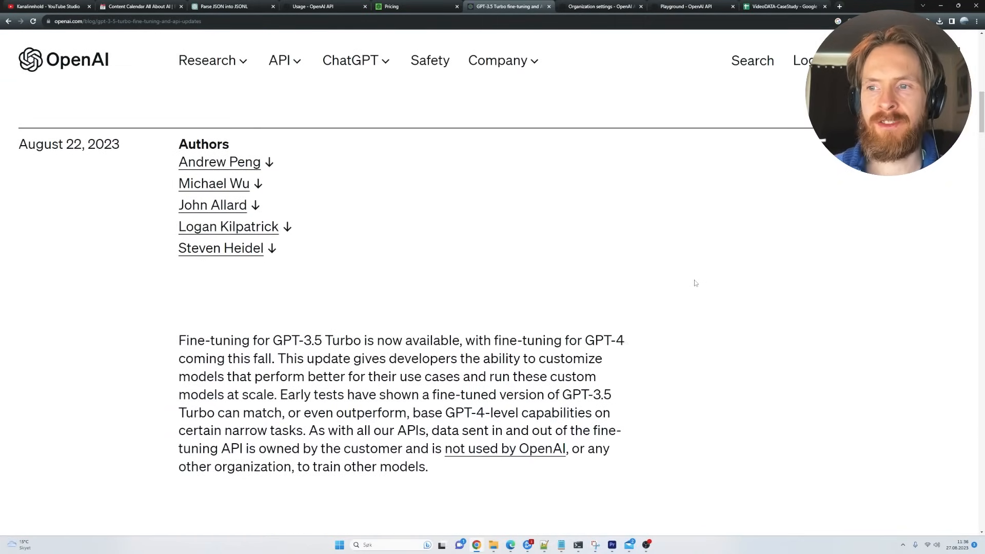
scroll(down, 3)
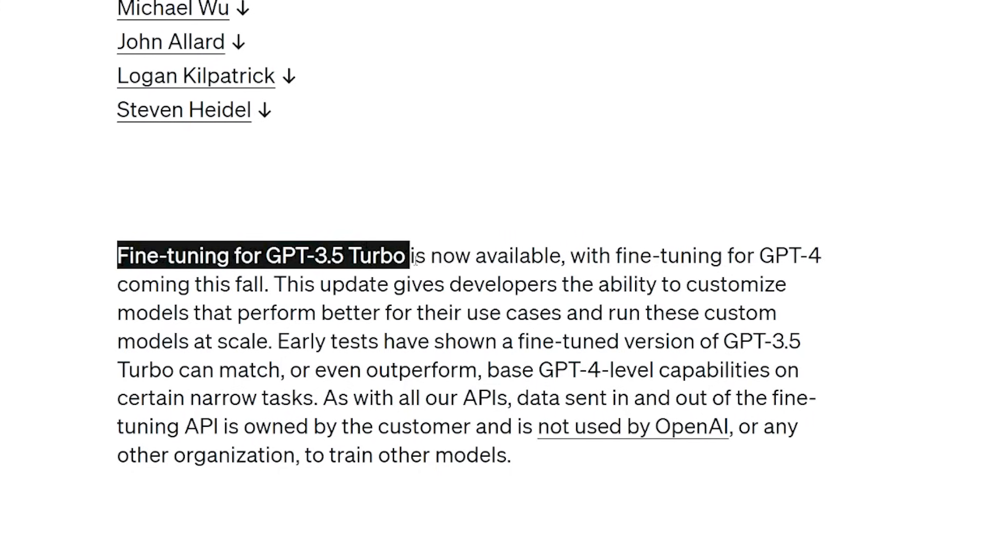
drag(578, 256, 285, 313)
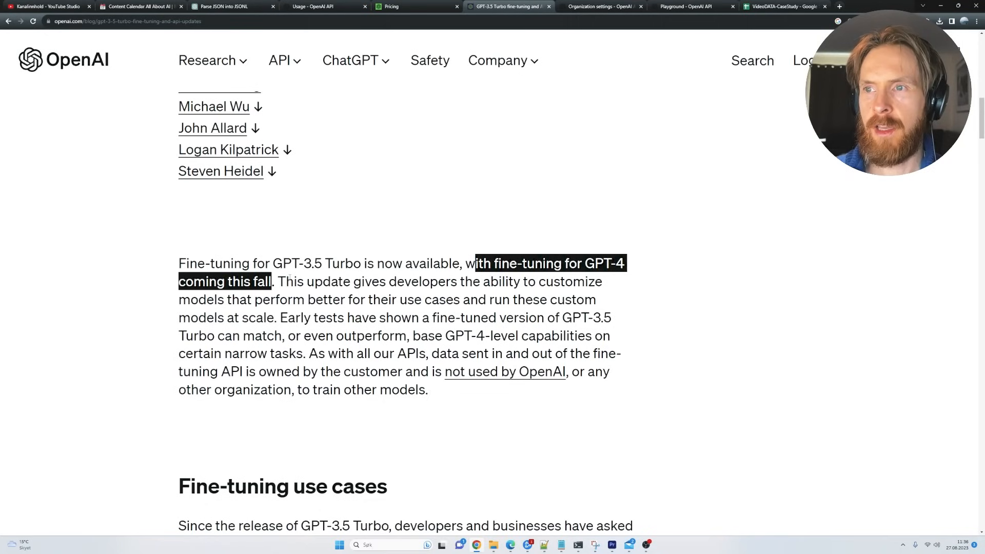
click(107, 274)
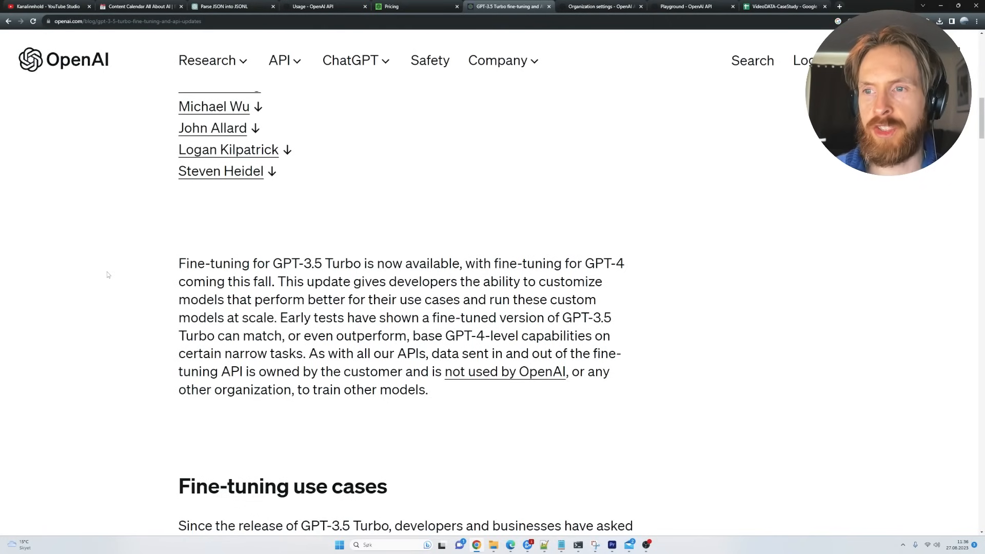
Highlight the early test results claiming fine-tuned GPT-3.5 Turbo reaches GPT-4-level capabilities
scroll(down, 3)
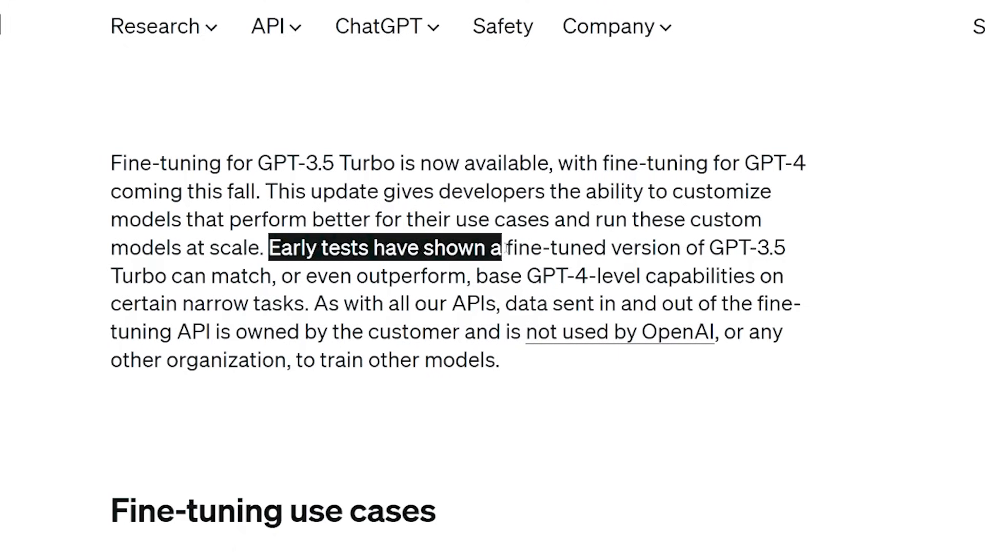
drag(496, 247, 321, 275)
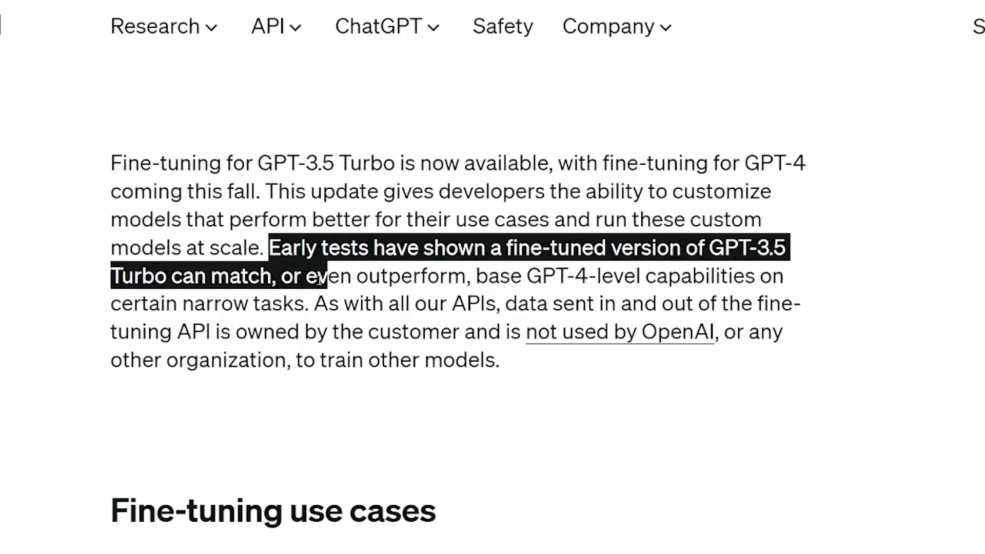
drag(320, 276, 417, 276)
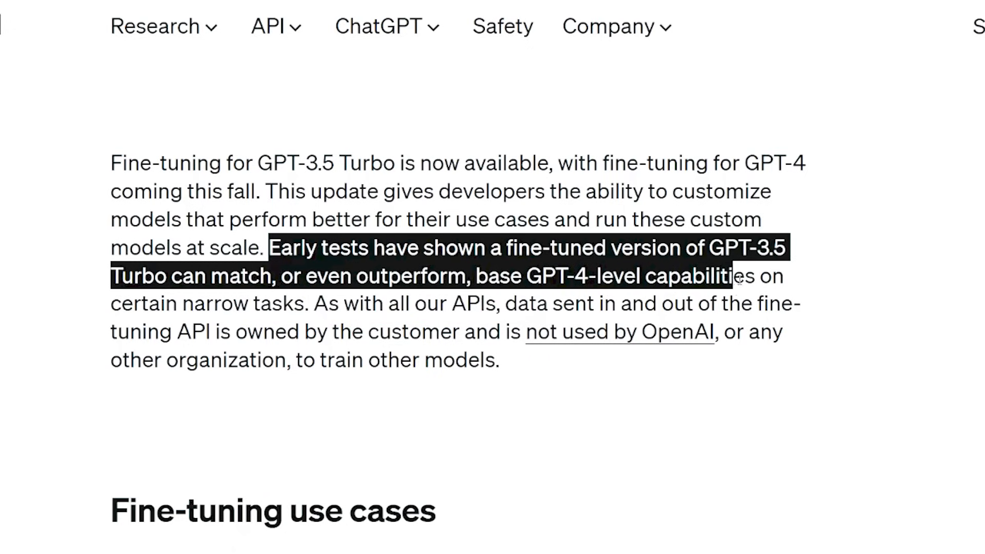
drag(729, 275, 304, 303)
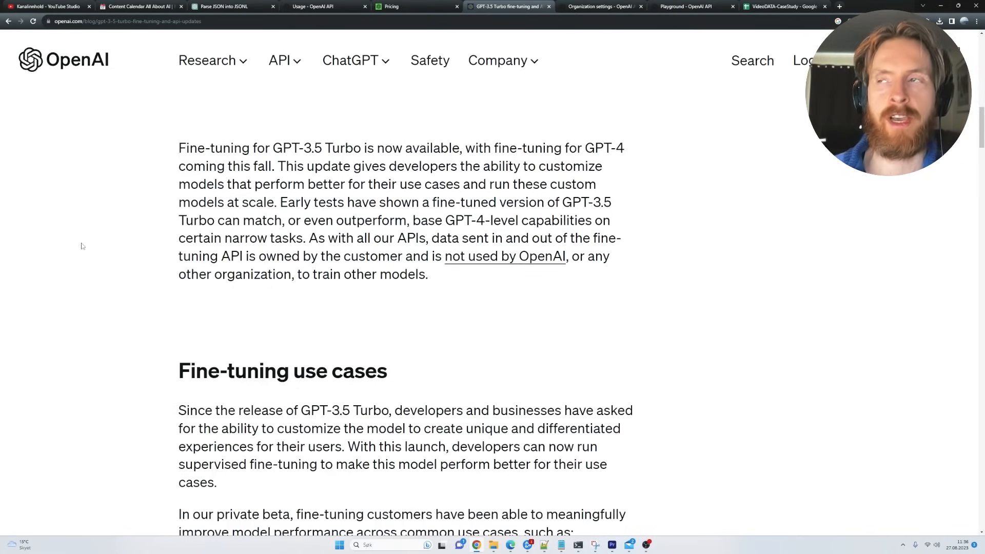
click(689, 6)
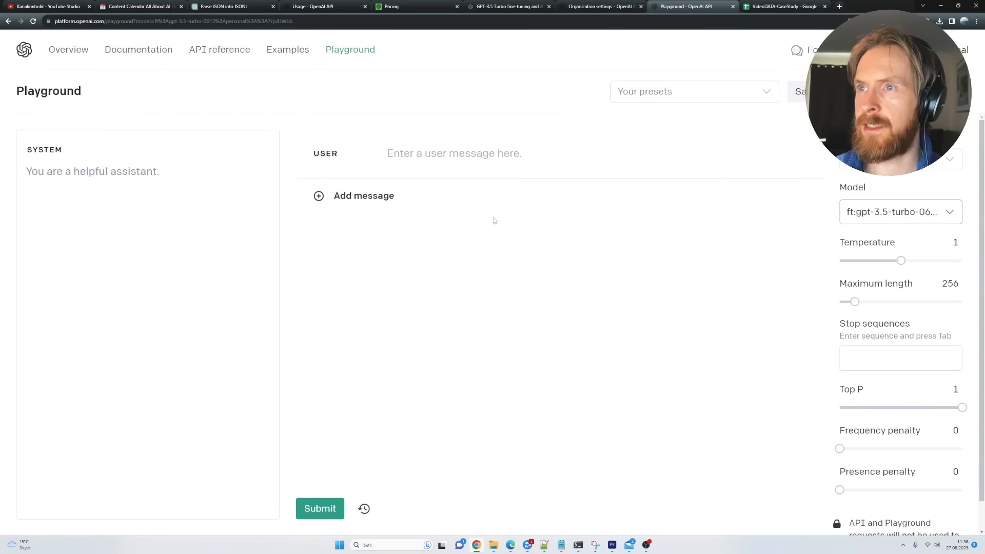
Prompt the fine-tuned model for a short 60–90 second conspiracy/mystery story
text(Write very intriging short conspiracy / mystery stories (60 - 90 seconds about a given [TOPIC] for short form videos:TOPIC = Mystery / Numberology and sudden change in personality.)
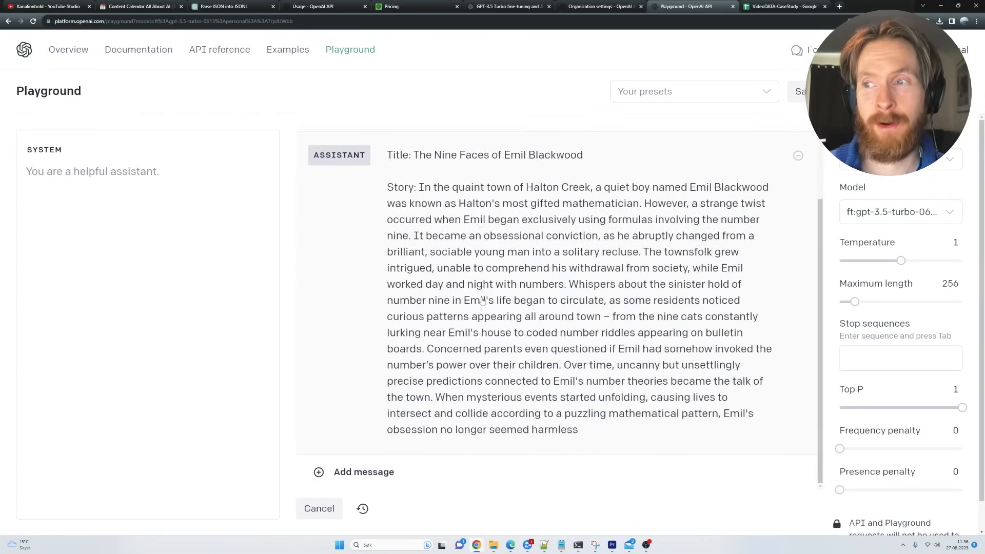
click(506, 7)
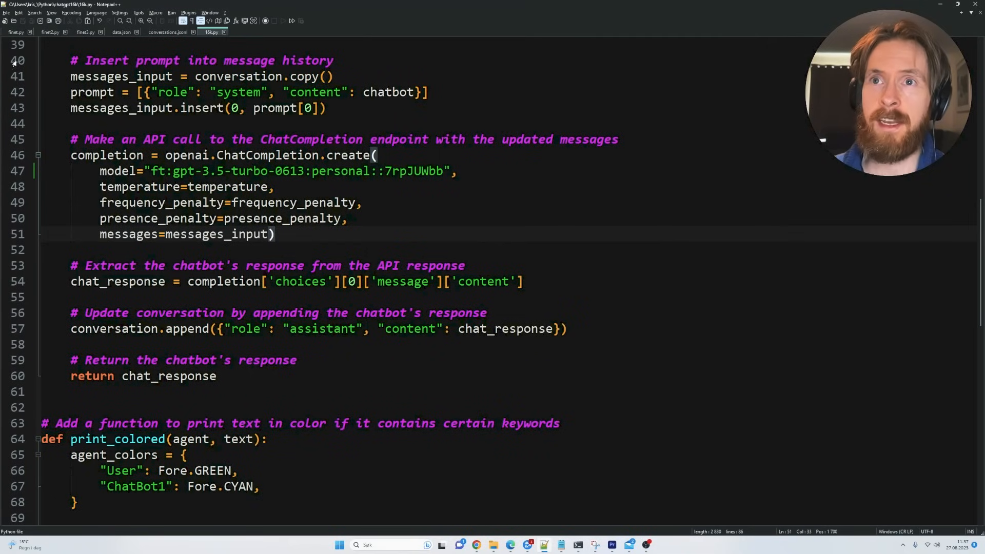
Review the 16k.py ChatCompletion call, then switch to the training-data upload script tab
click(42, 33)
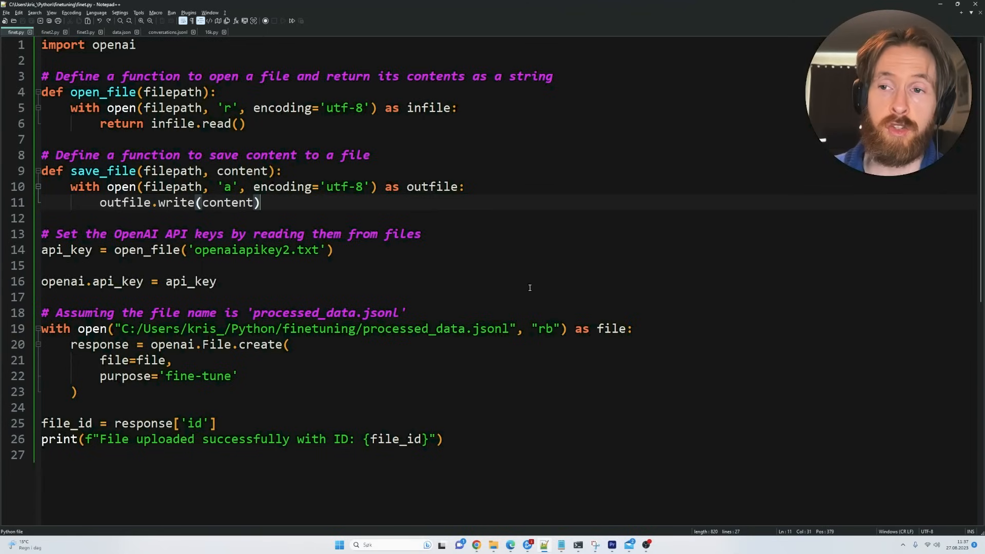
mouse_move(544, 410)
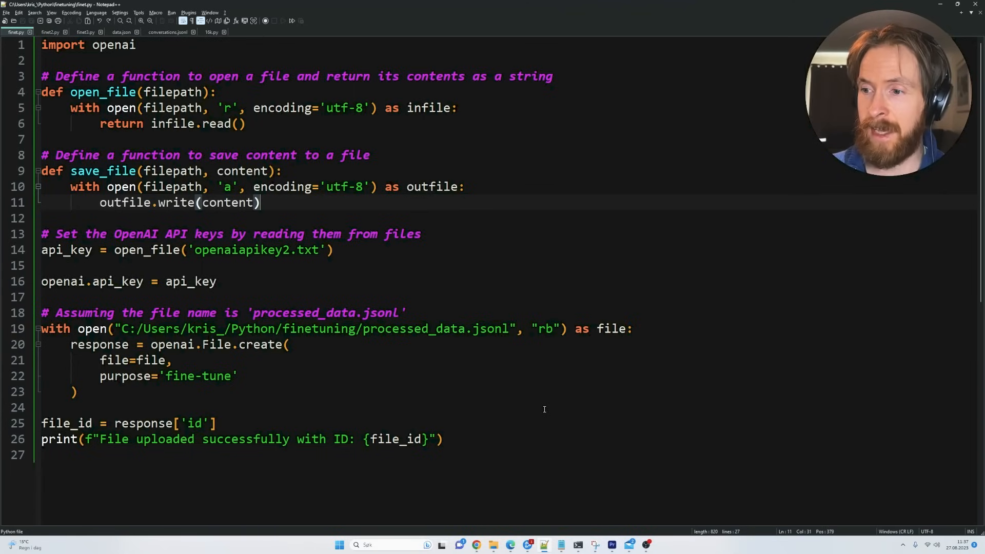